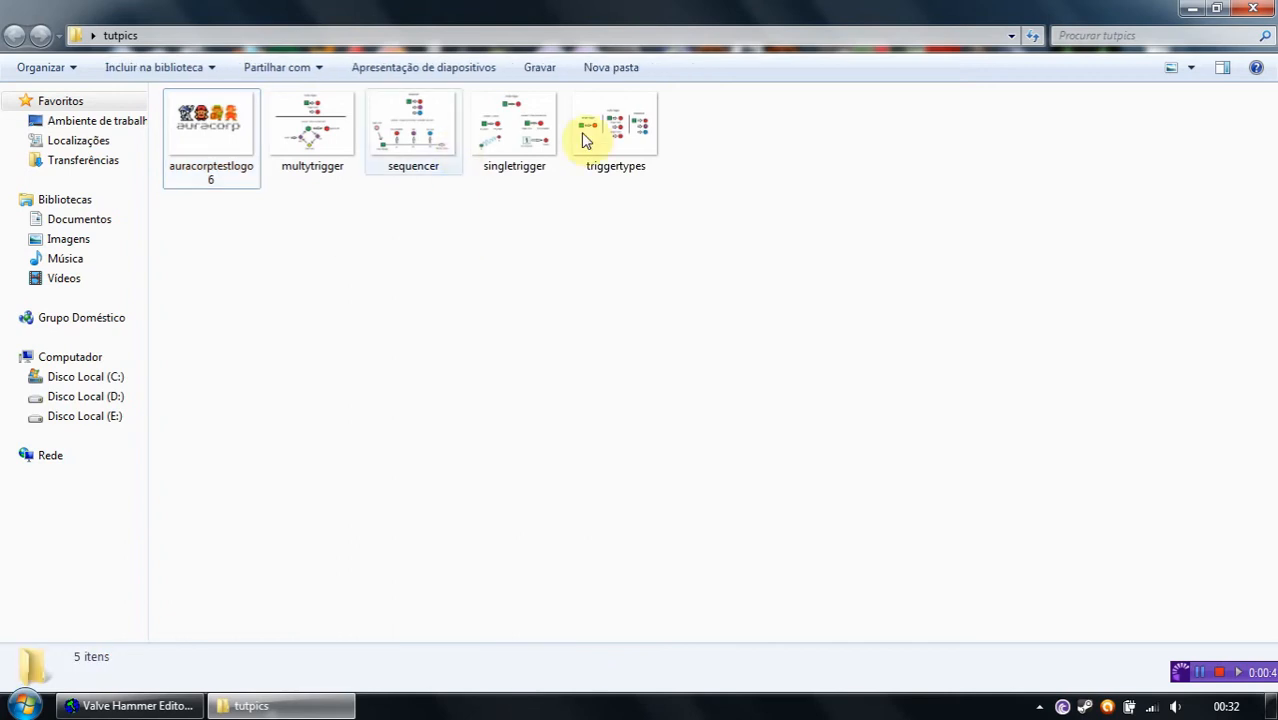
View the triggertypes and singletrigger reference diagrams from the tutorial pictures
double_click(616, 124)
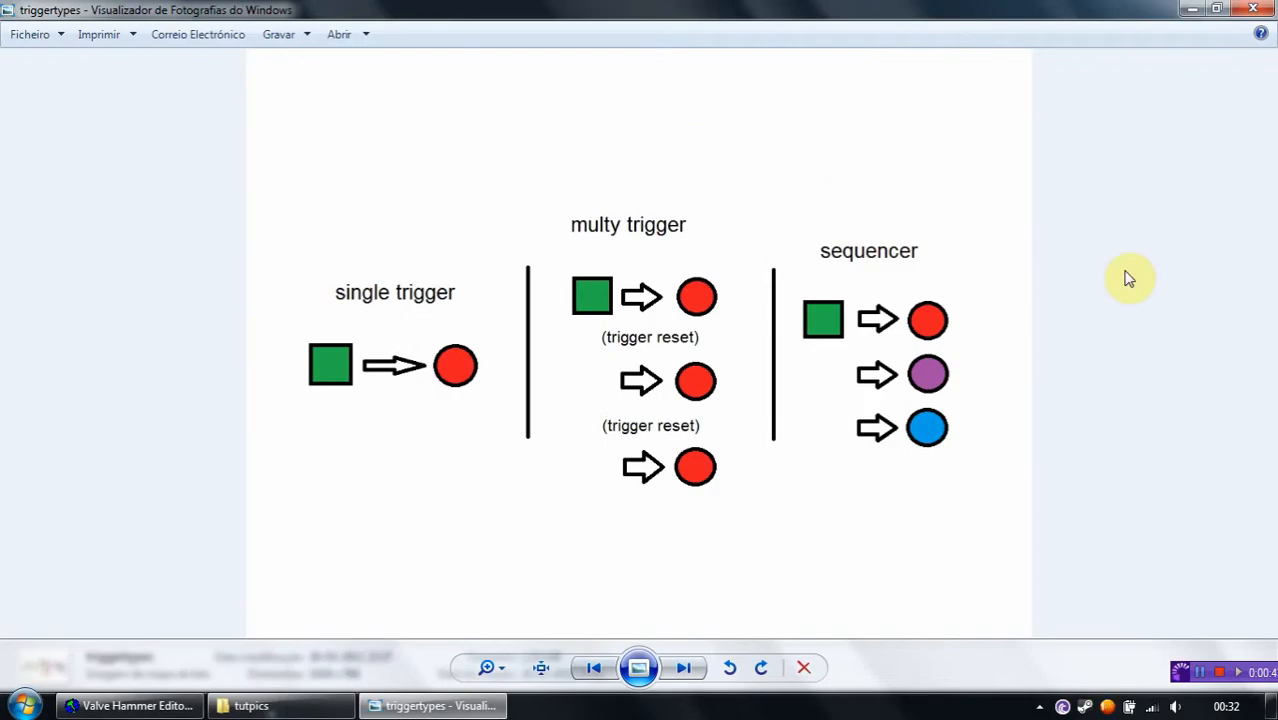
mouse_move(376, 284)
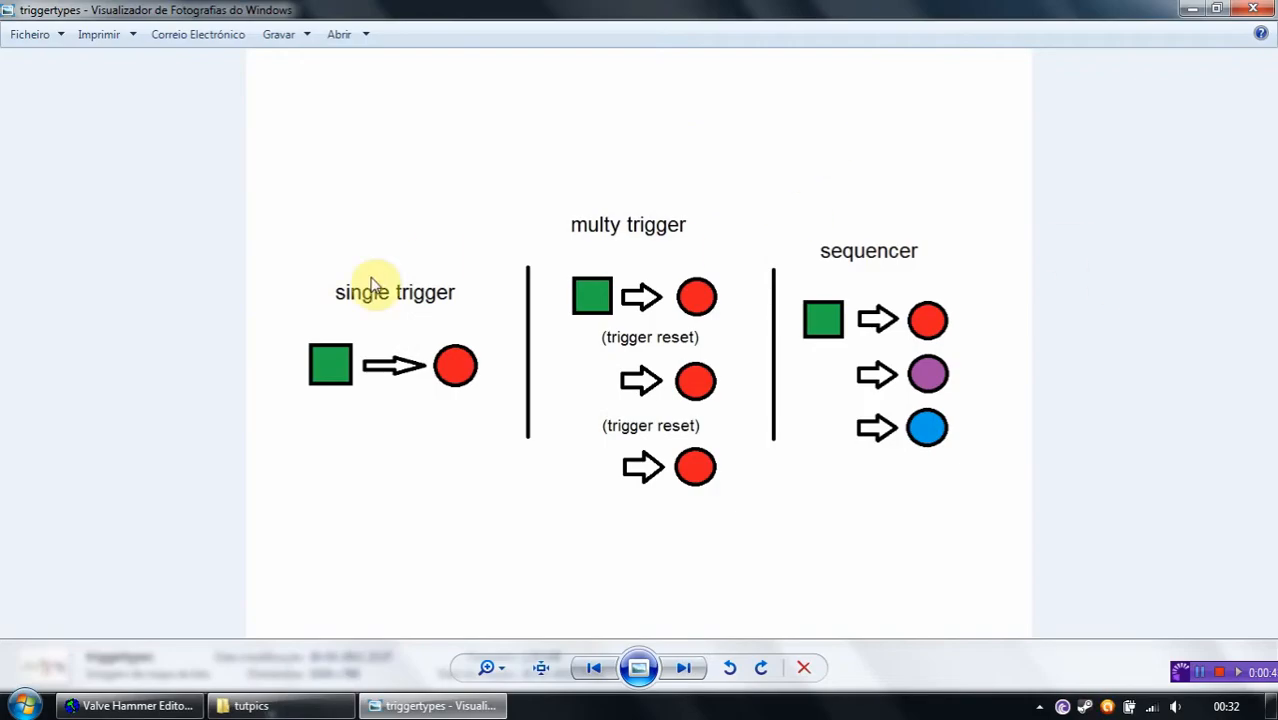
mouse_move(352, 316)
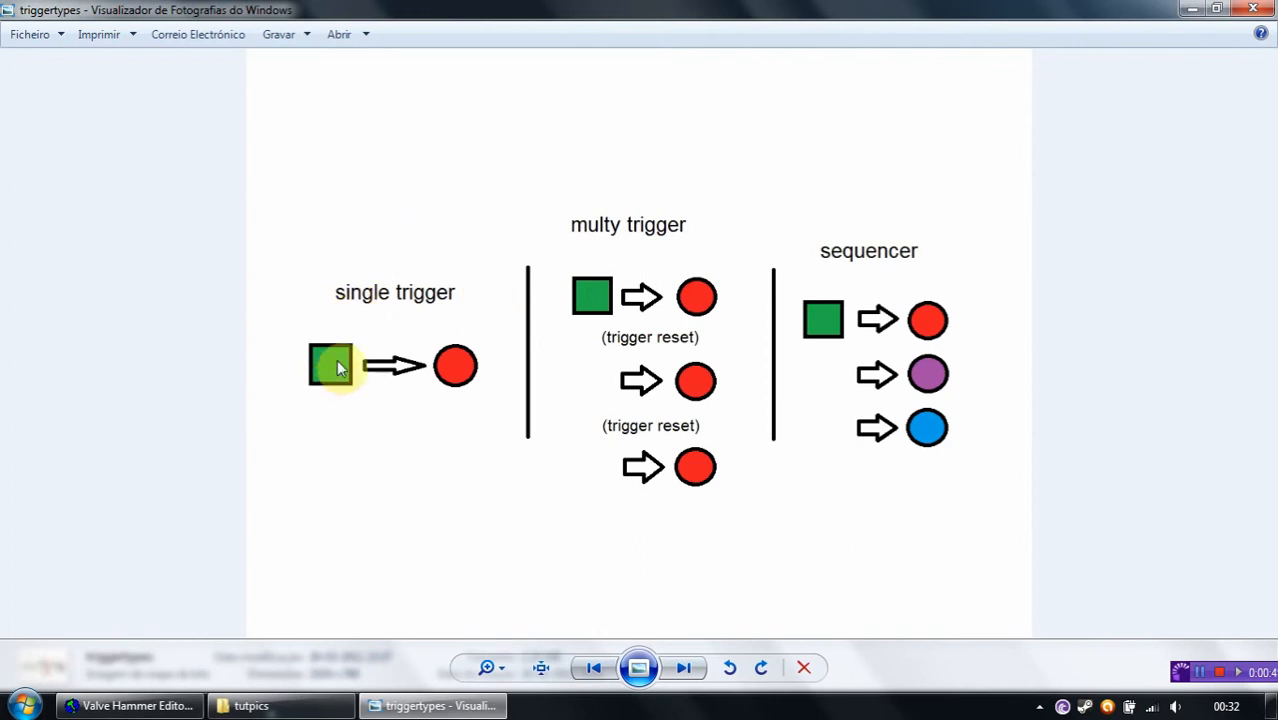
mouse_move(620, 244)
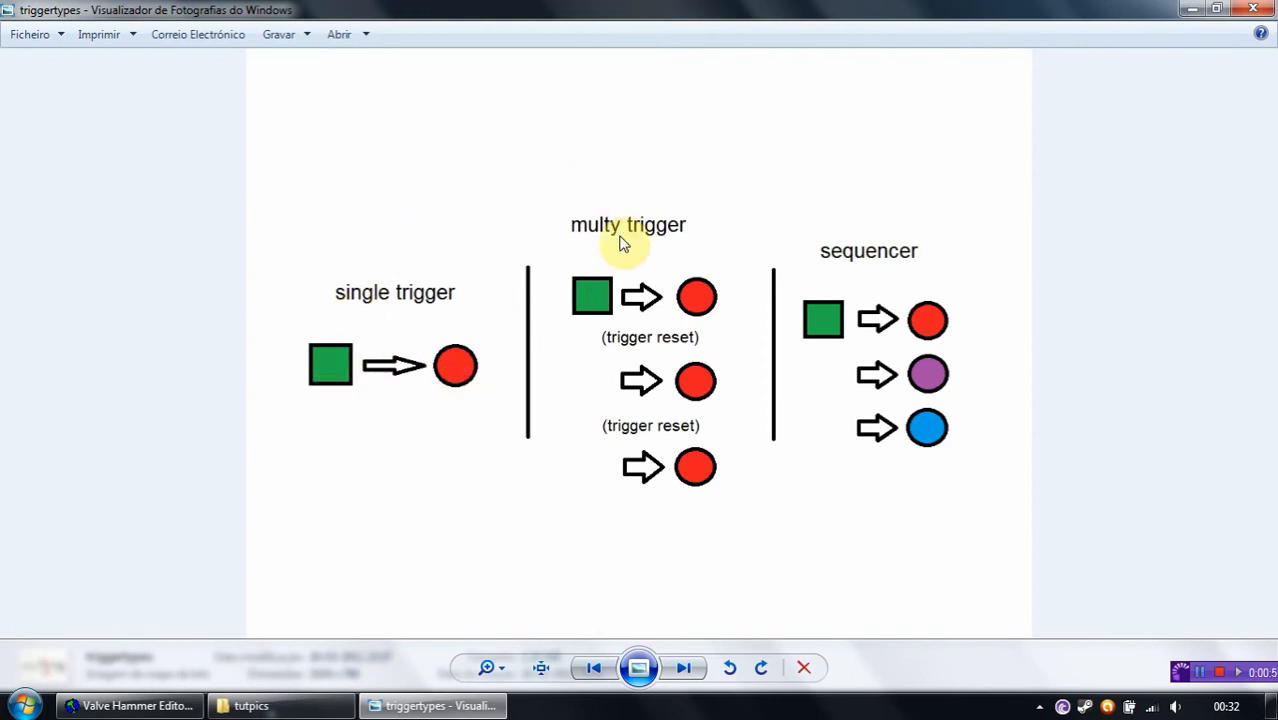
mouse_move(620, 290)
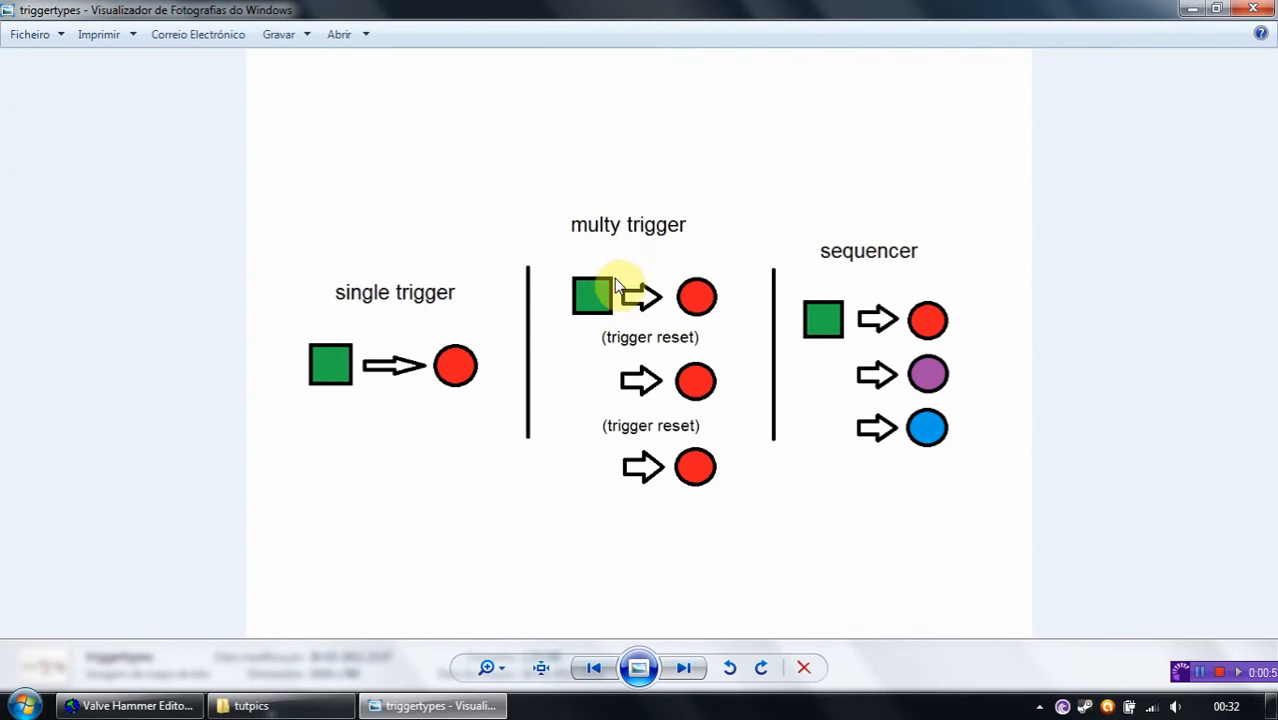
mouse_move(612, 356)
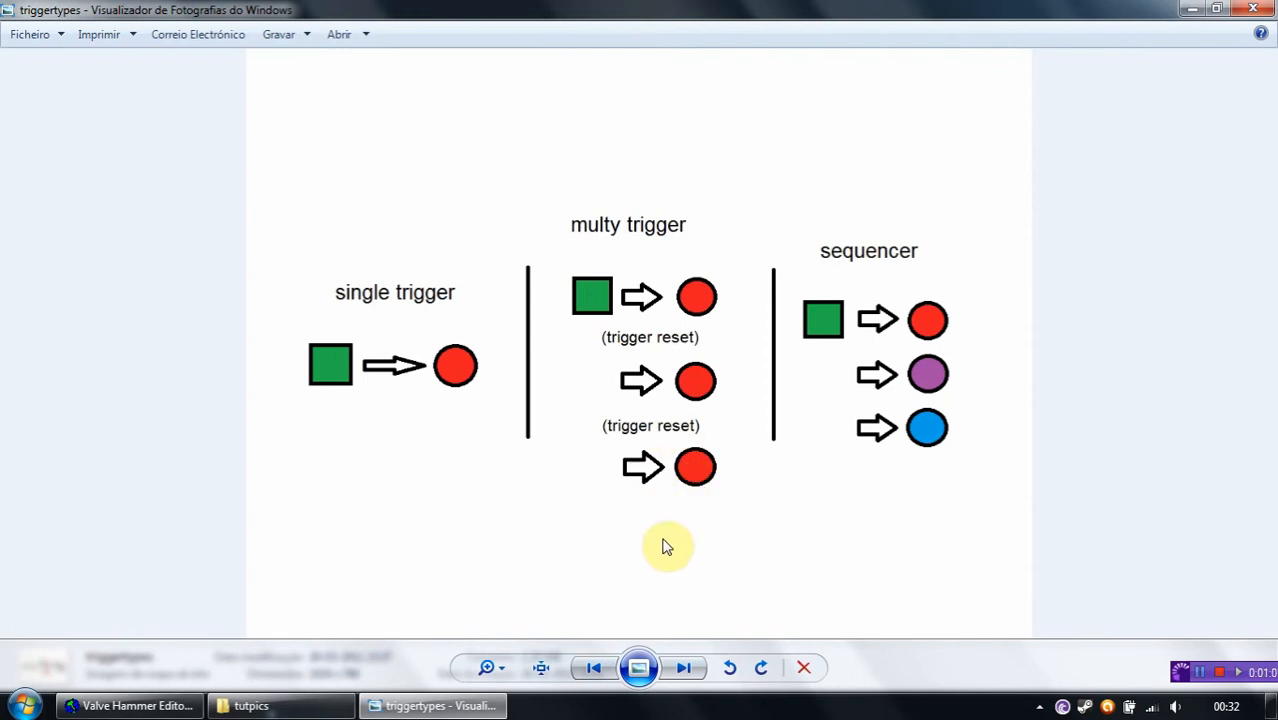
mouse_move(848, 280)
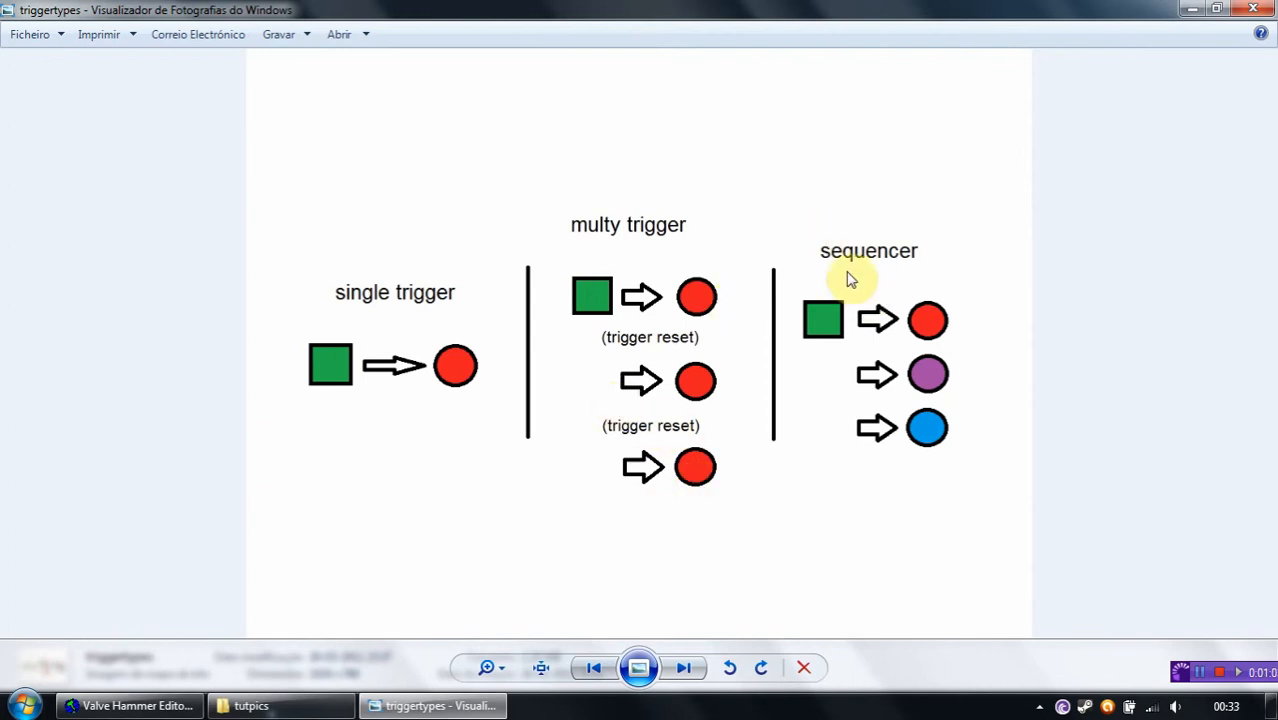
mouse_move(824, 336)
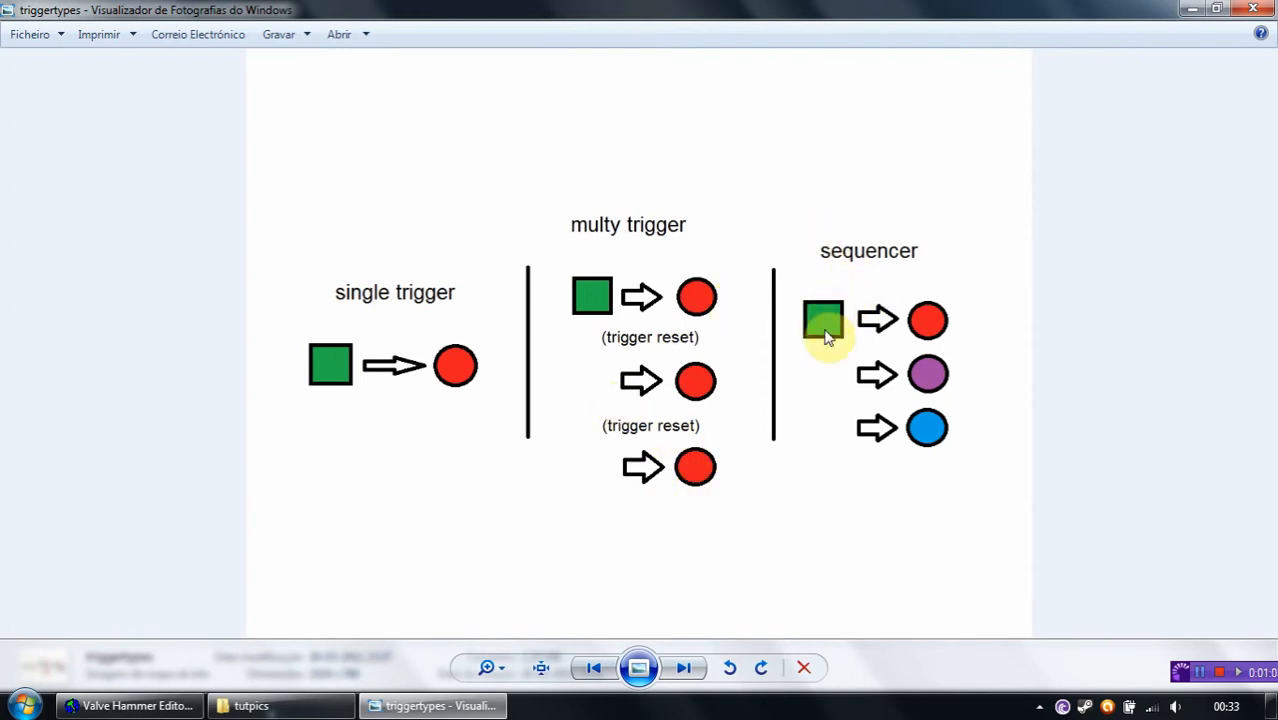
mouse_move(936, 362)
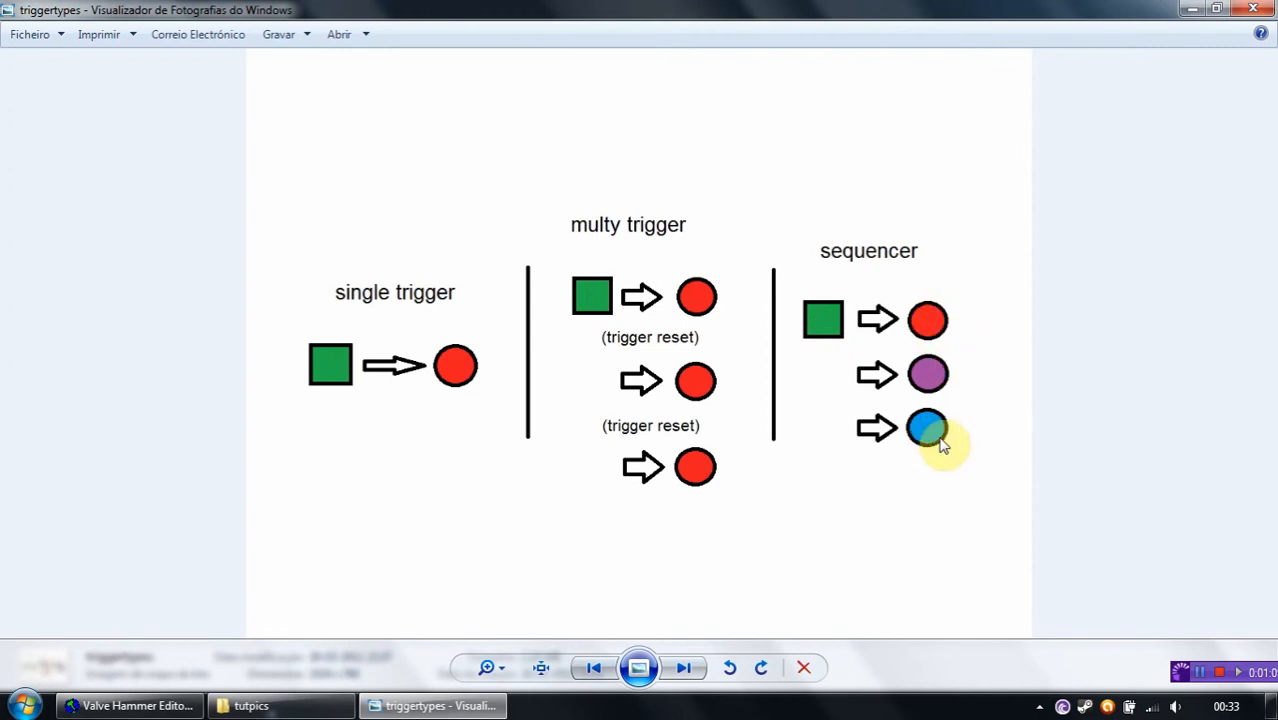
mouse_move(956, 520)
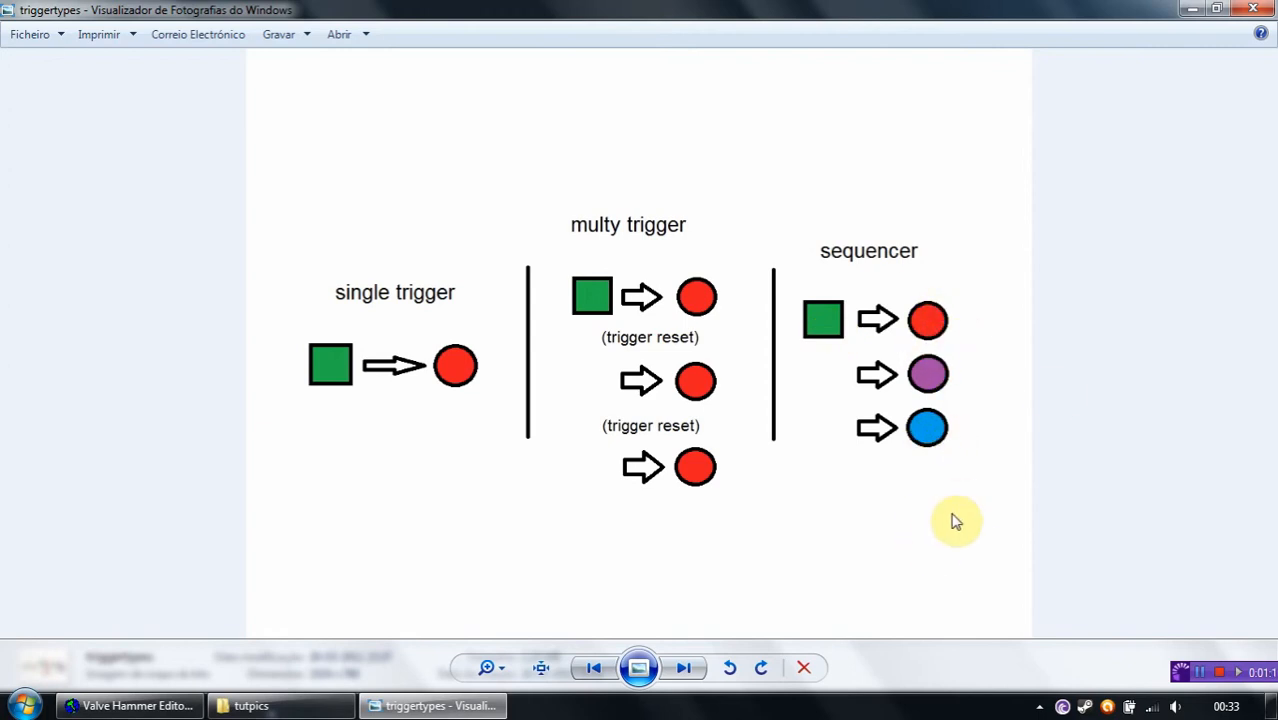
mouse_move(696, 378)
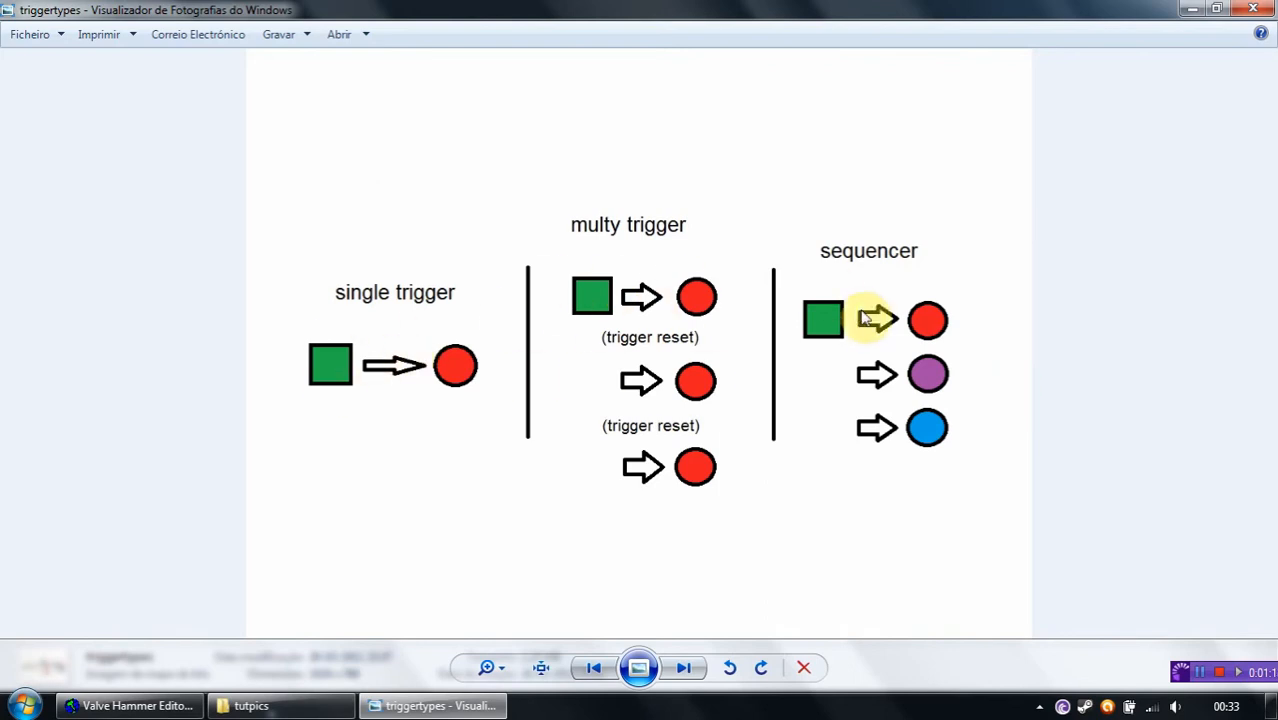
mouse_move(324, 360)
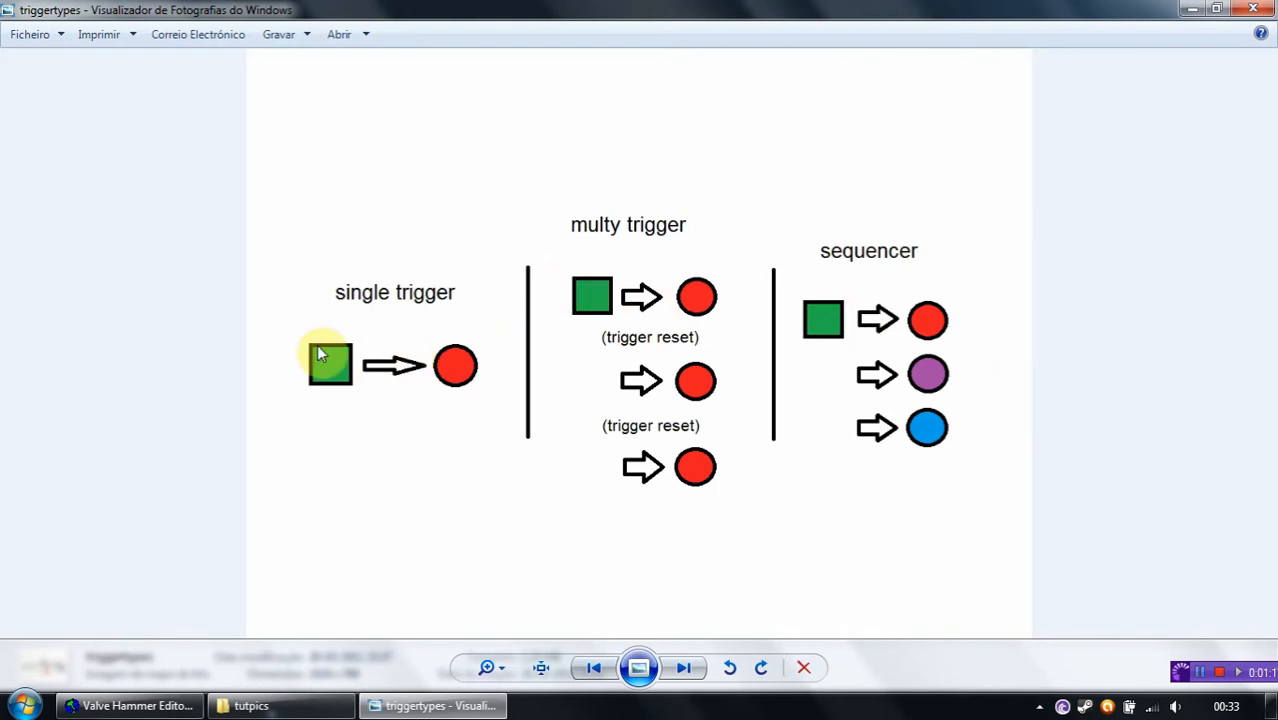
mouse_move(360, 370)
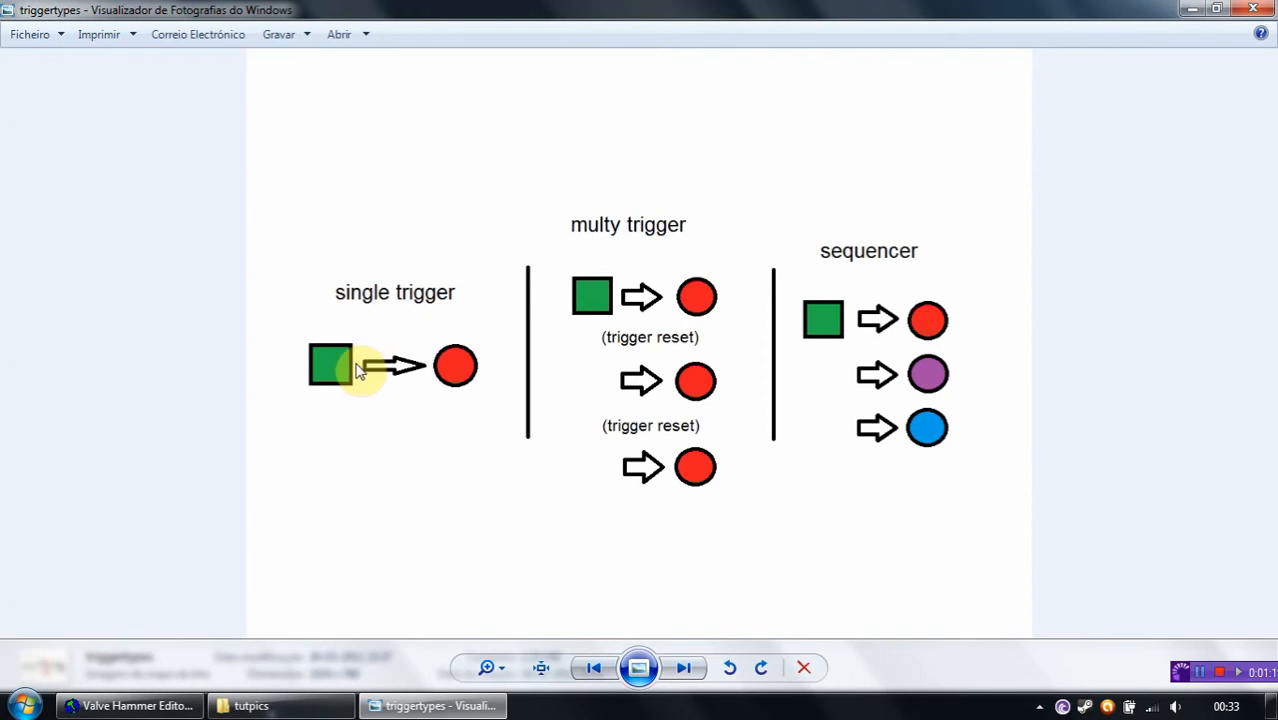
mouse_move(678, 212)
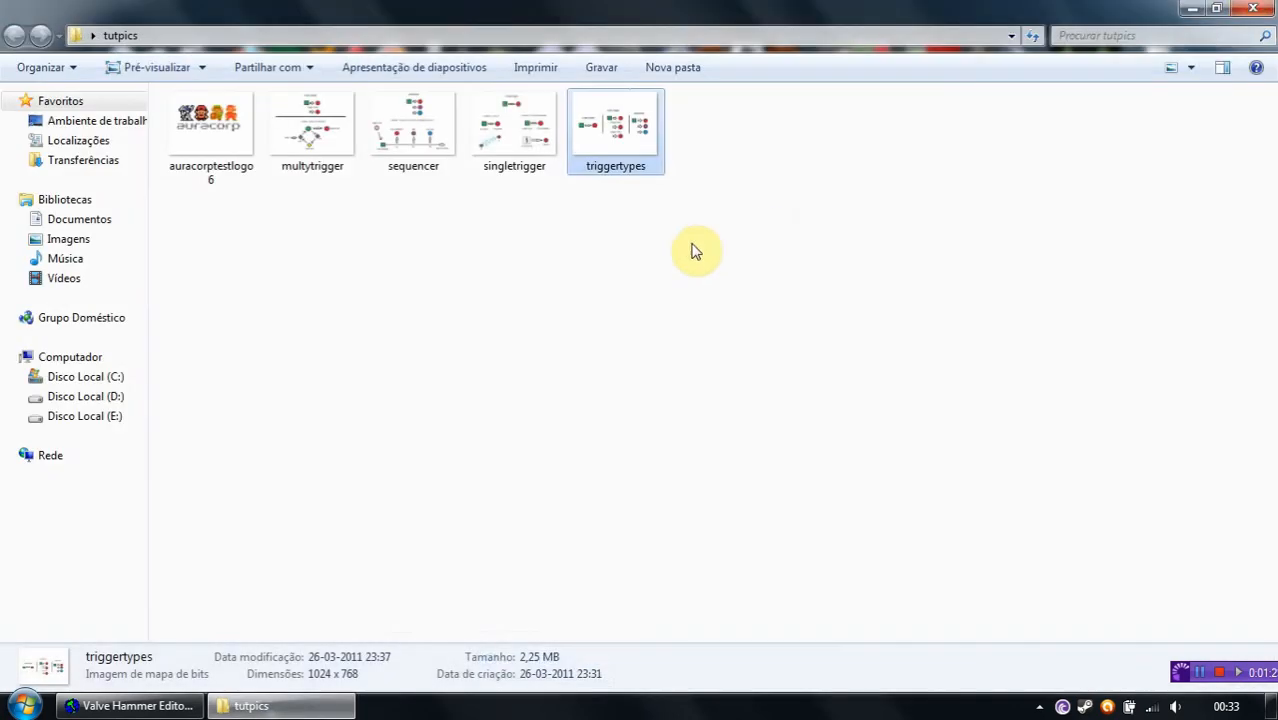
double_click(514, 124)
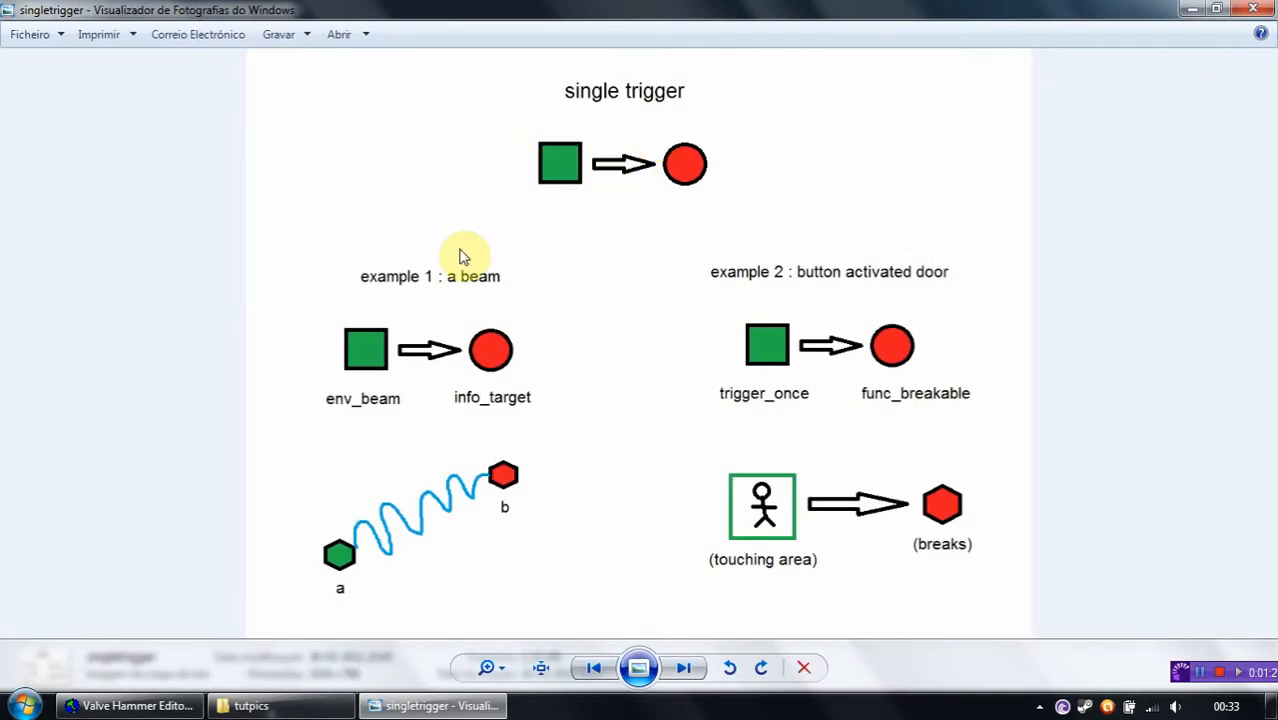
mouse_move(490, 284)
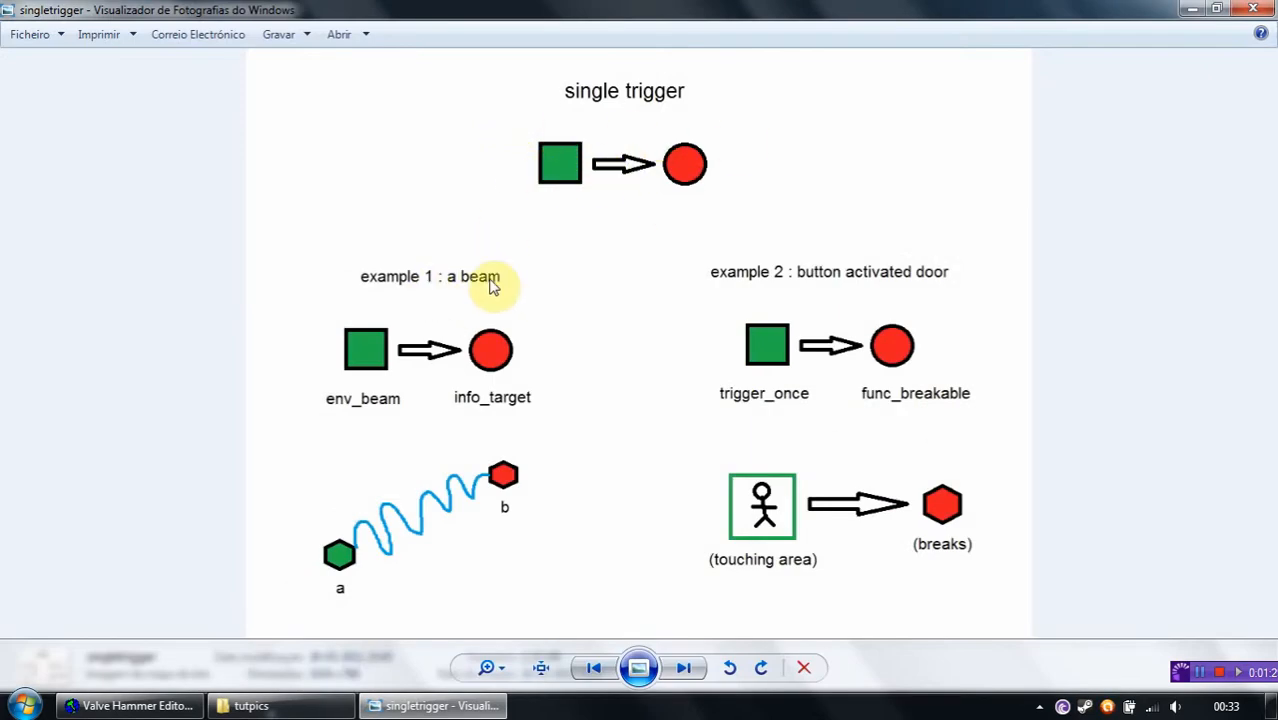
mouse_move(384, 572)
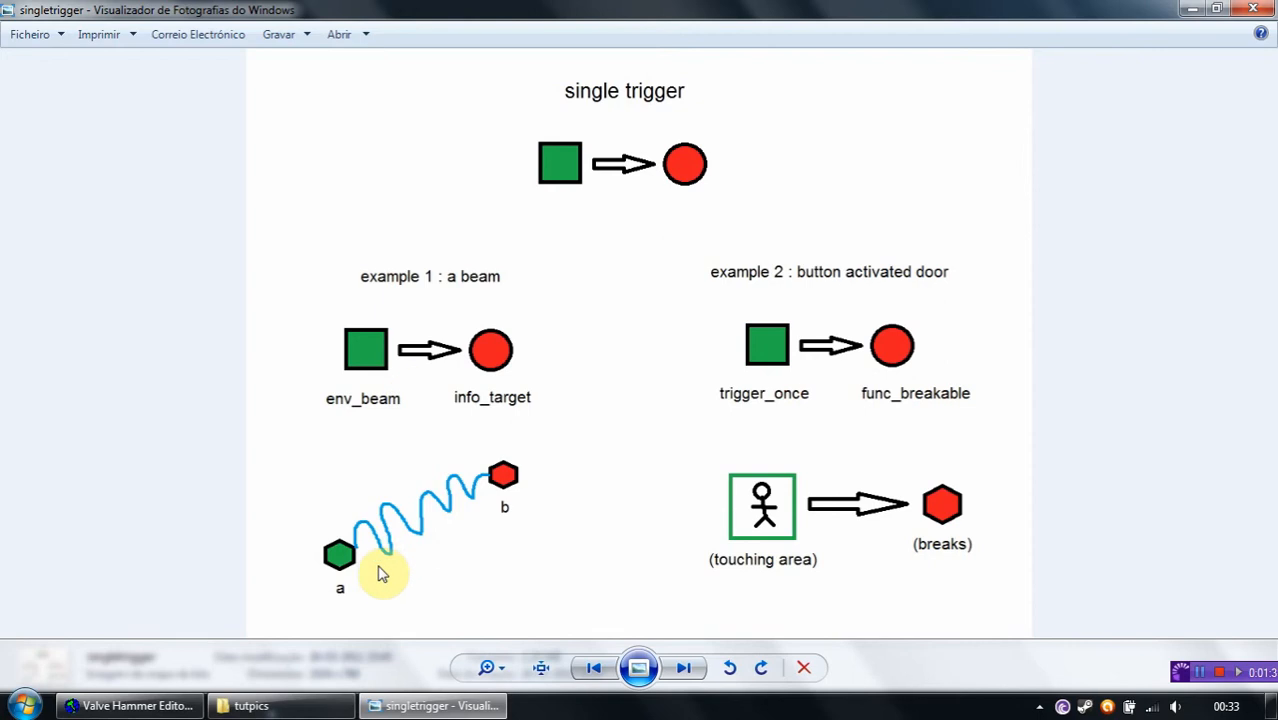
mouse_move(384, 404)
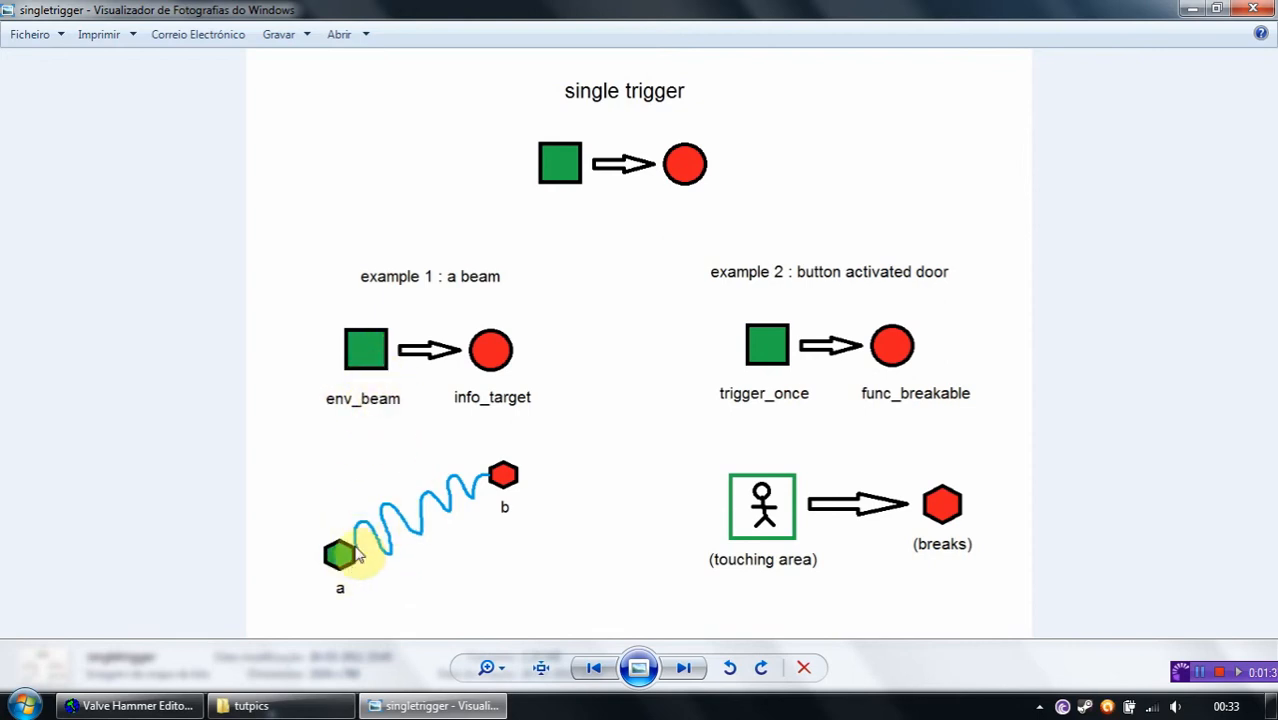
mouse_move(558, 492)
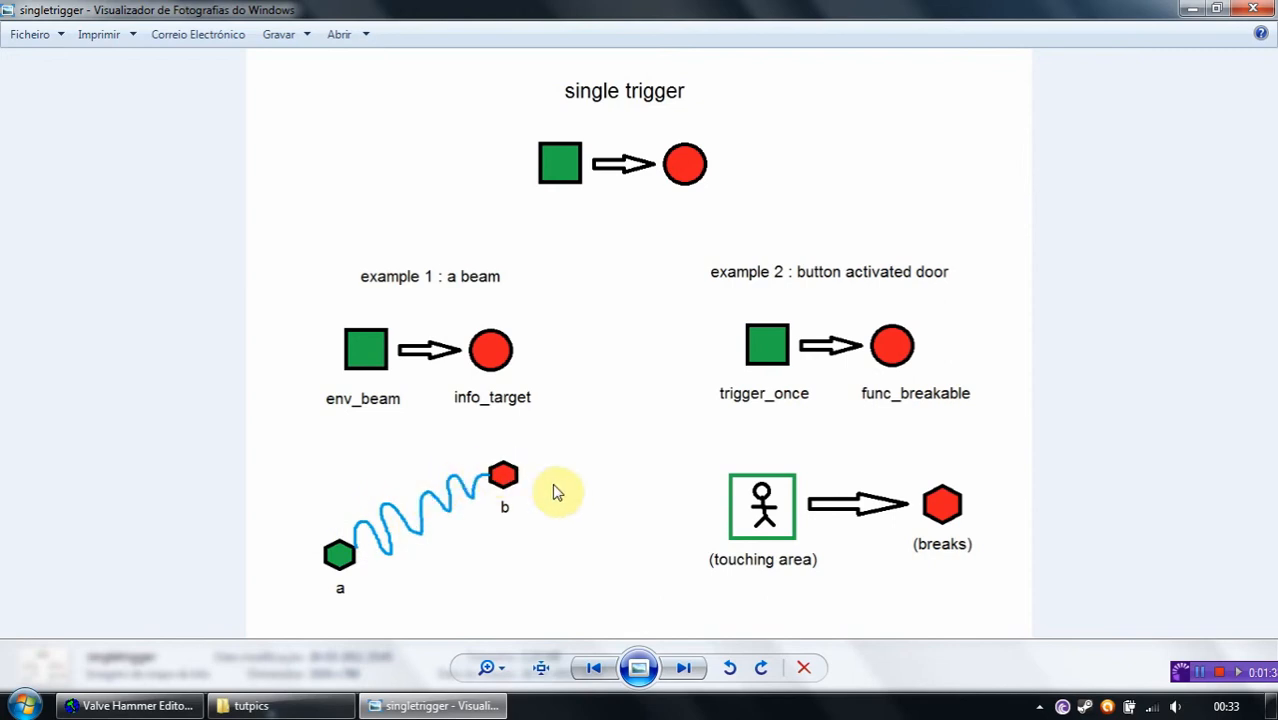
mouse_move(420, 350)
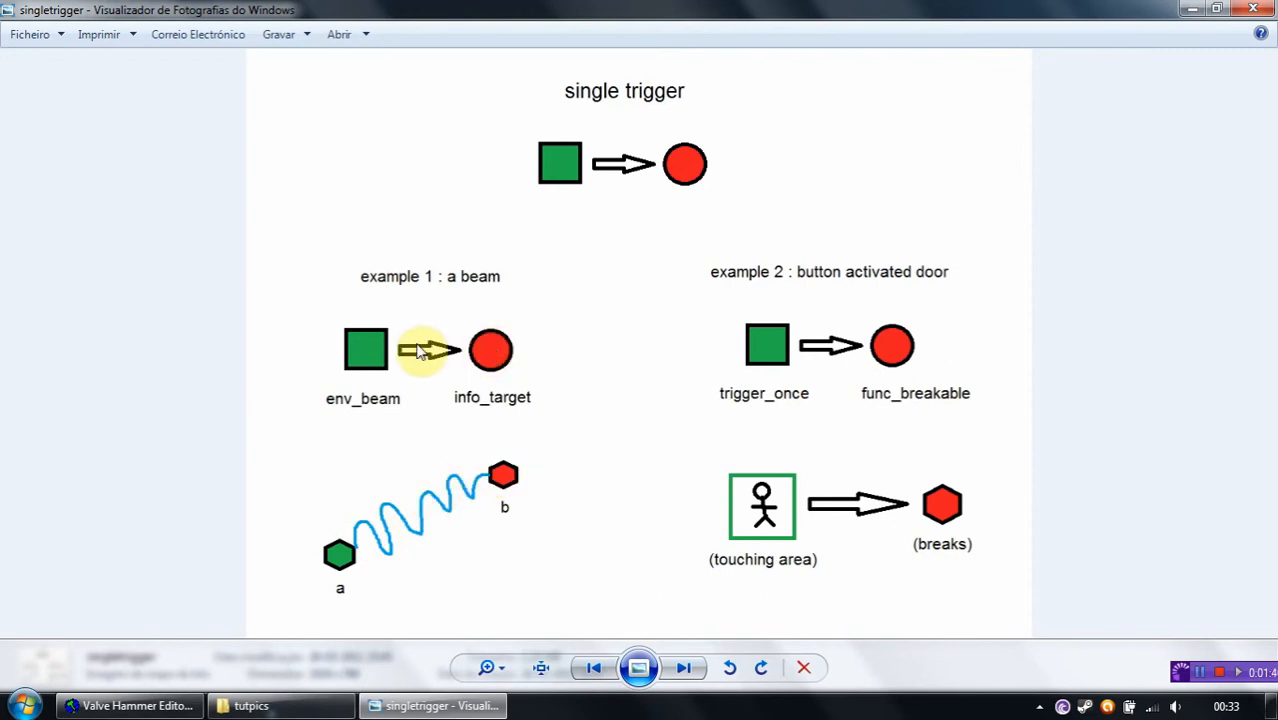
mouse_move(490, 350)
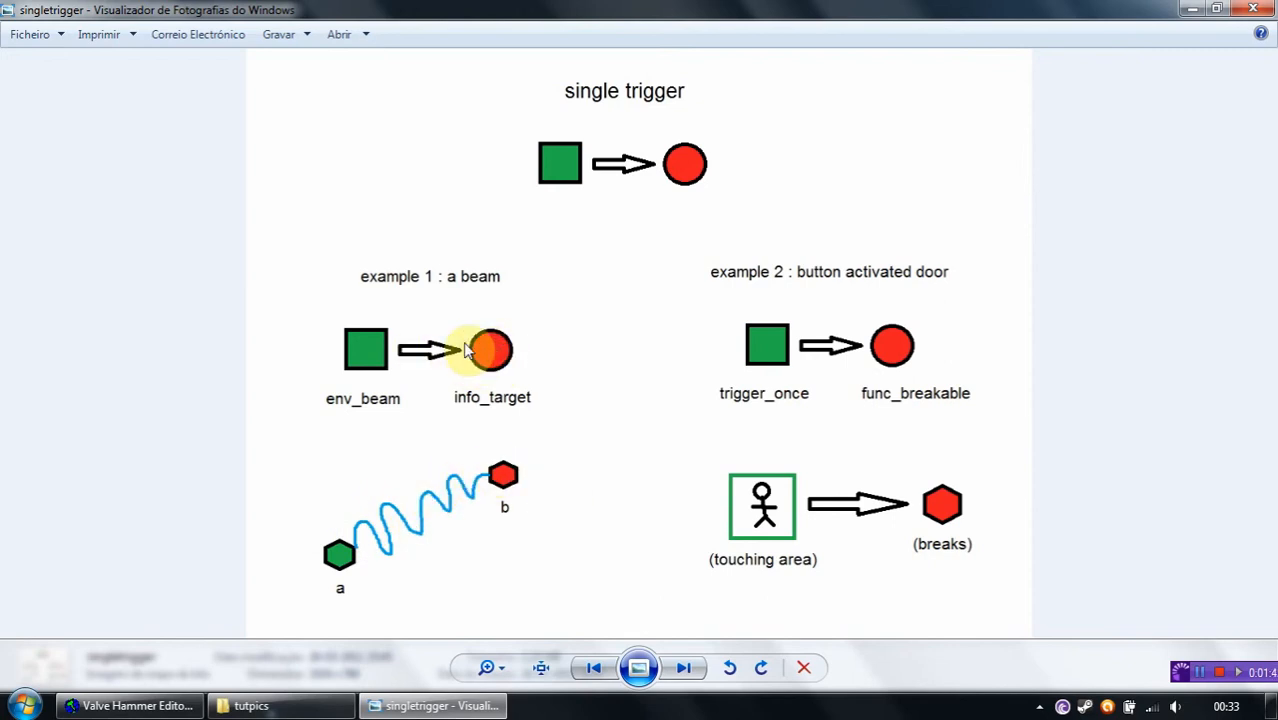
mouse_move(330, 400)
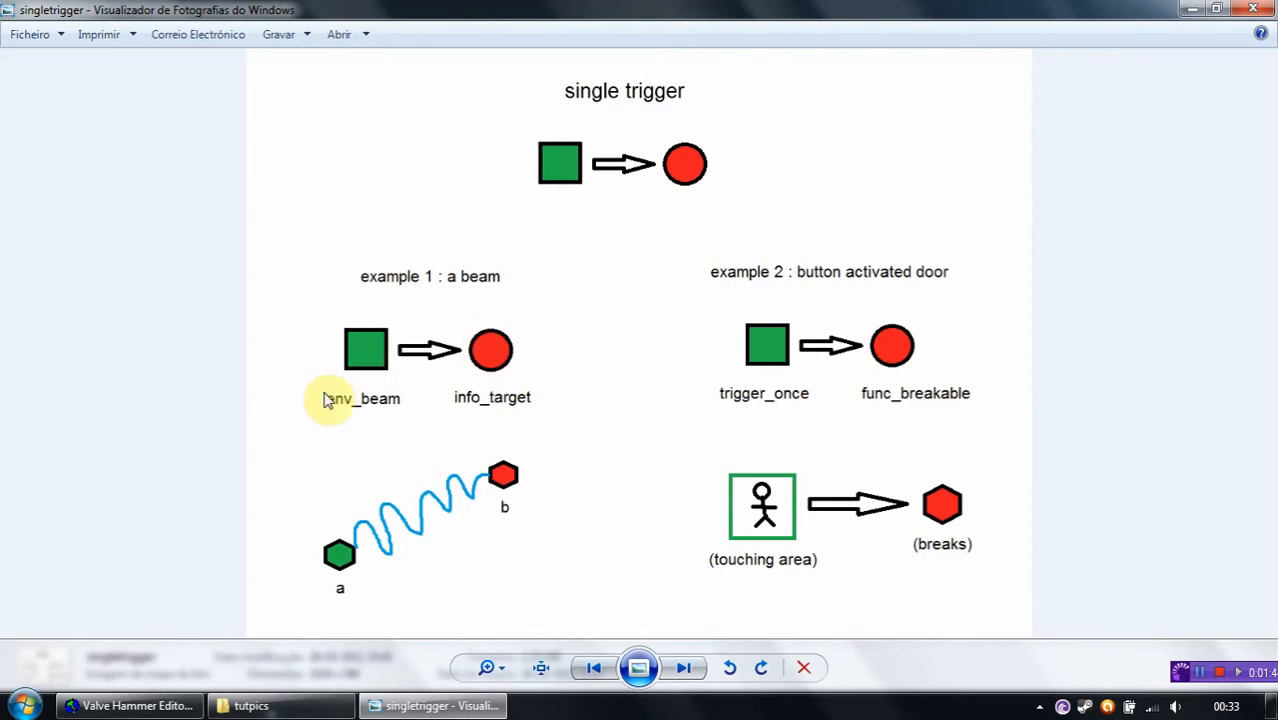
mouse_move(344, 556)
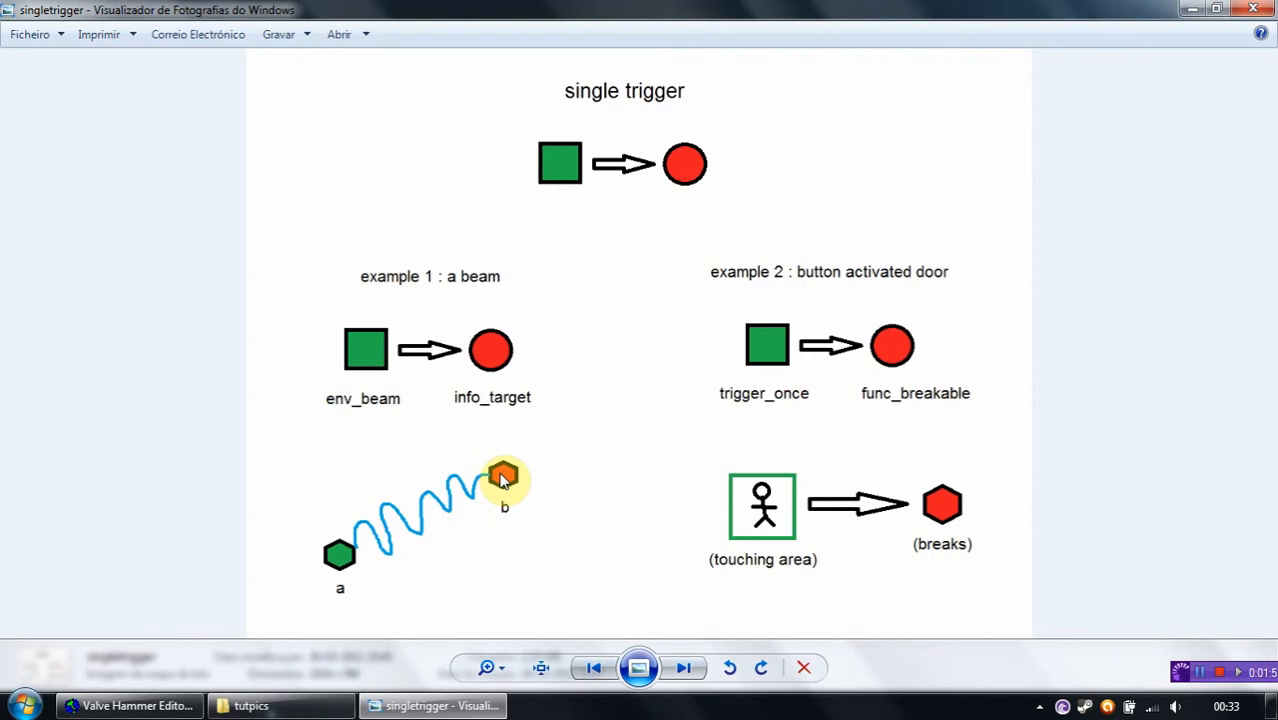
mouse_move(572, 464)
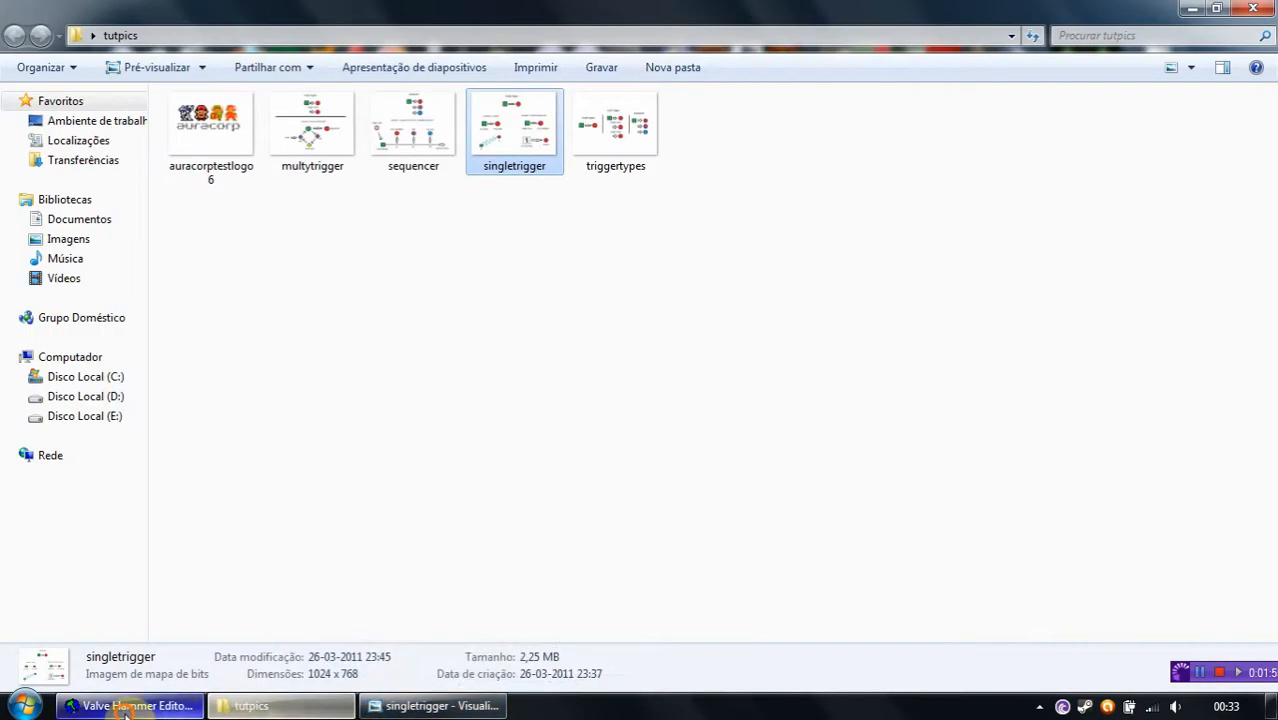
Back in the map, choose env_beam from the entity Objects list for placement
left_click(130, 704)
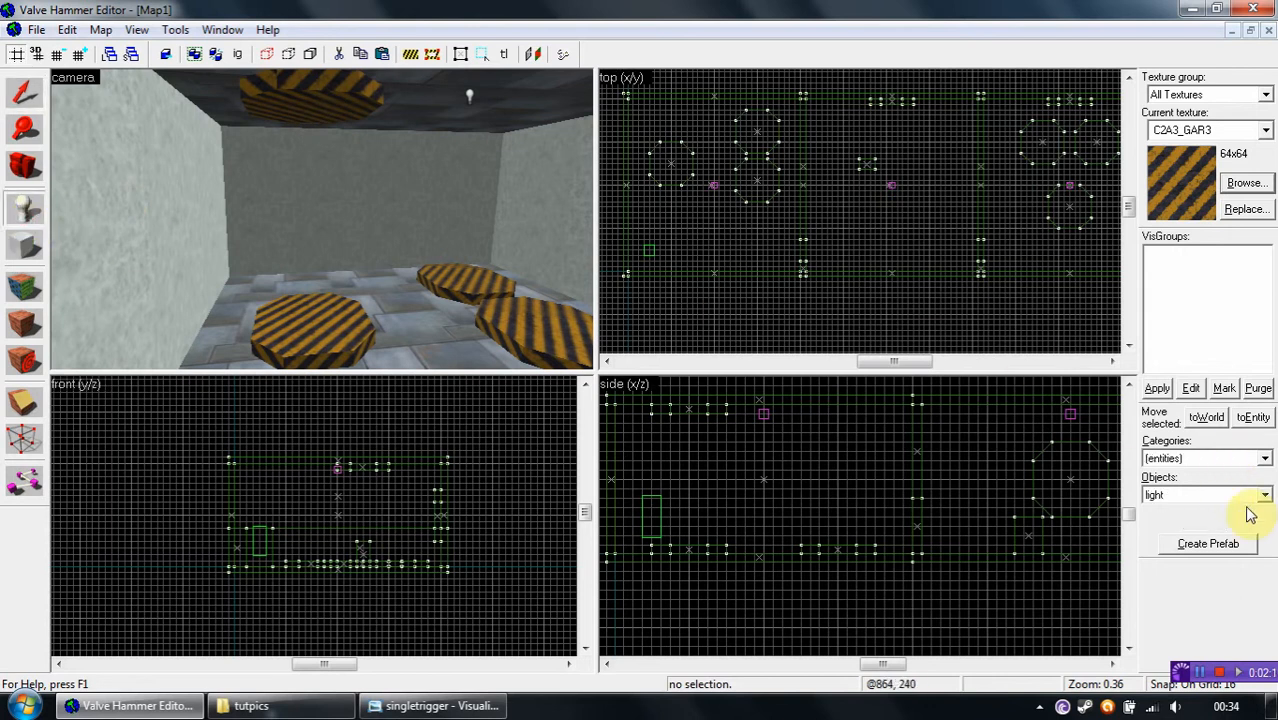
left_click(1264, 496)
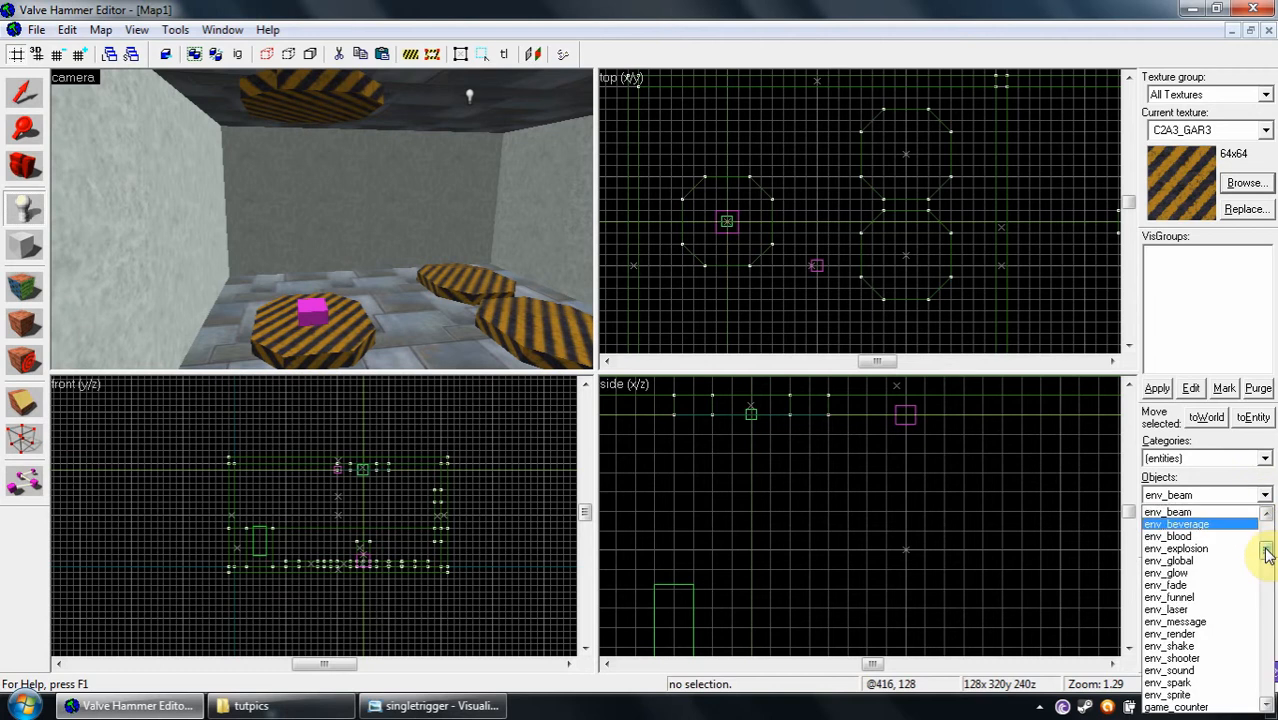
scroll("down", 3)
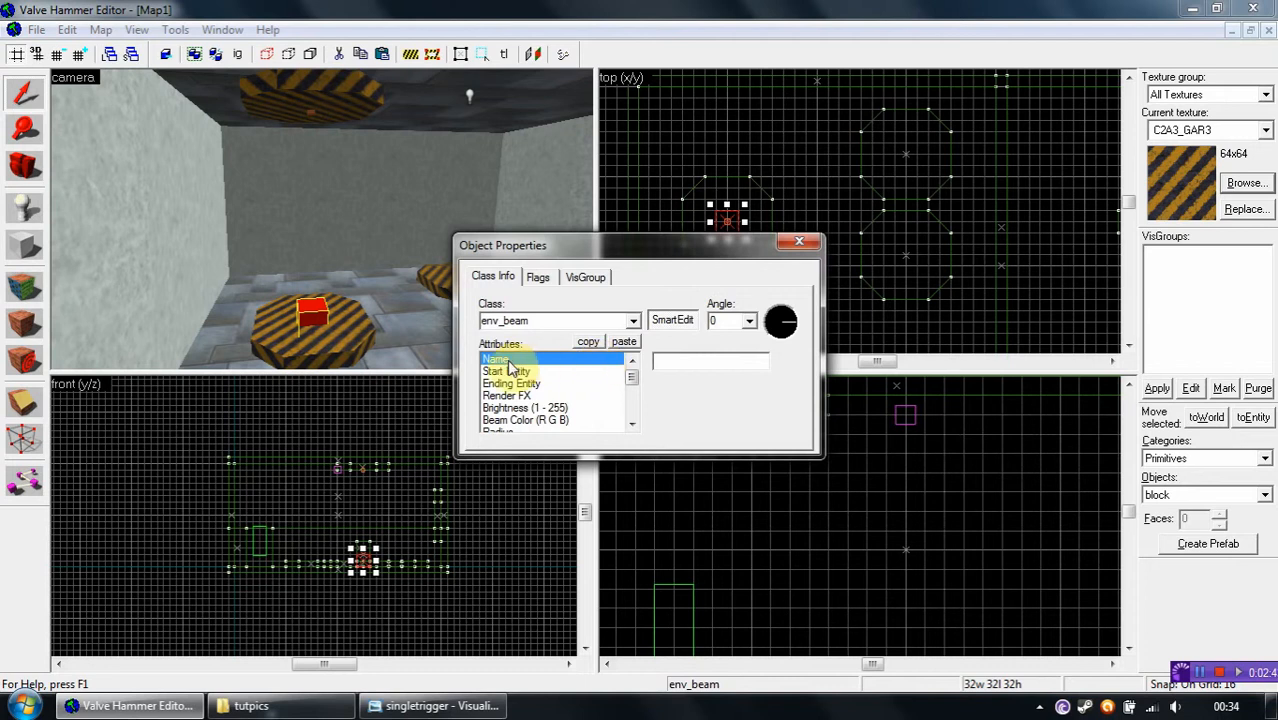
Name the info_target entity beam_target and close its properties
left_click(506, 370)
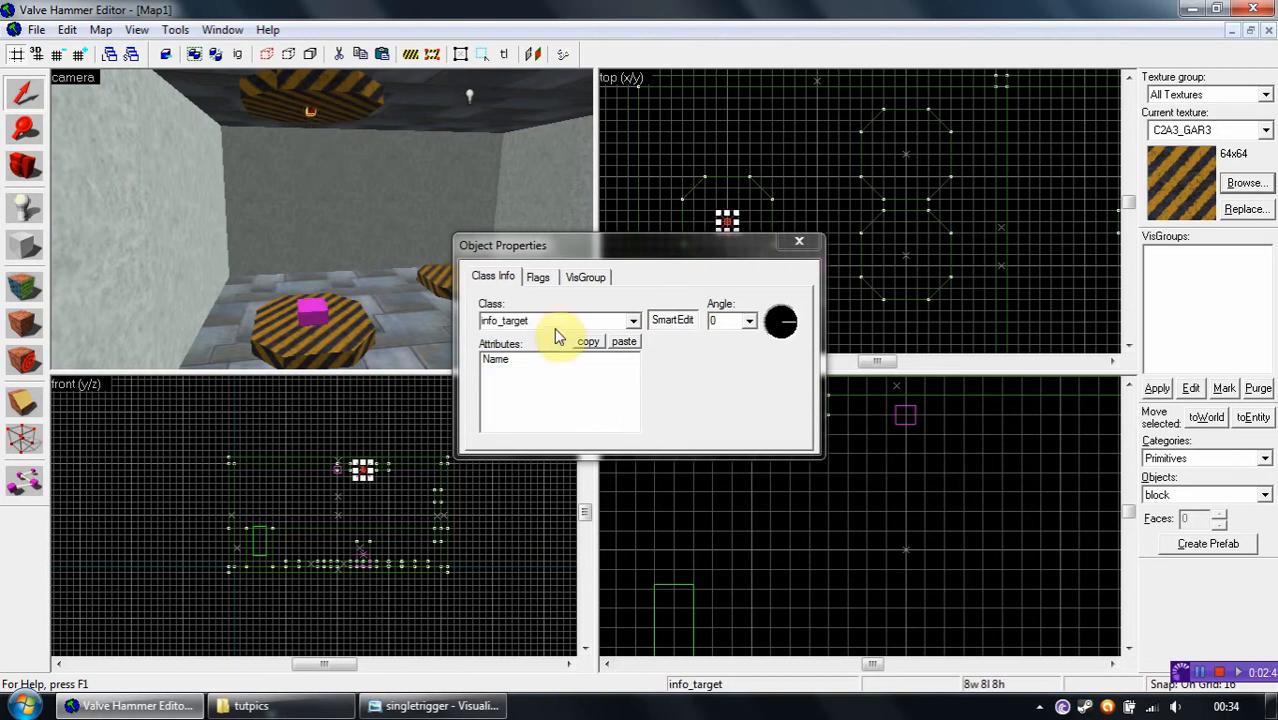
left_click(496, 360)
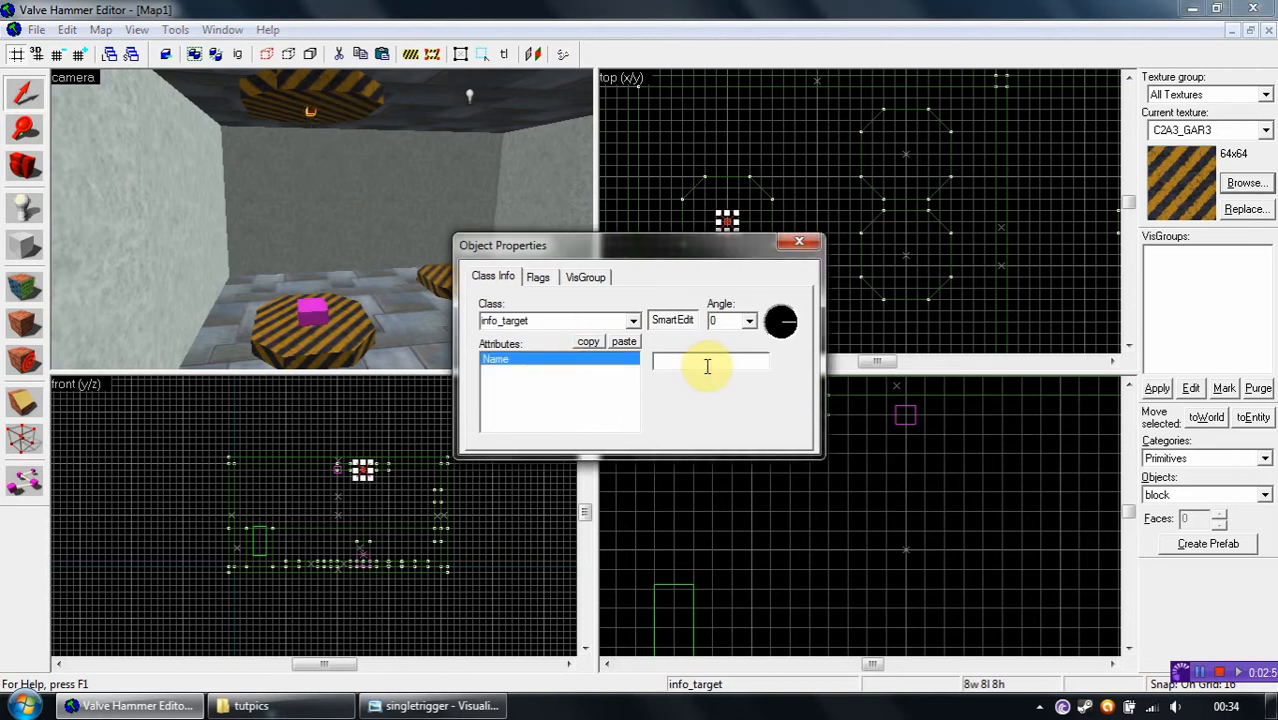
type("beam_tag")
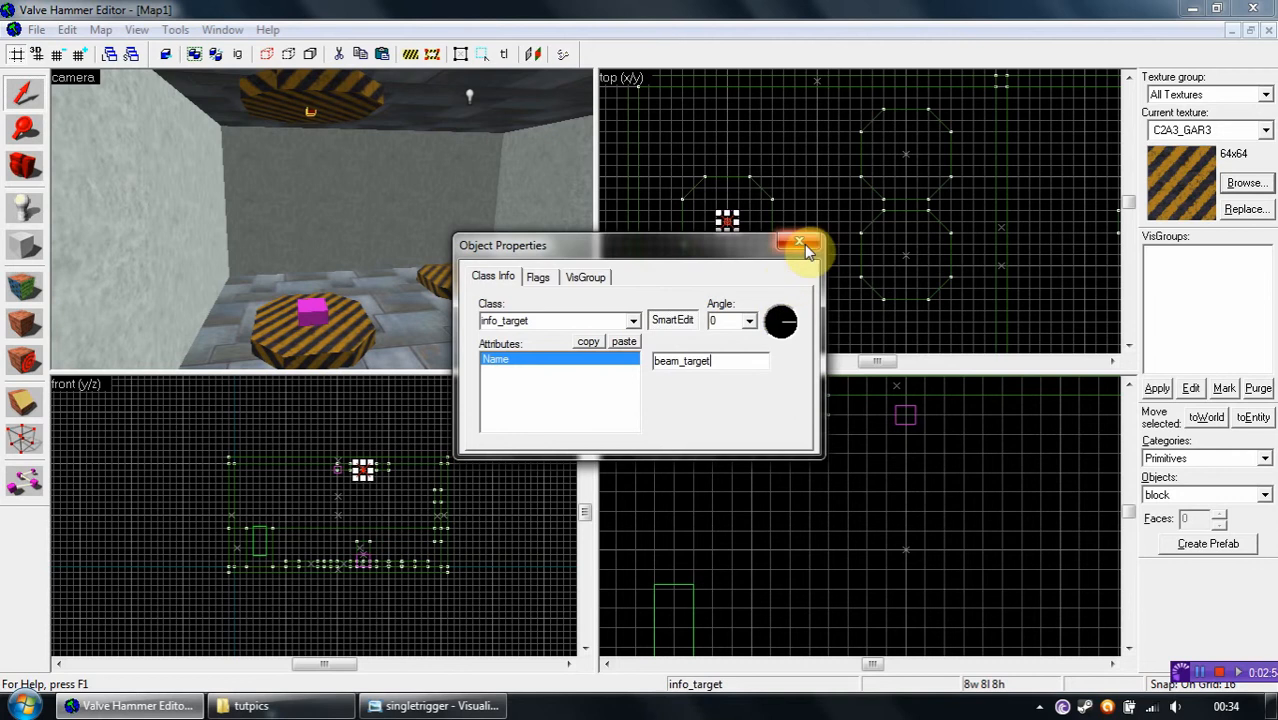
left_click(800, 244)
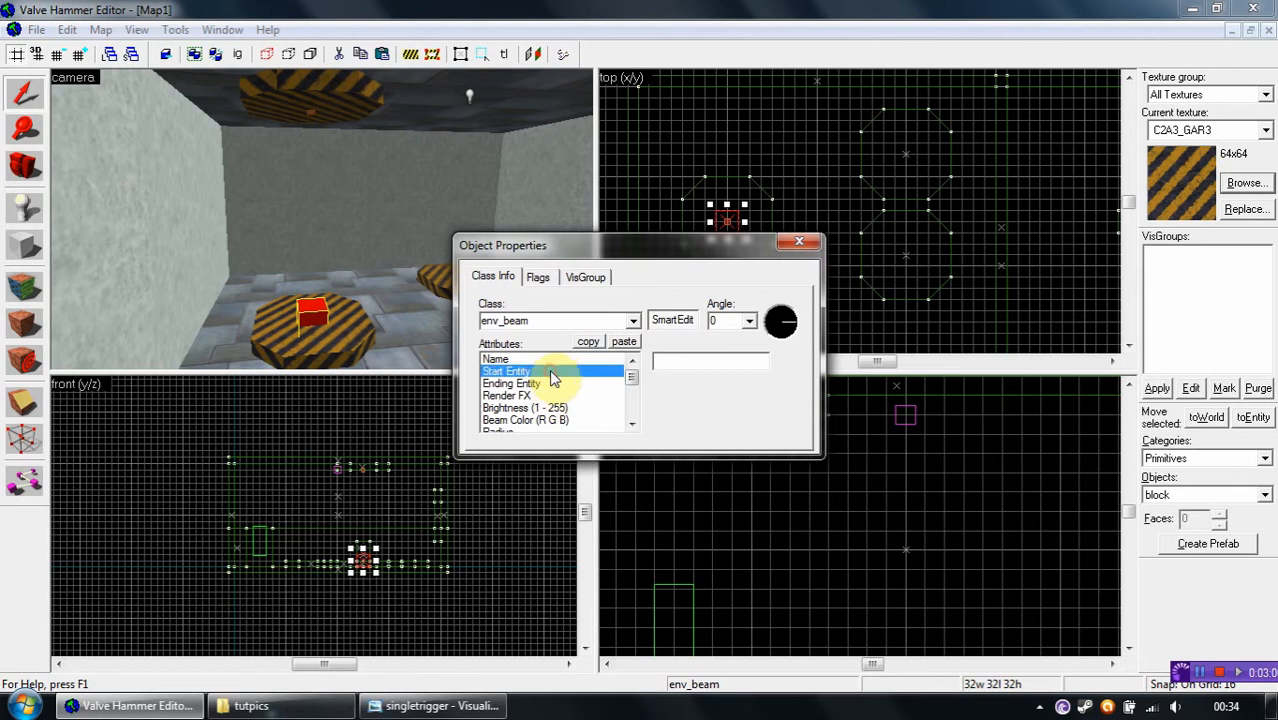
Set the env_beam's Start and Ending Entity attributes to reference beam_target
left_click(496, 360)
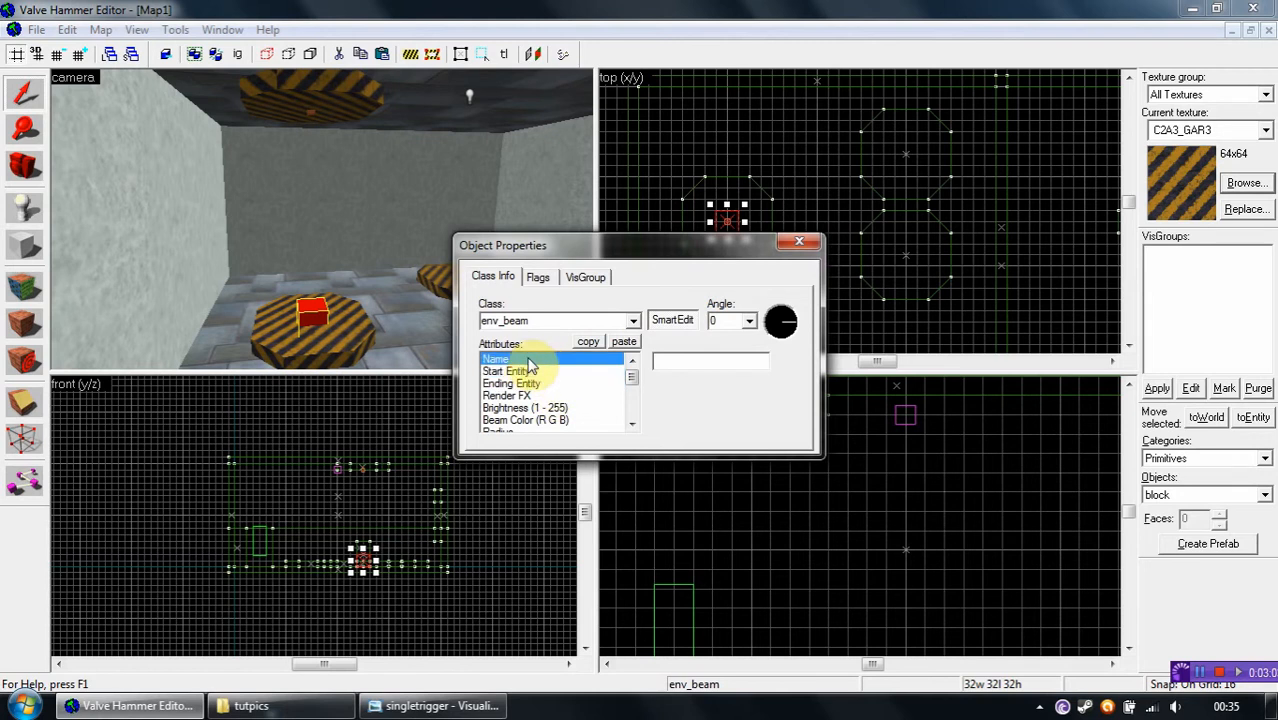
type("beam")
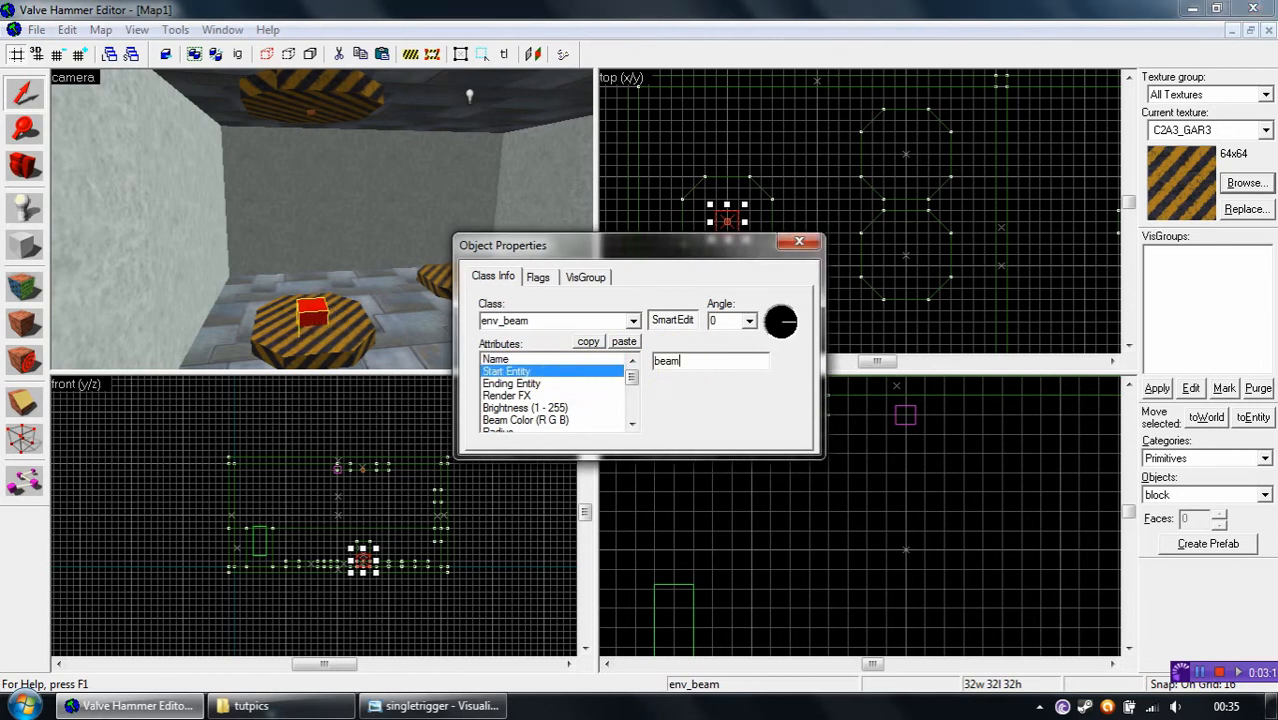
left_click(512, 384)
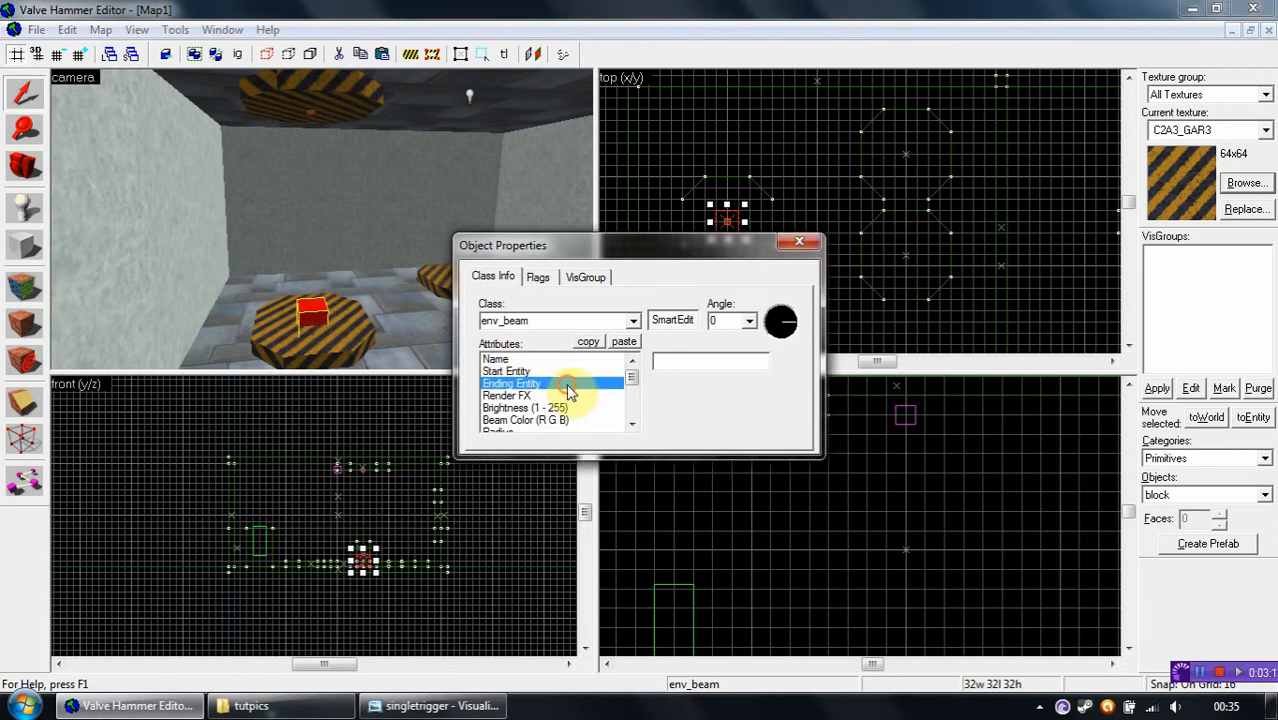
type("beam_target")
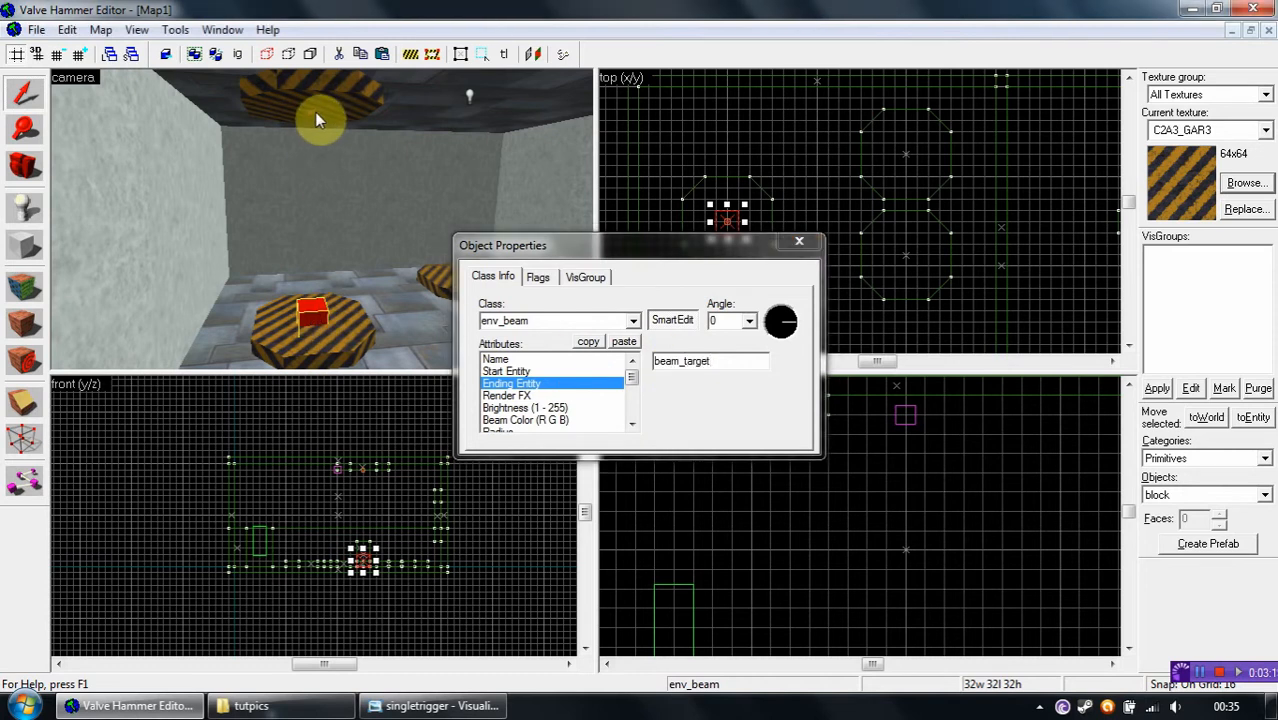
Set the env_beam's Beam Color to the blue 0 128 192 via the colour picker
left_click(506, 396)
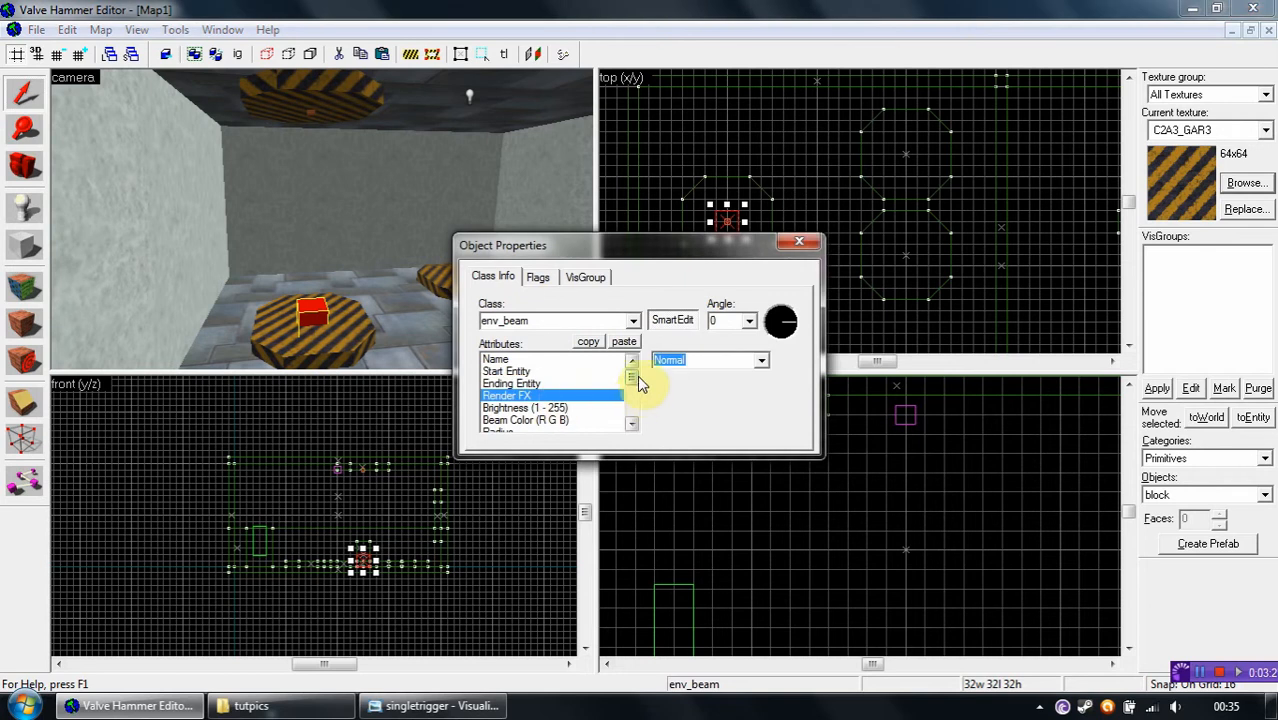
left_click(528, 396)
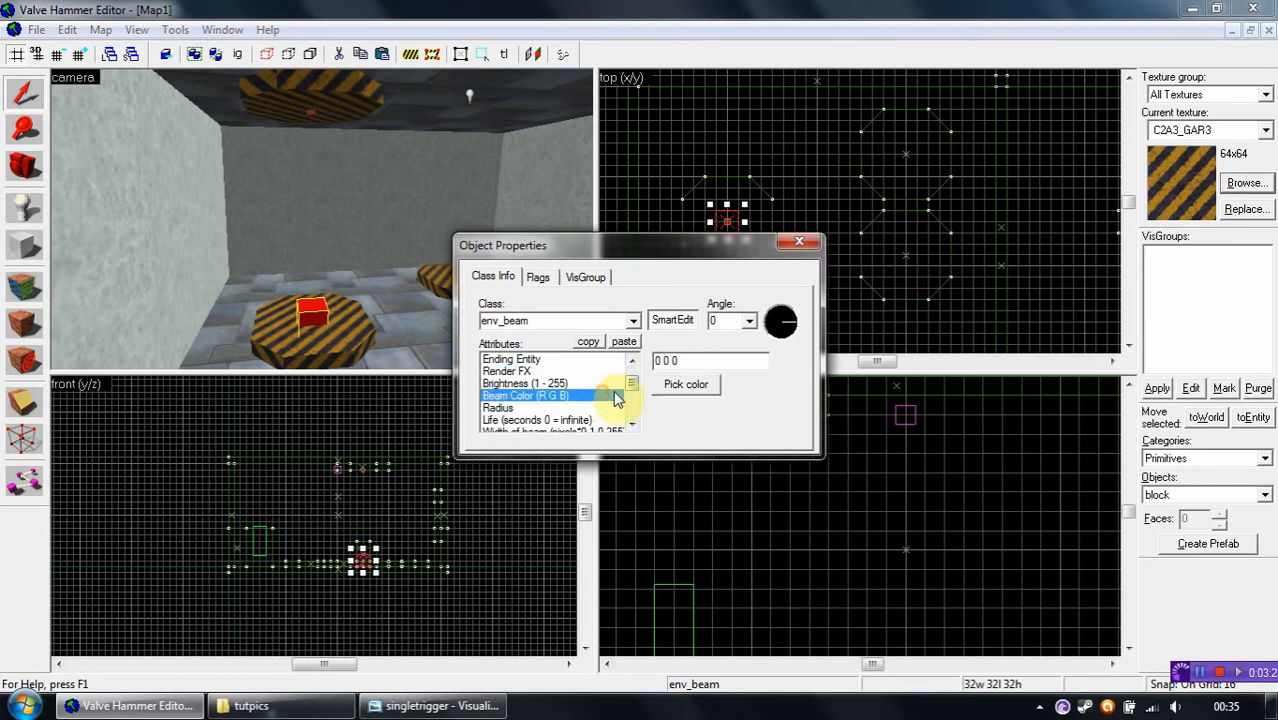
left_click(684, 384)
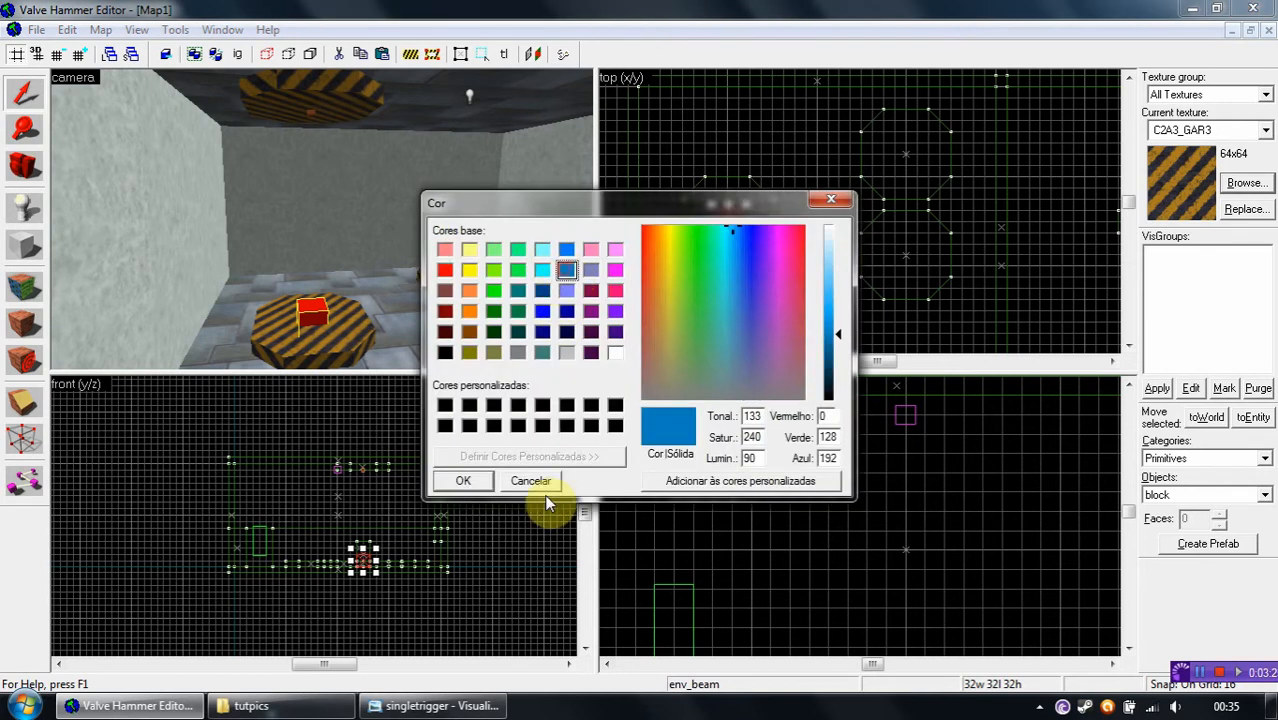
left_click(462, 480)
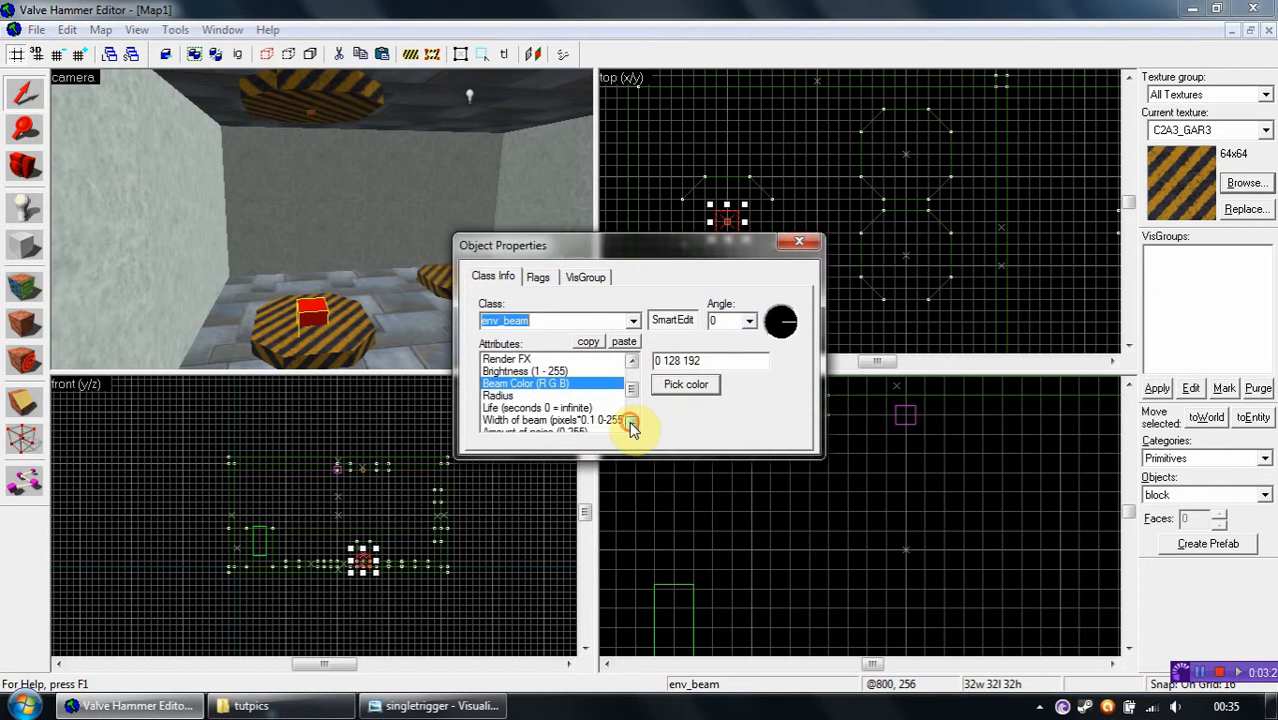
Set the beam's Life (seconds) to 0 so it stays on permanently
left_click(632, 430)
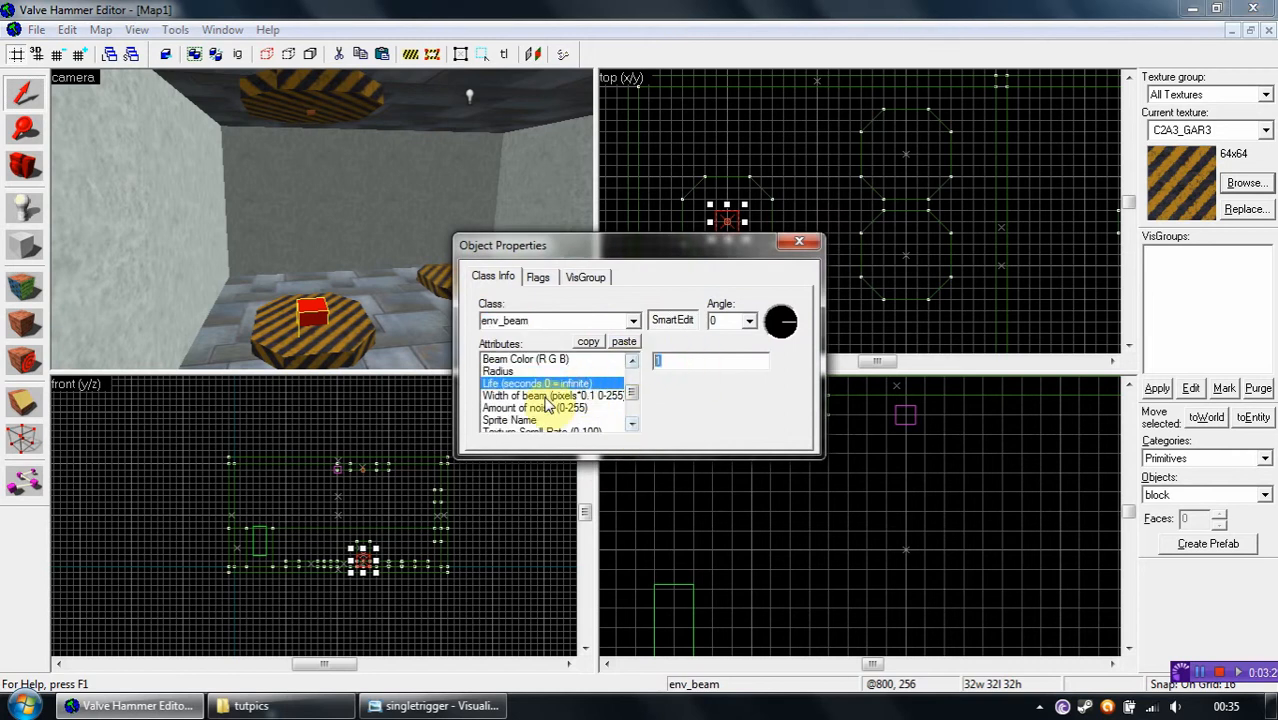
mouse_move(464, 392)
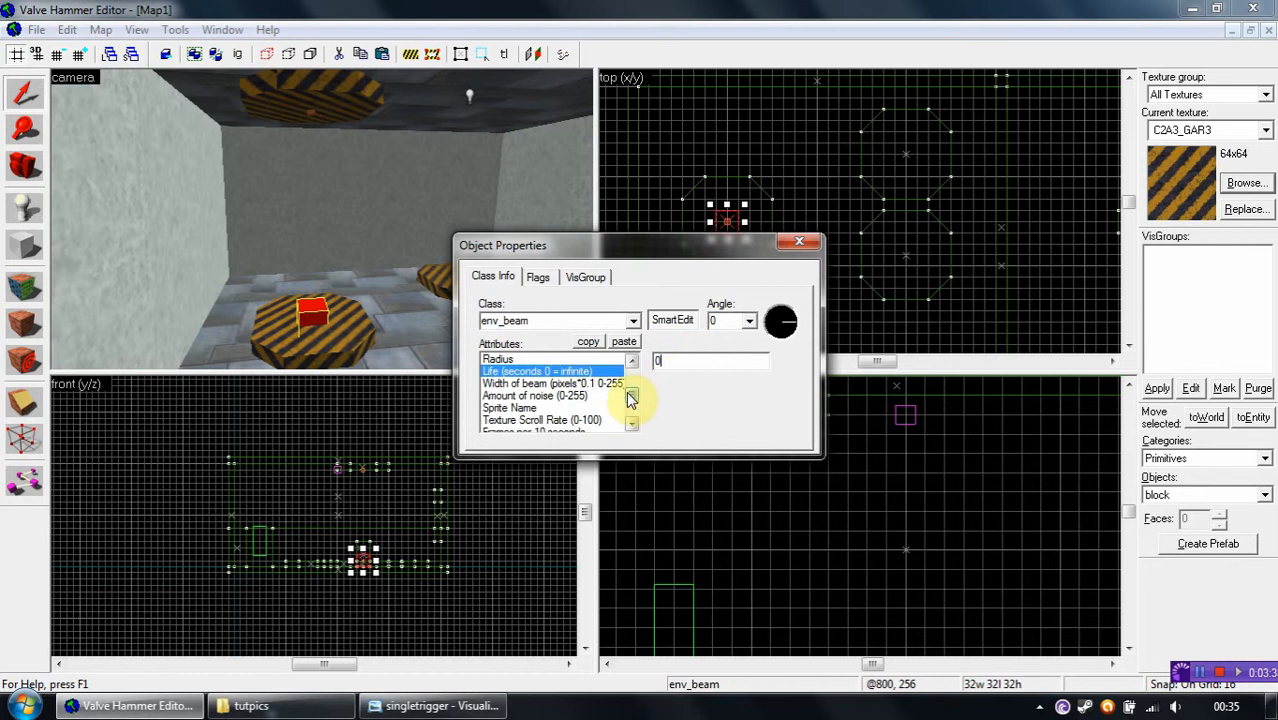
left_click(552, 384)
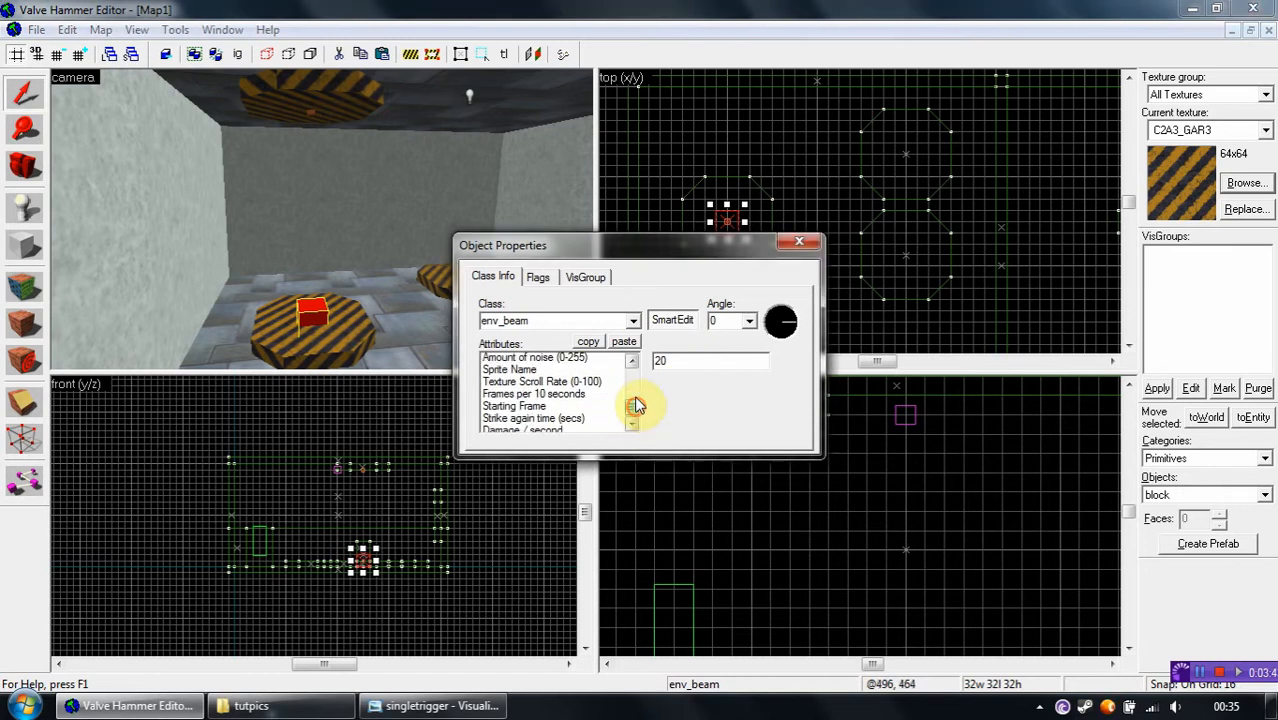
left_click(538, 276)
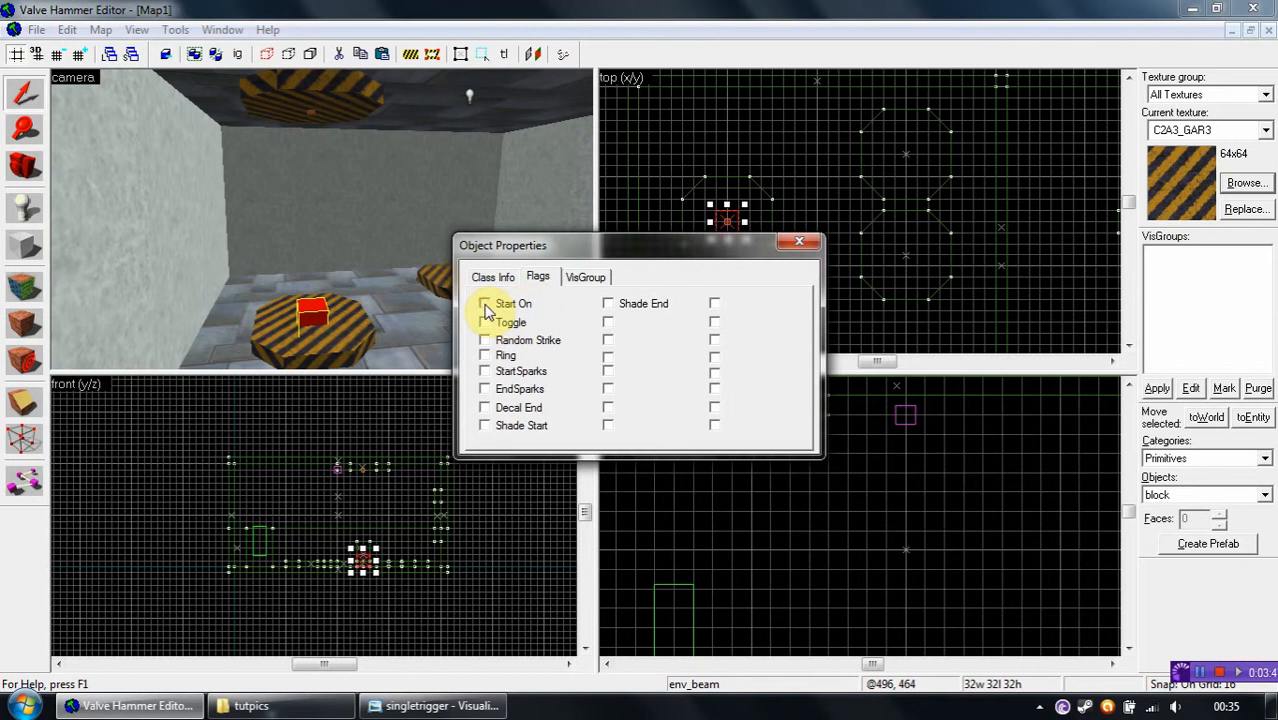
Enable the env_beam's Start On flag and close its properties
left_click(484, 304)
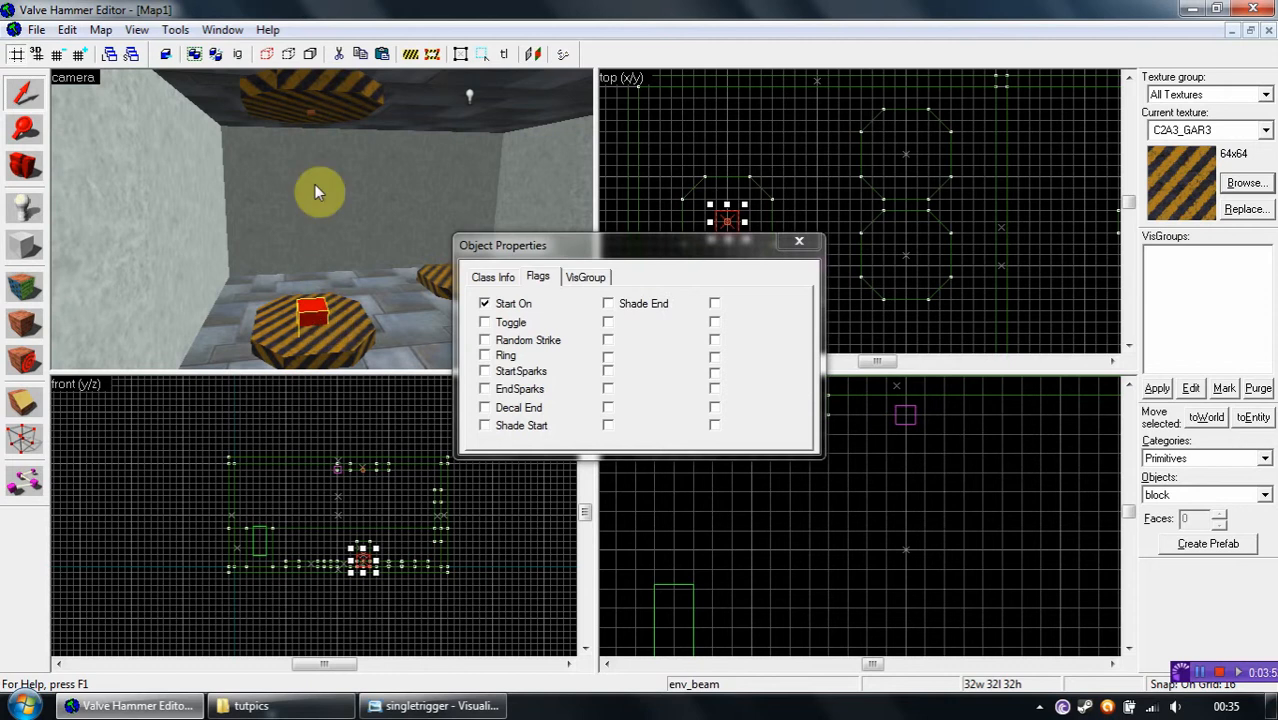
mouse_move(788, 260)
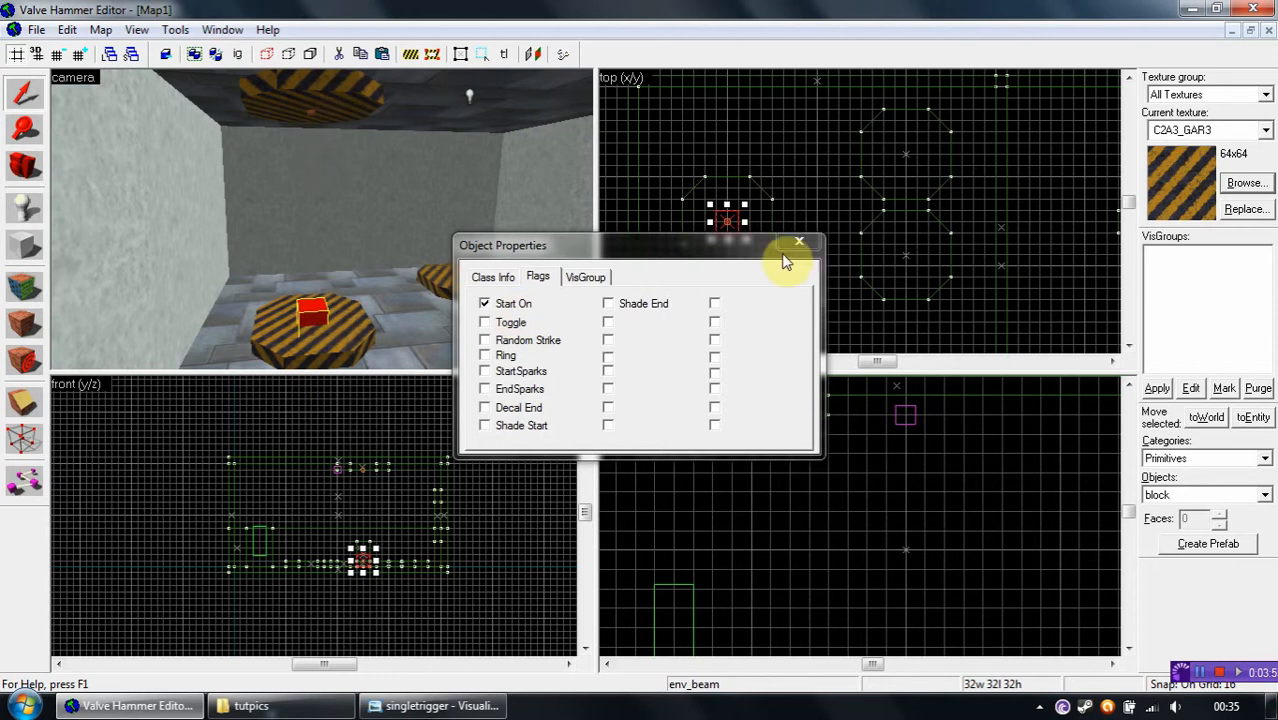
left_click(800, 242)
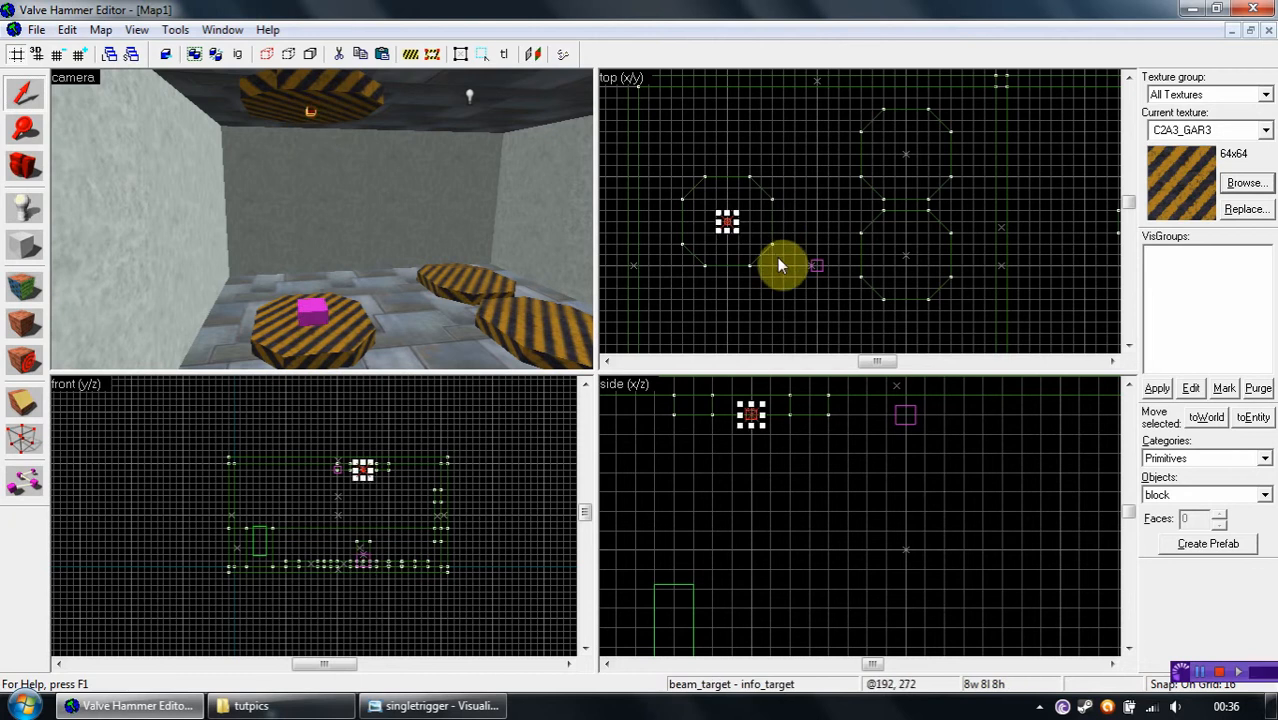
left_click(432, 704)
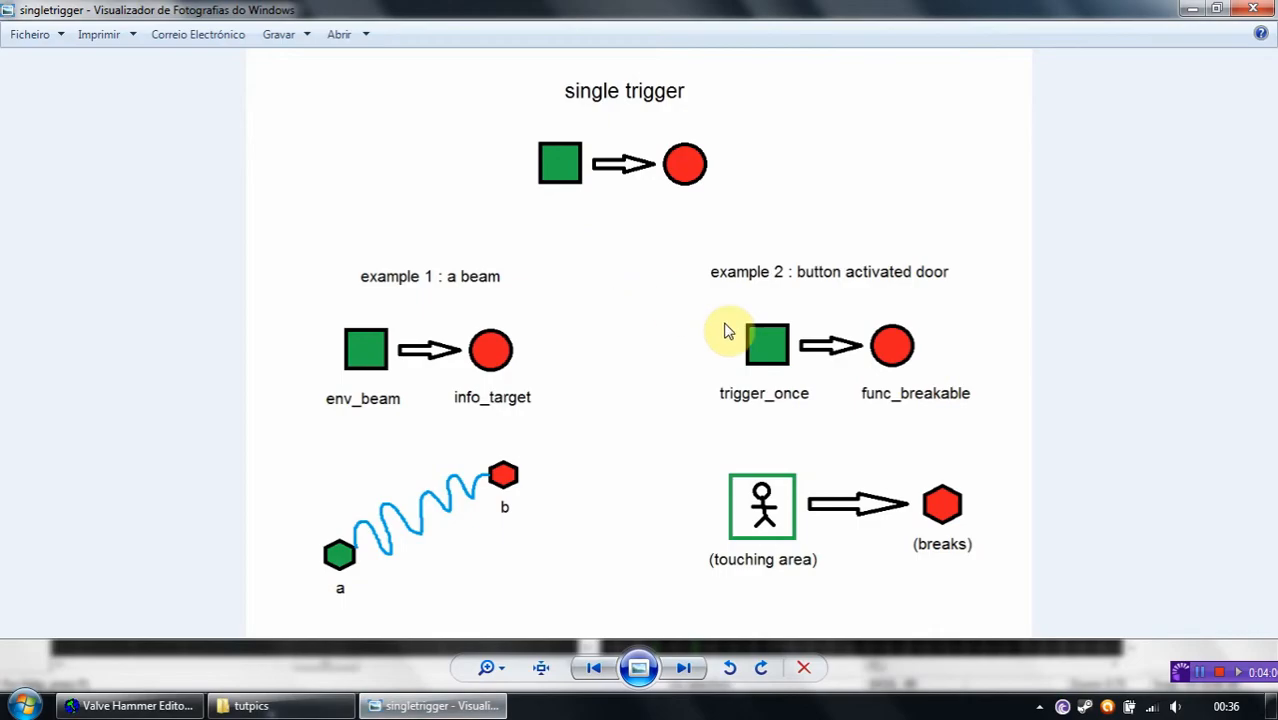
mouse_move(676, 140)
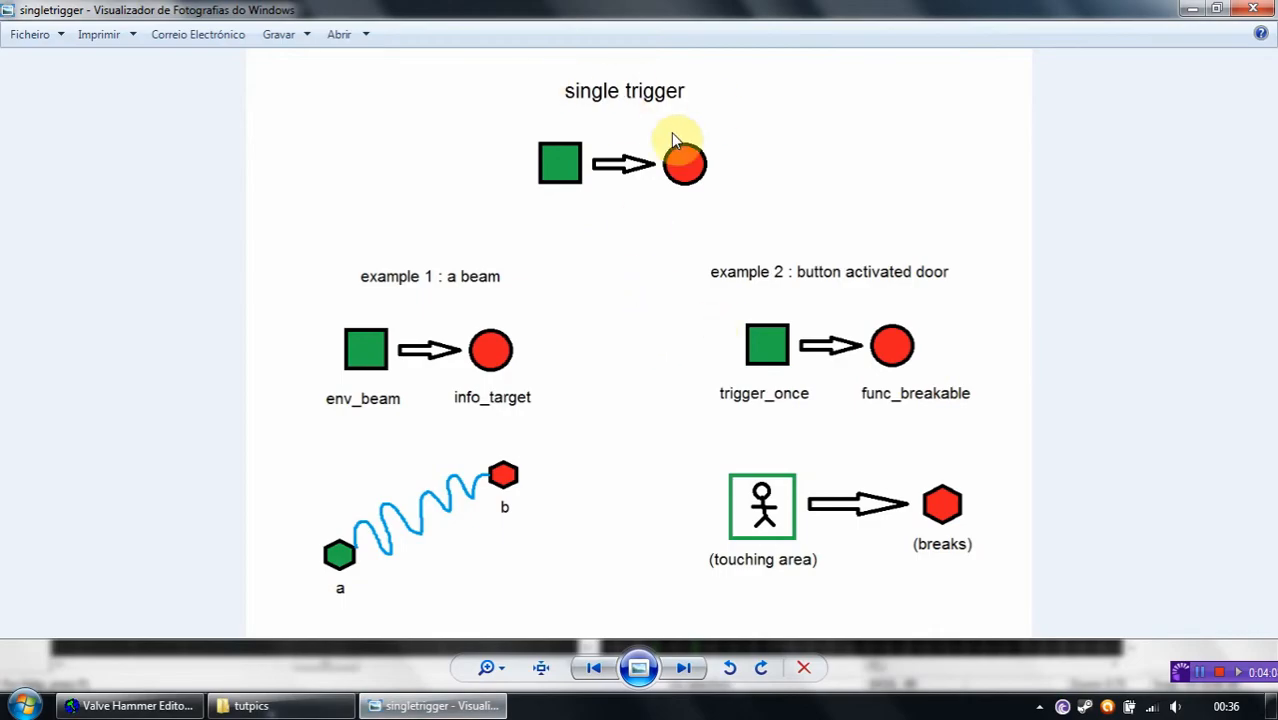
mouse_move(950, 296)
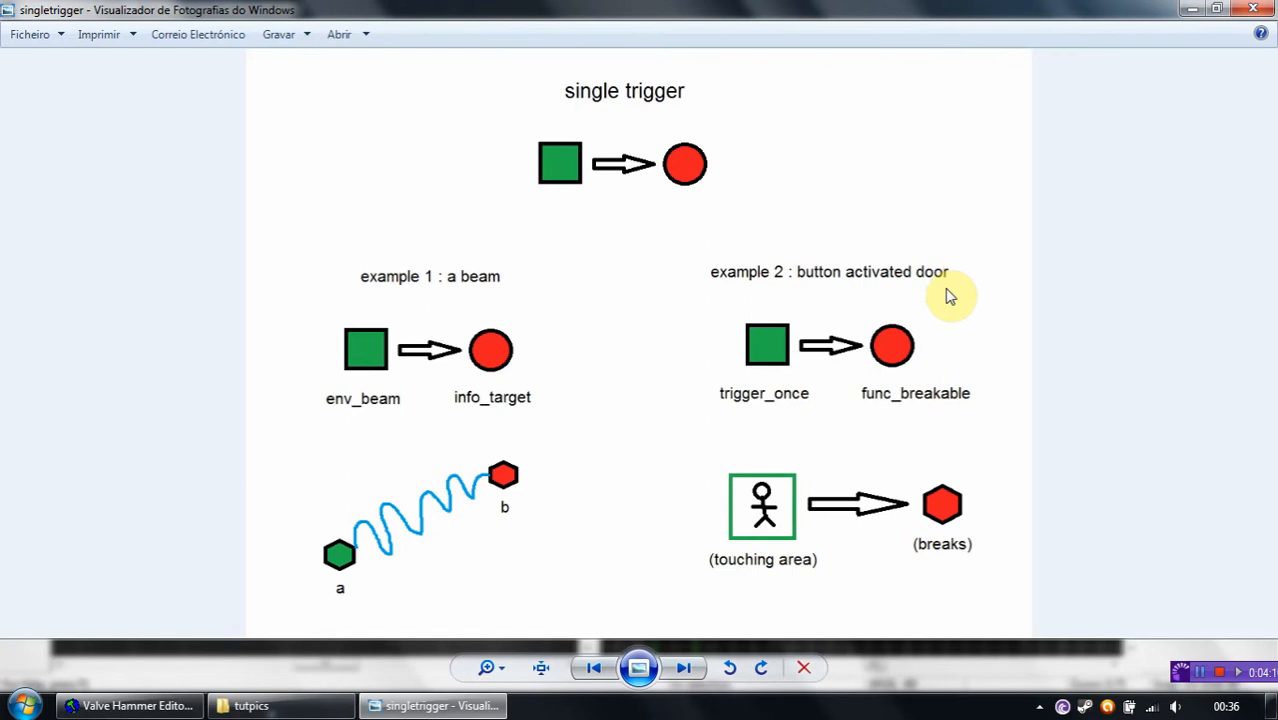
mouse_move(800, 374)
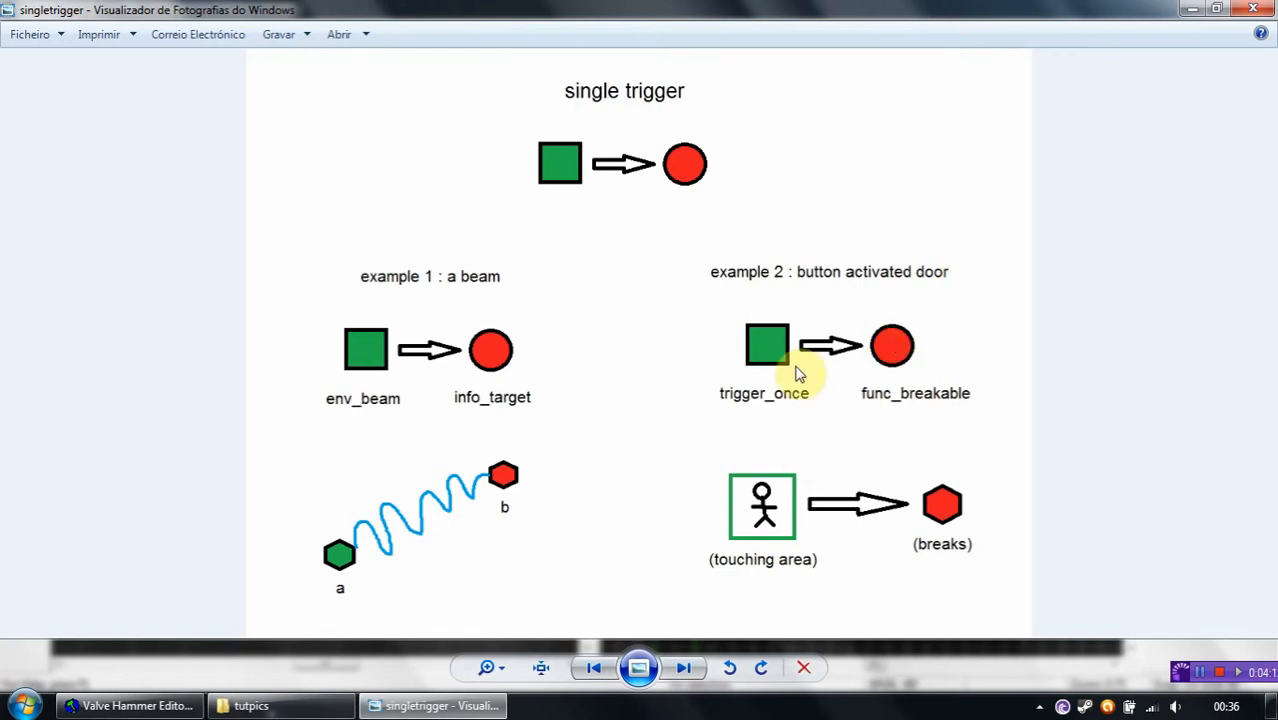
mouse_move(868, 400)
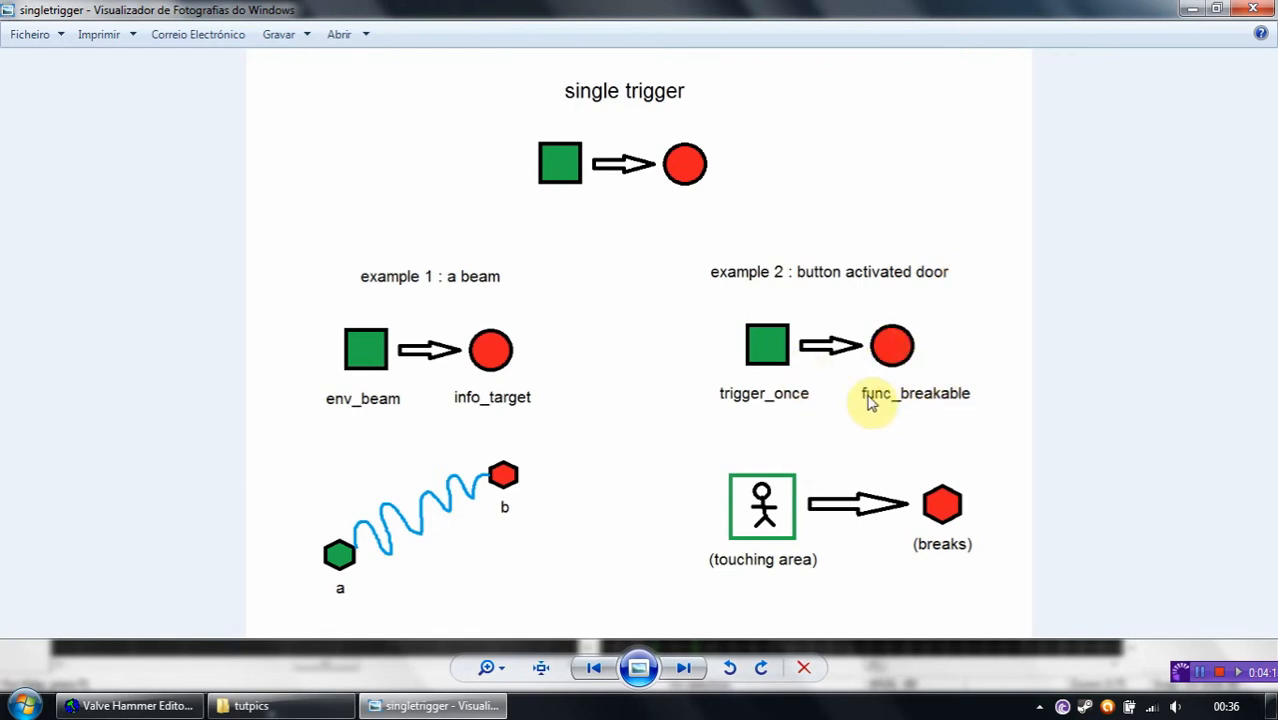
mouse_move(736, 404)
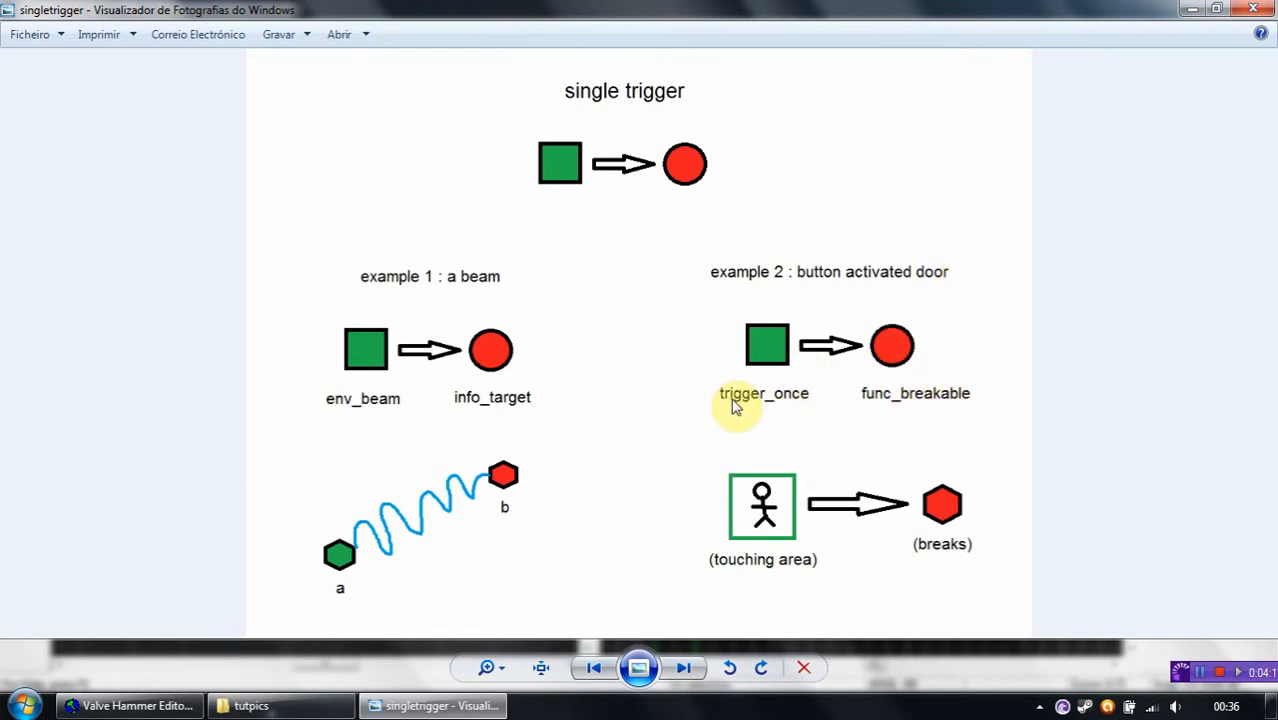
mouse_move(764, 344)
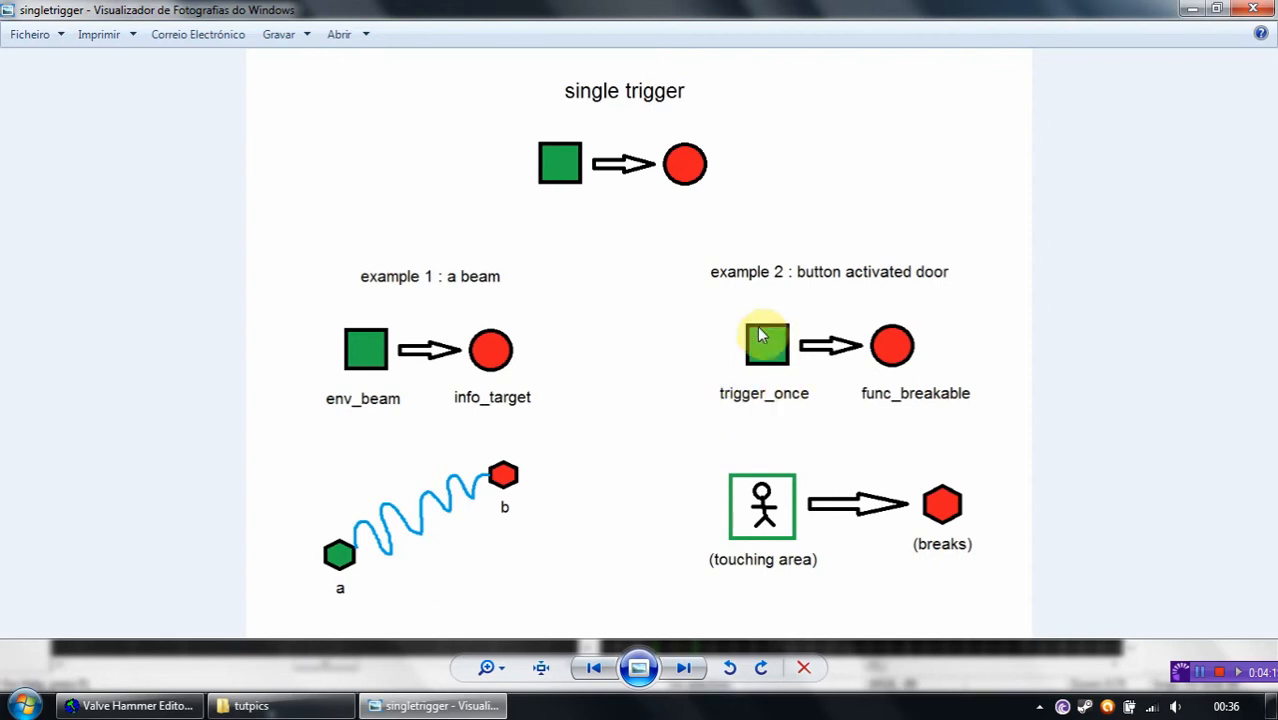
mouse_move(770, 378)
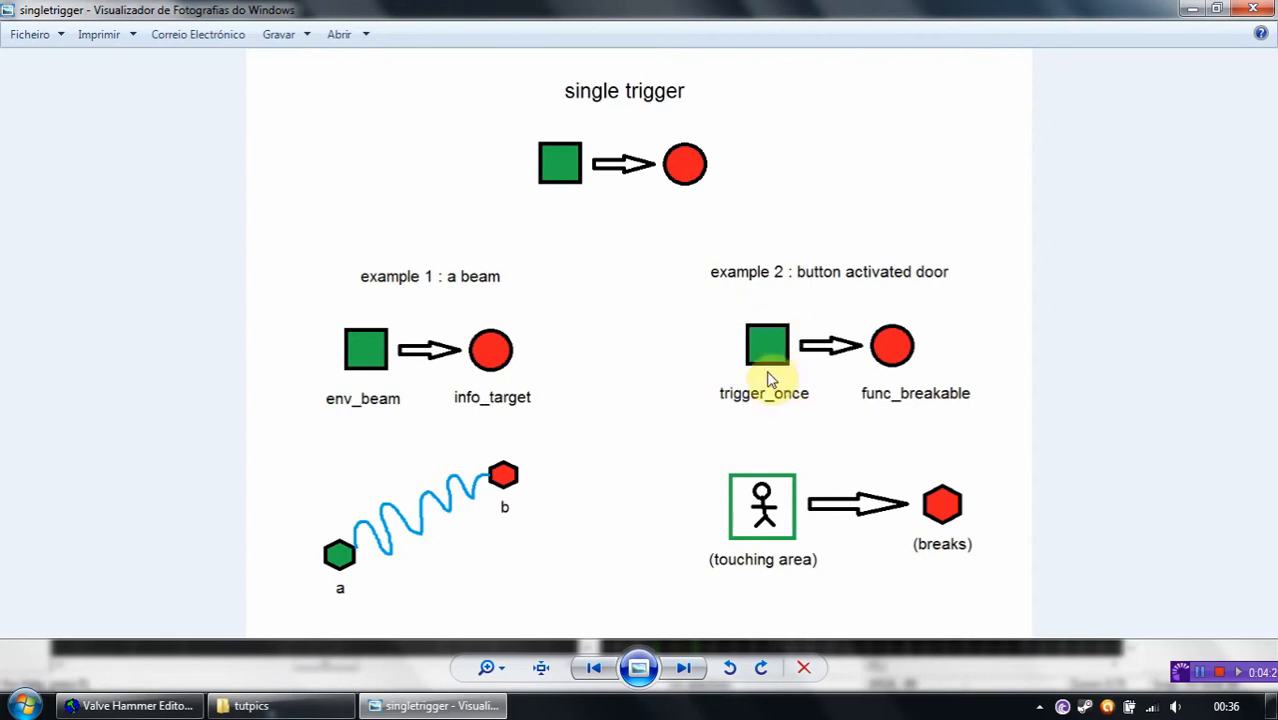
mouse_move(780, 456)
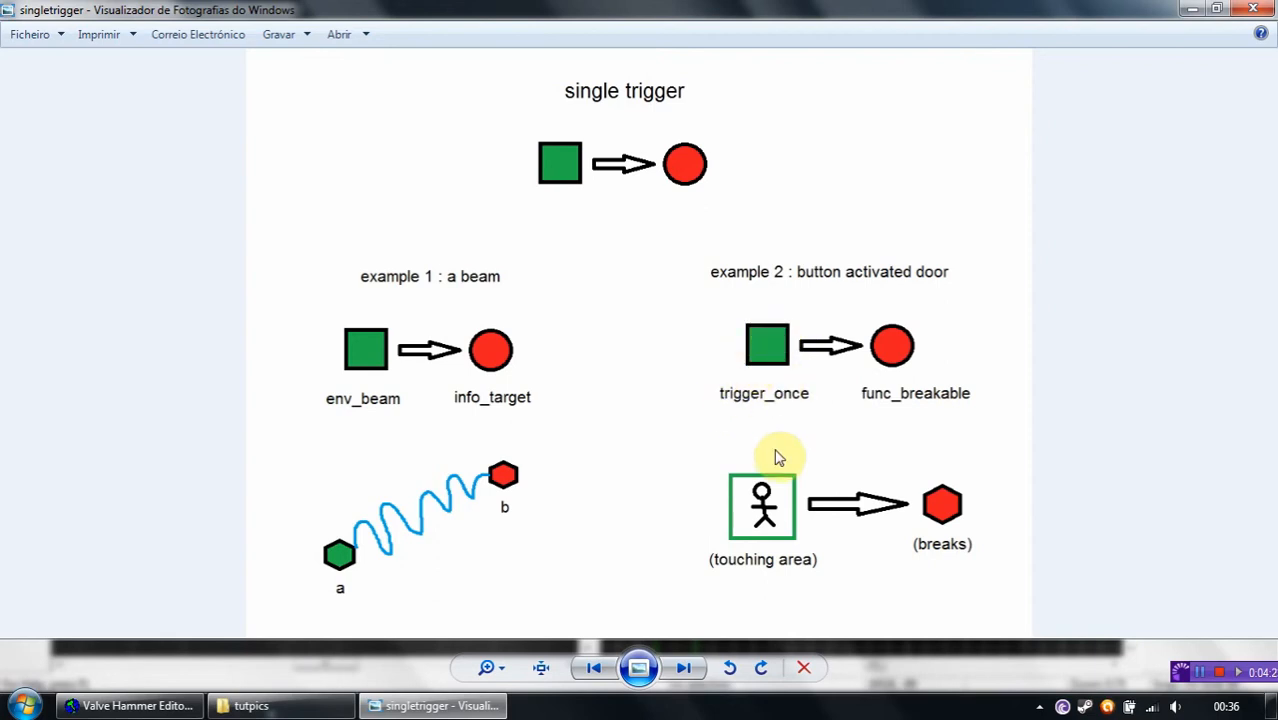
mouse_move(836, 532)
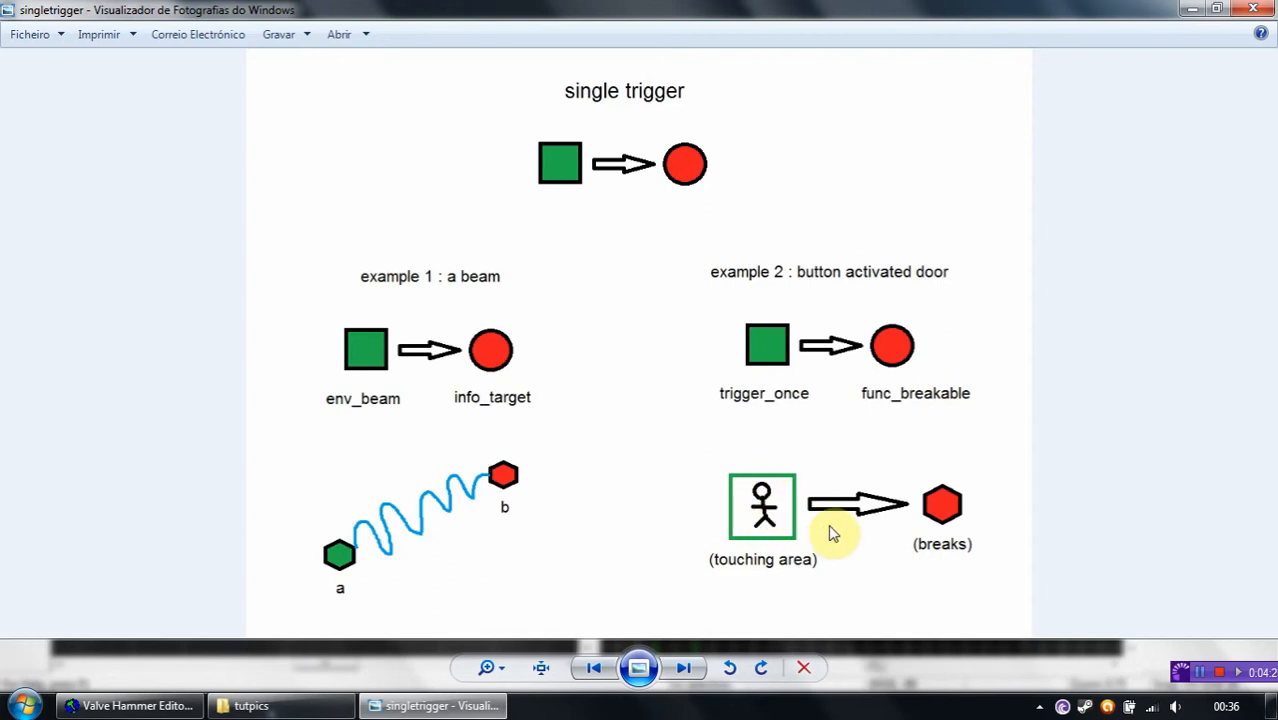
mouse_move(918, 560)
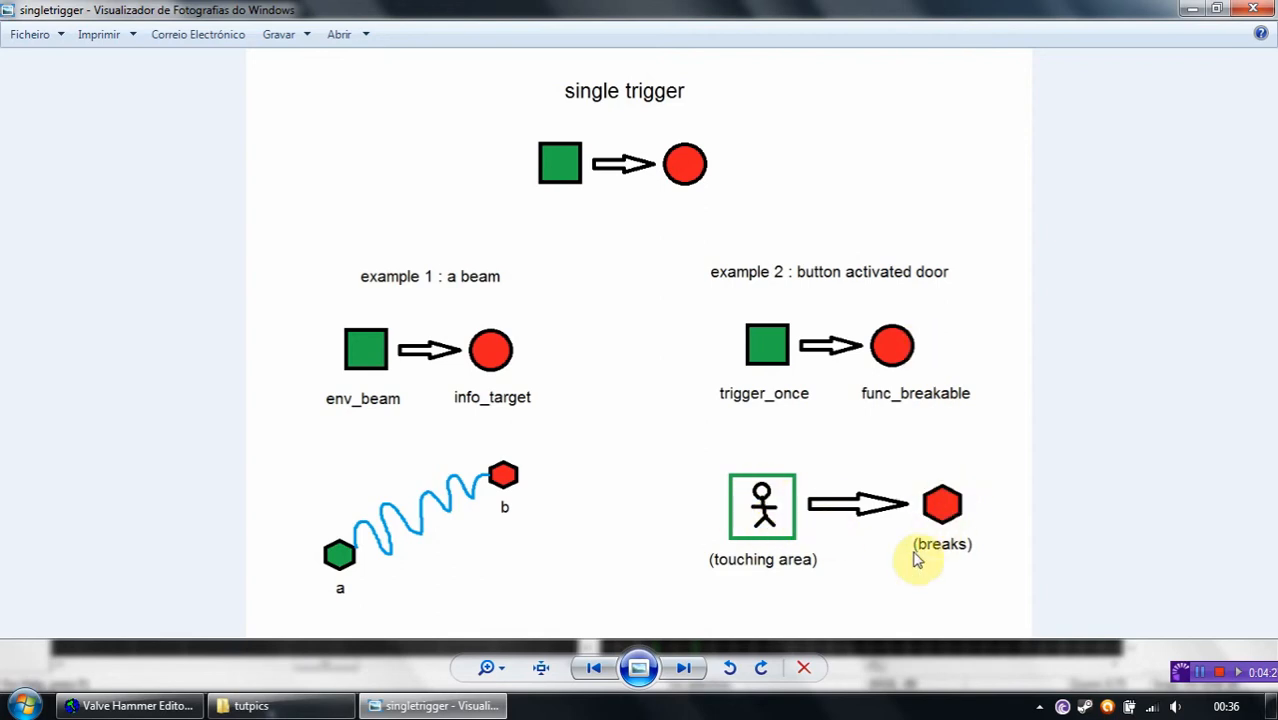
mouse_move(910, 550)
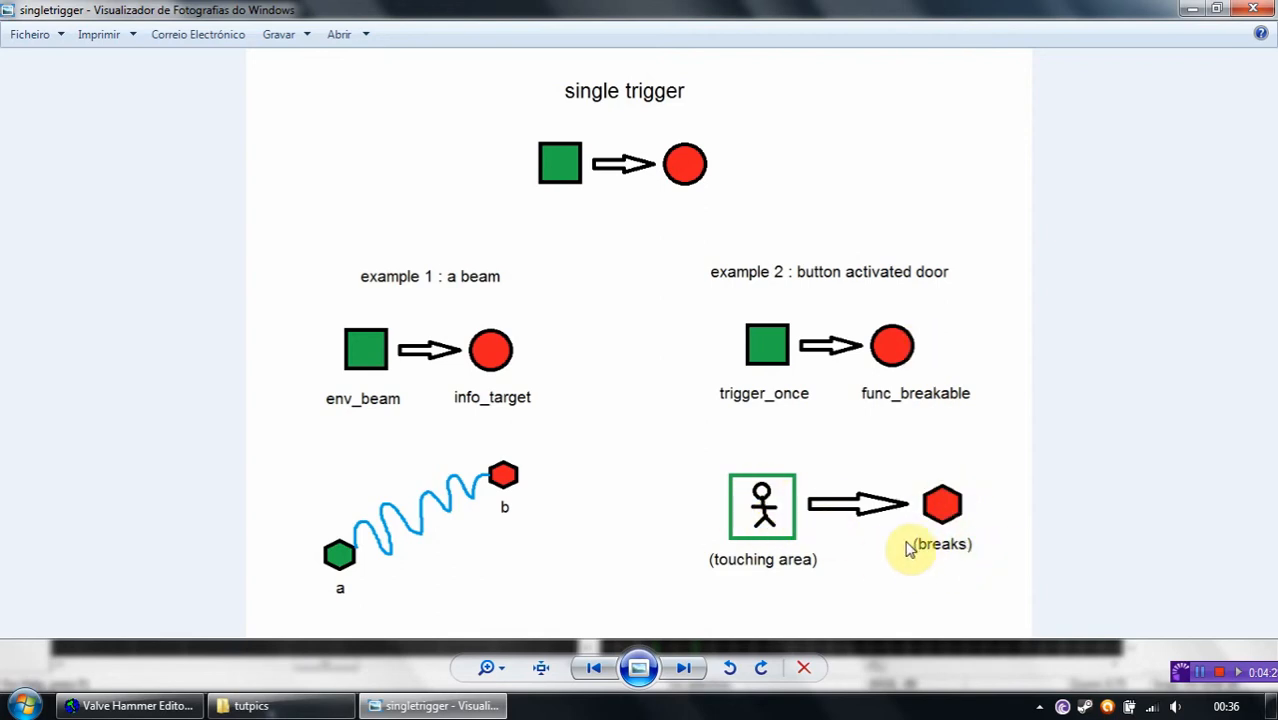
mouse_move(426, 664)
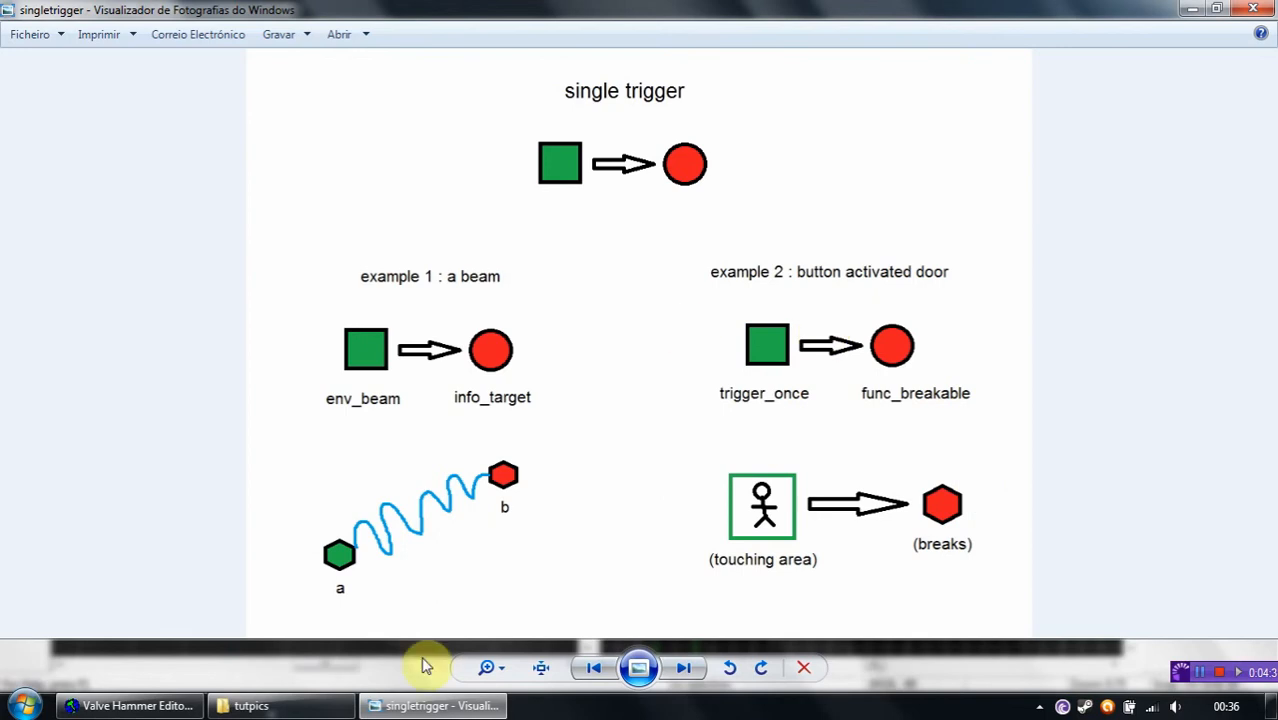
Choose the AAATRIGGER texture, then browse for a red brick texture for the second block
left_click(124, 704)
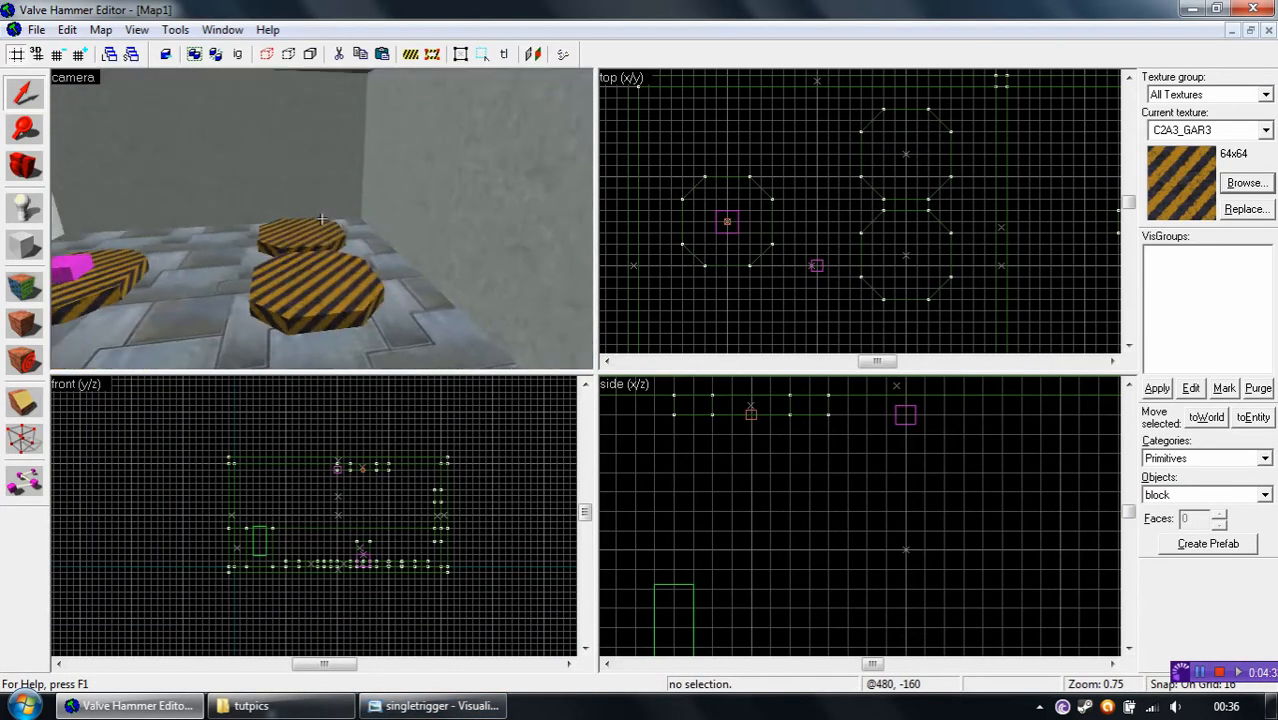
left_click(1244, 182)
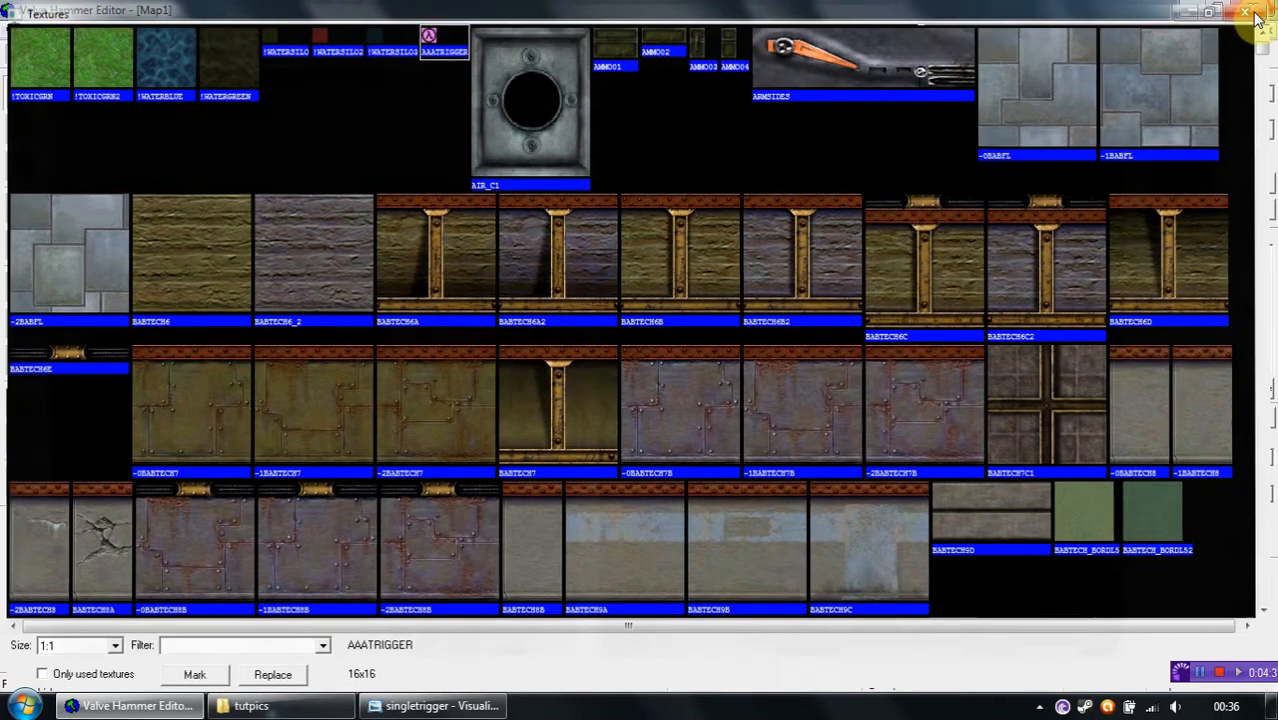
left_click(1256, 14)
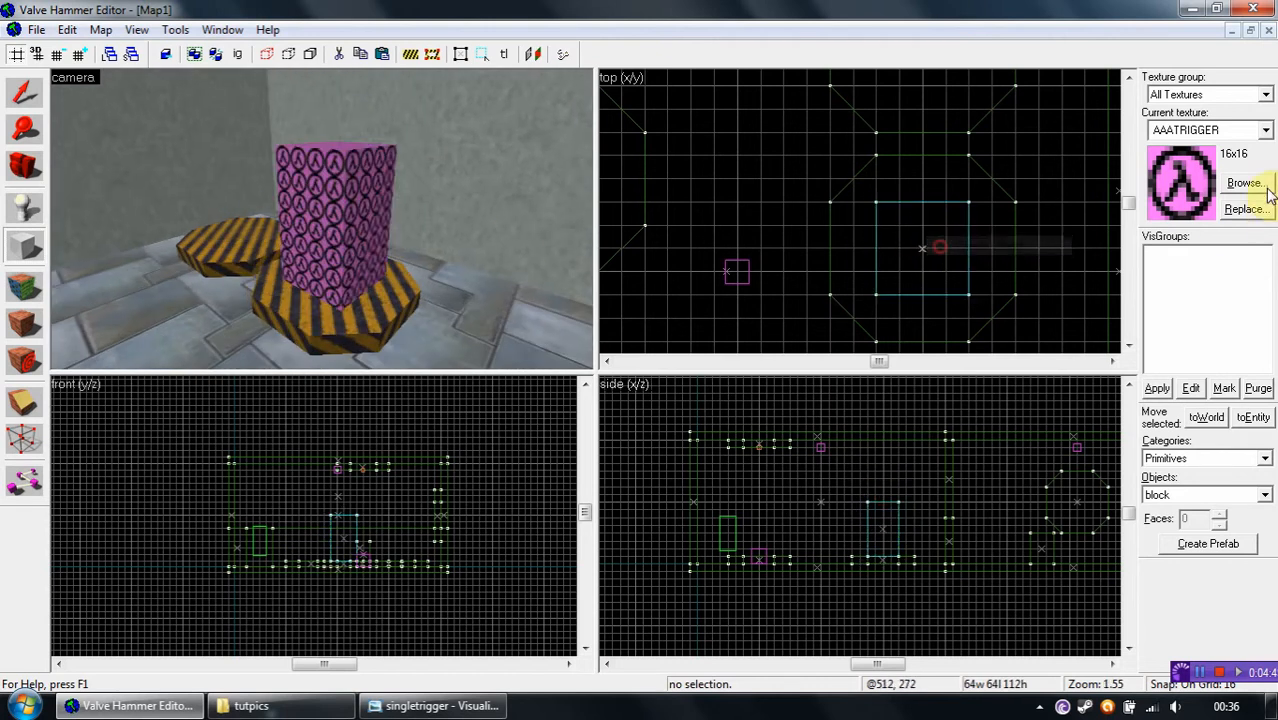
left_click(1244, 182)
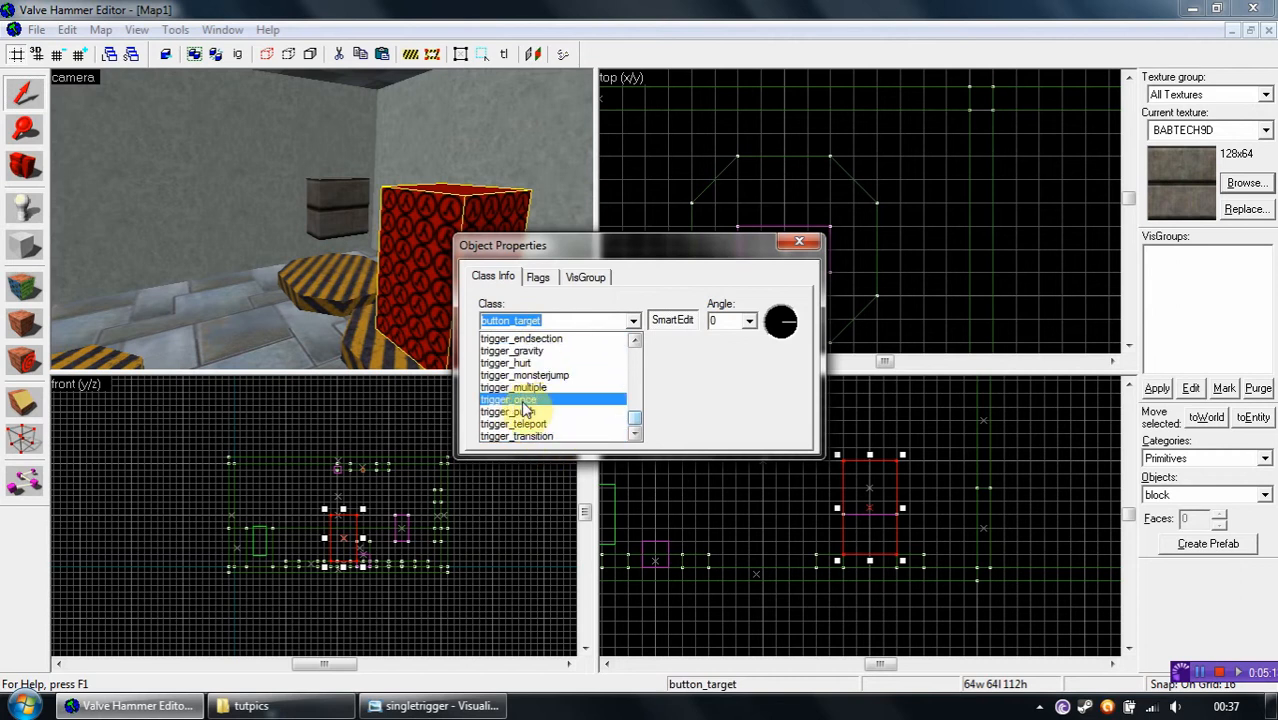
Make the red block a trigger_once and select its Target attribute
left_click(508, 400)
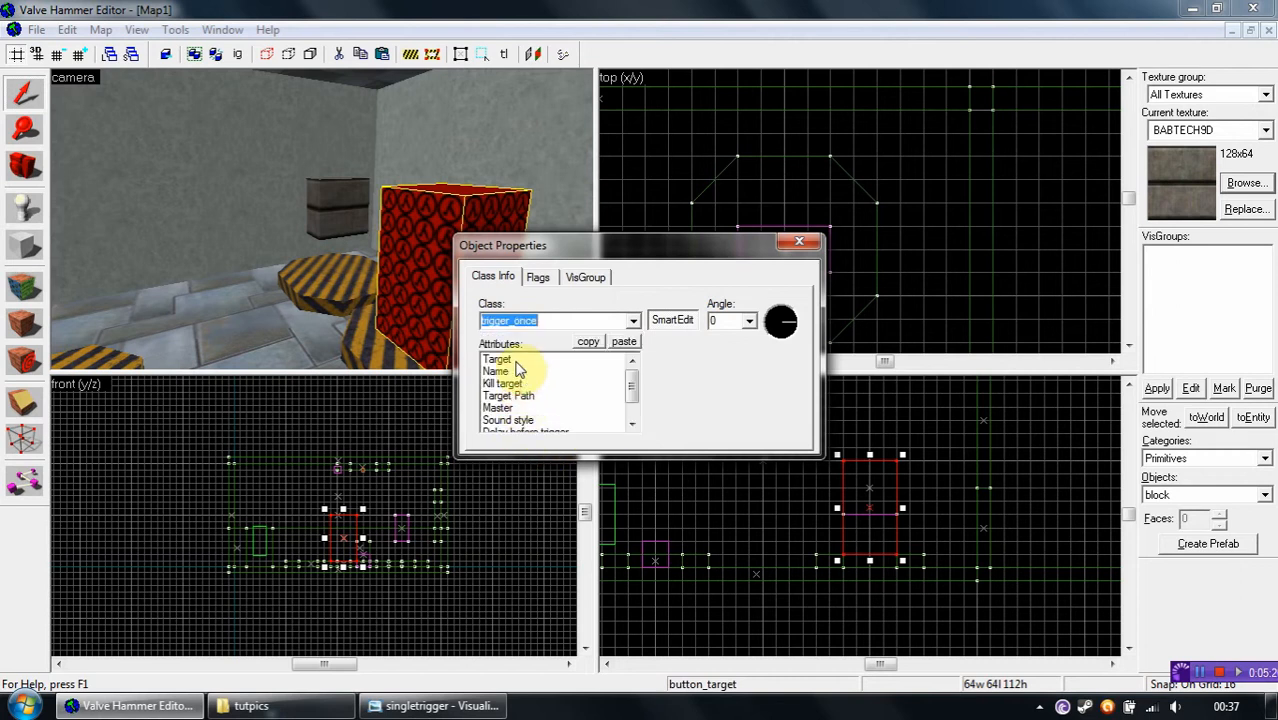
left_click(496, 360)
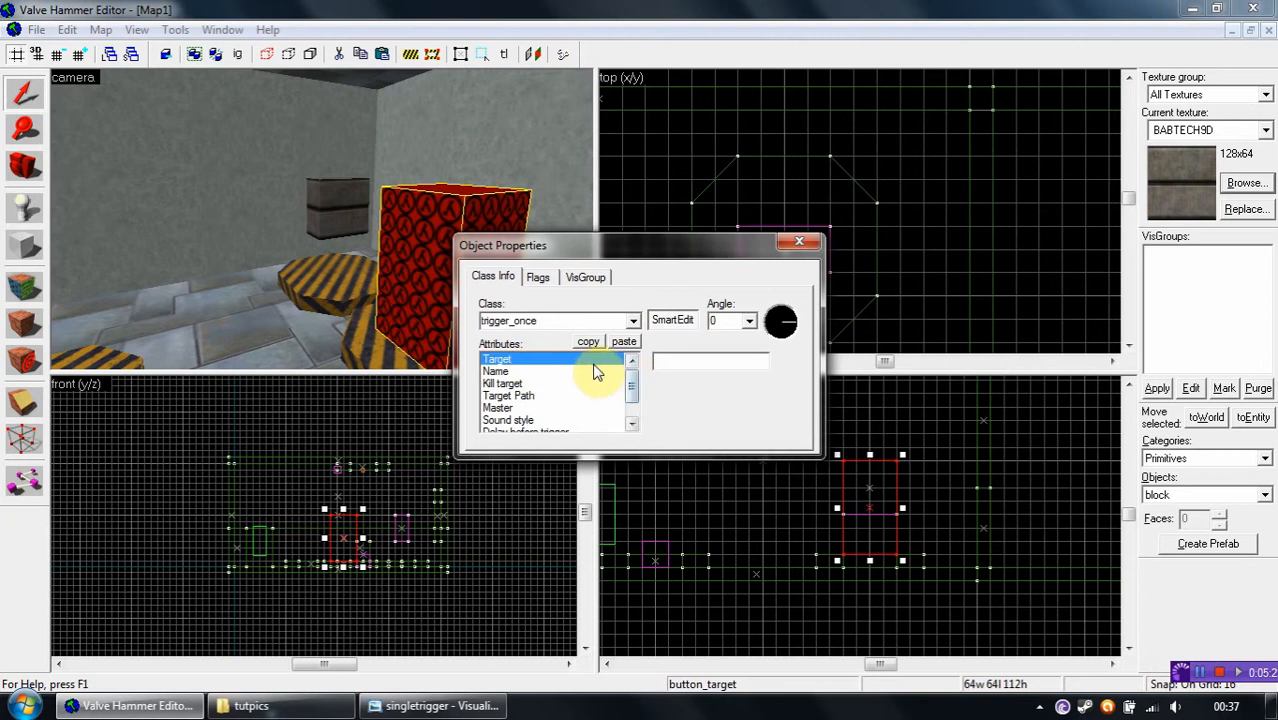
left_click(496, 370)
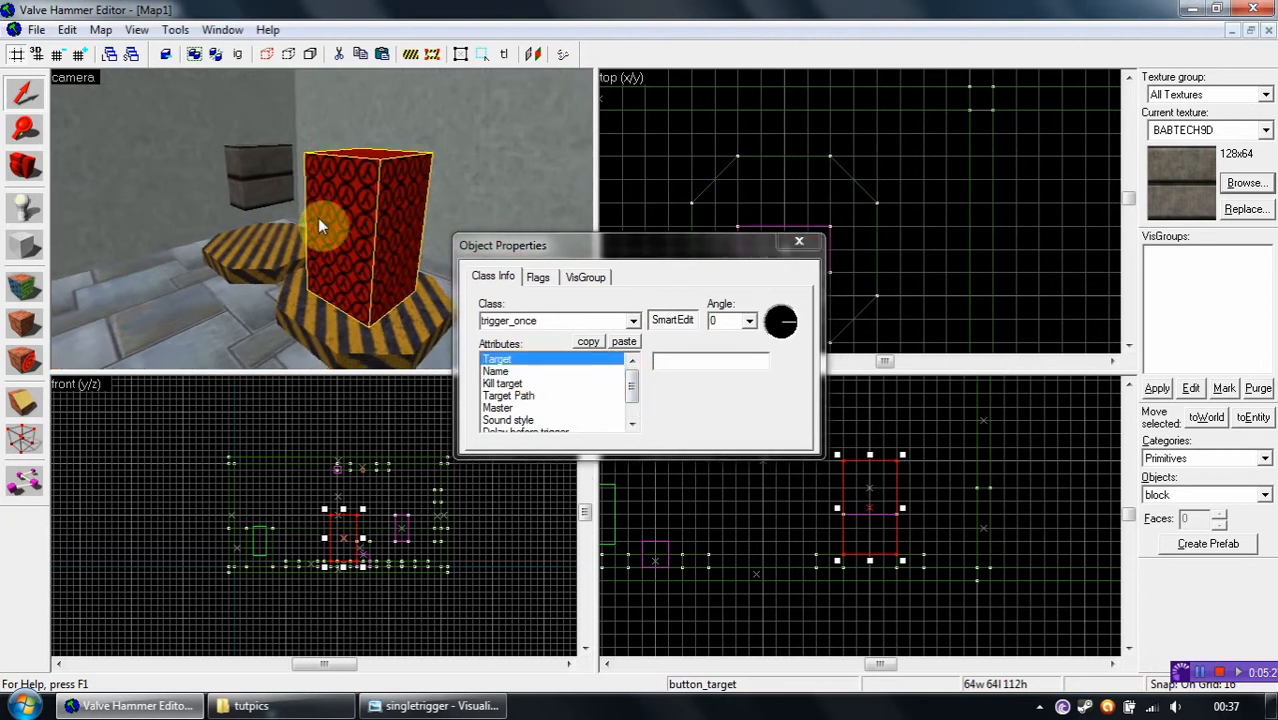
mouse_move(258, 188)
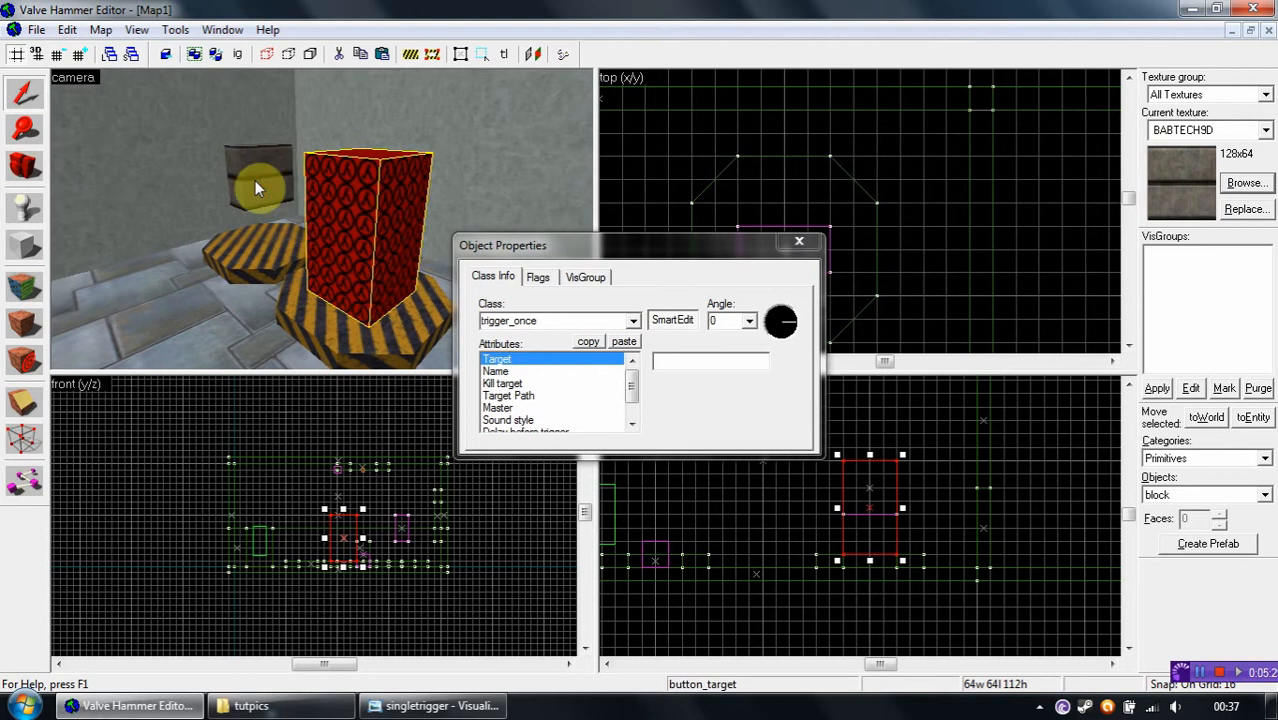
mouse_move(276, 152)
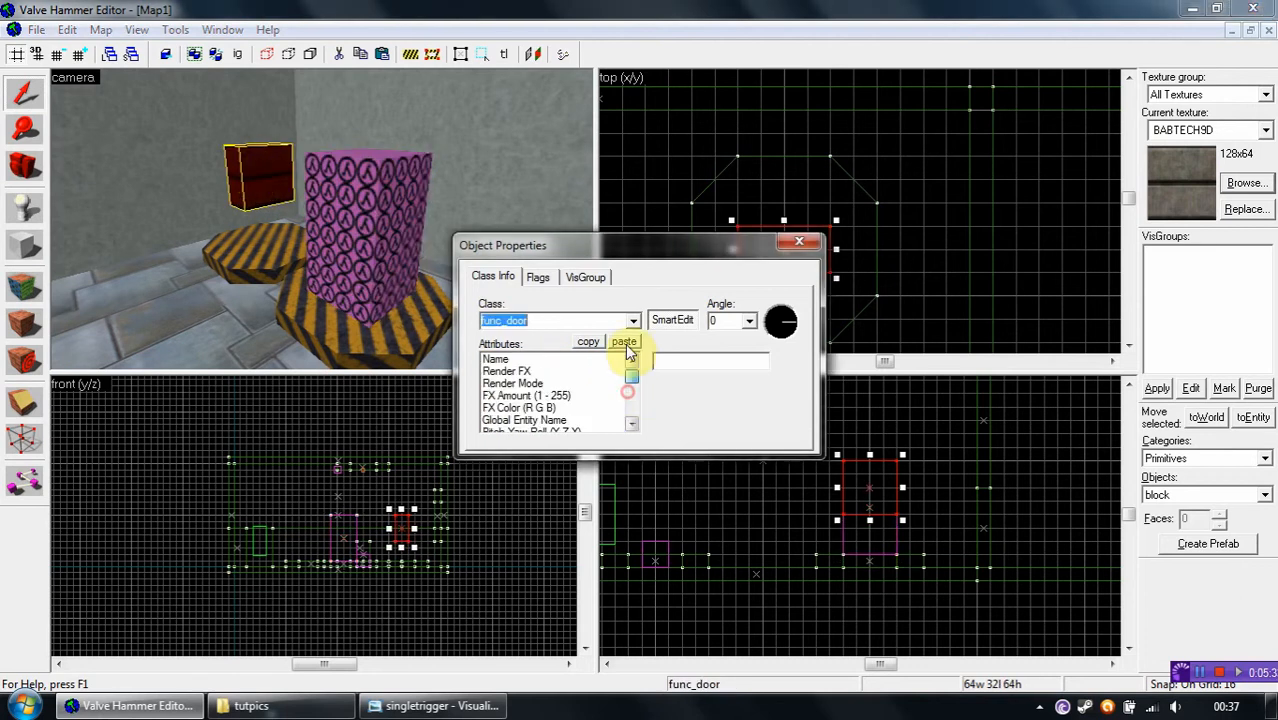
Name the func_door target_door123 so the trigger can reference it
left_click(496, 358)
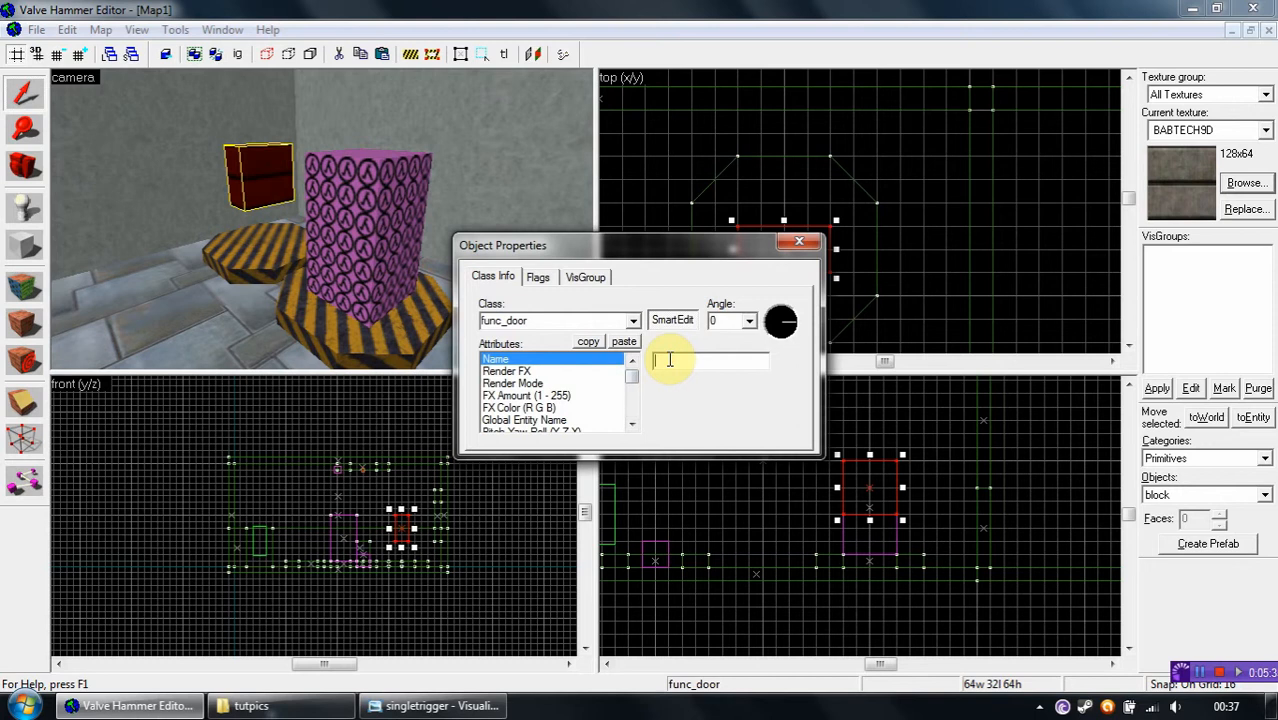
type("target")
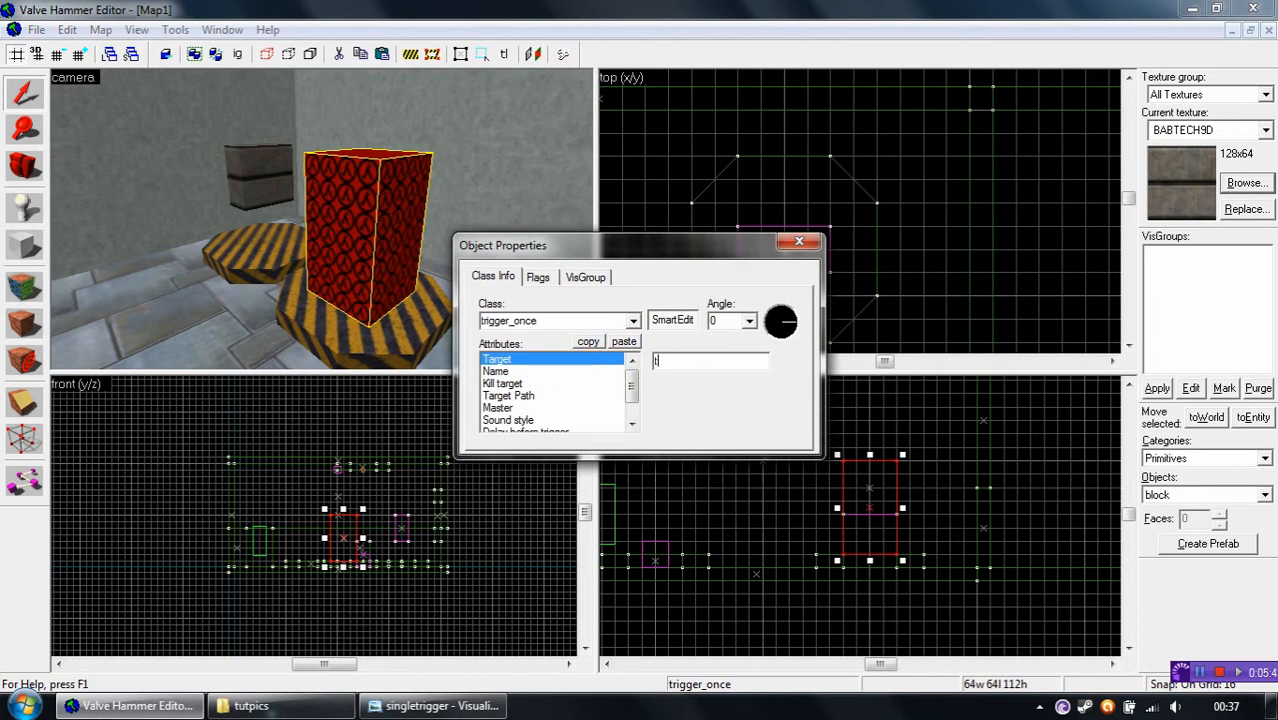
type("target_door")
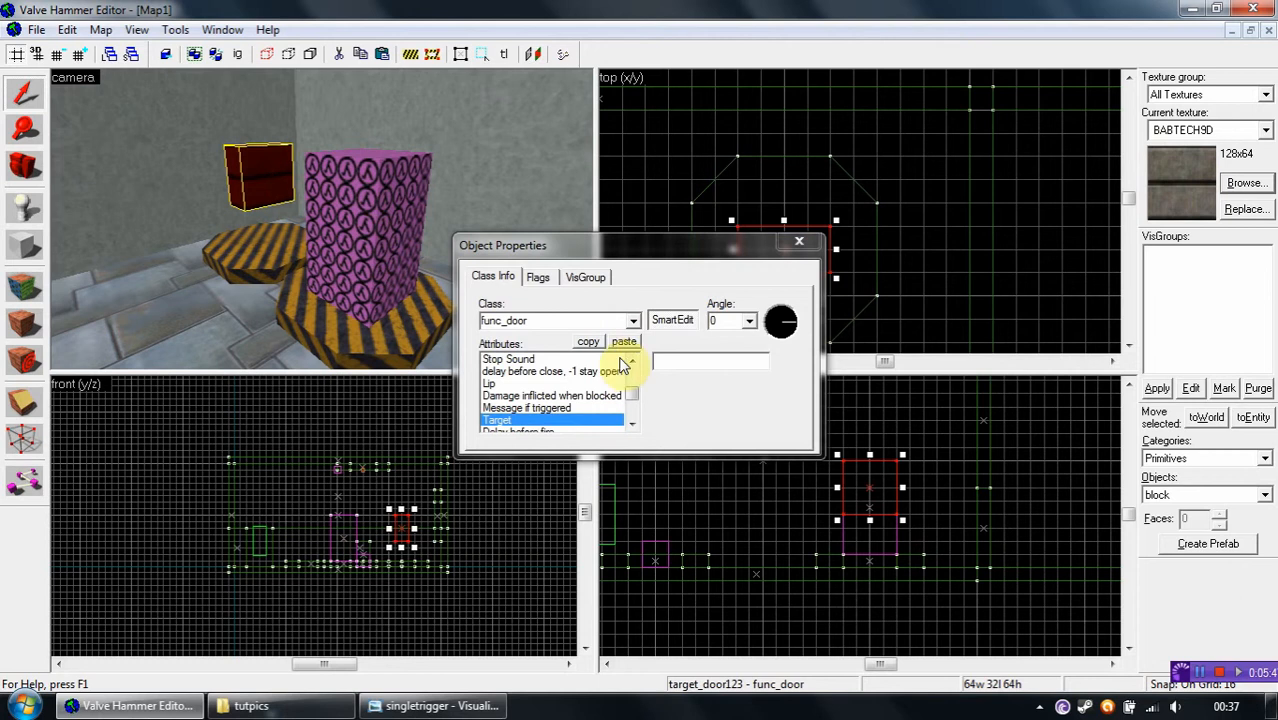
left_click(496, 358)
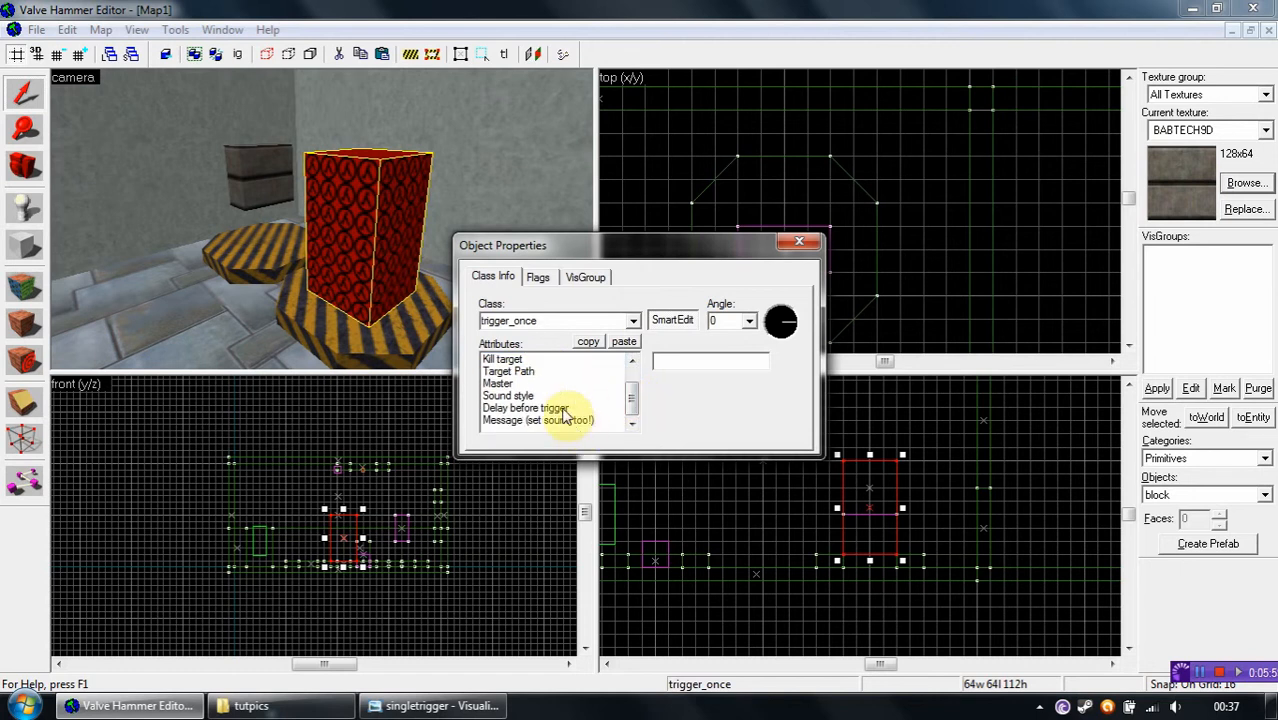
Review the trigger's Delay before trigger and the door's Delay before fire settings
left_click(524, 408)
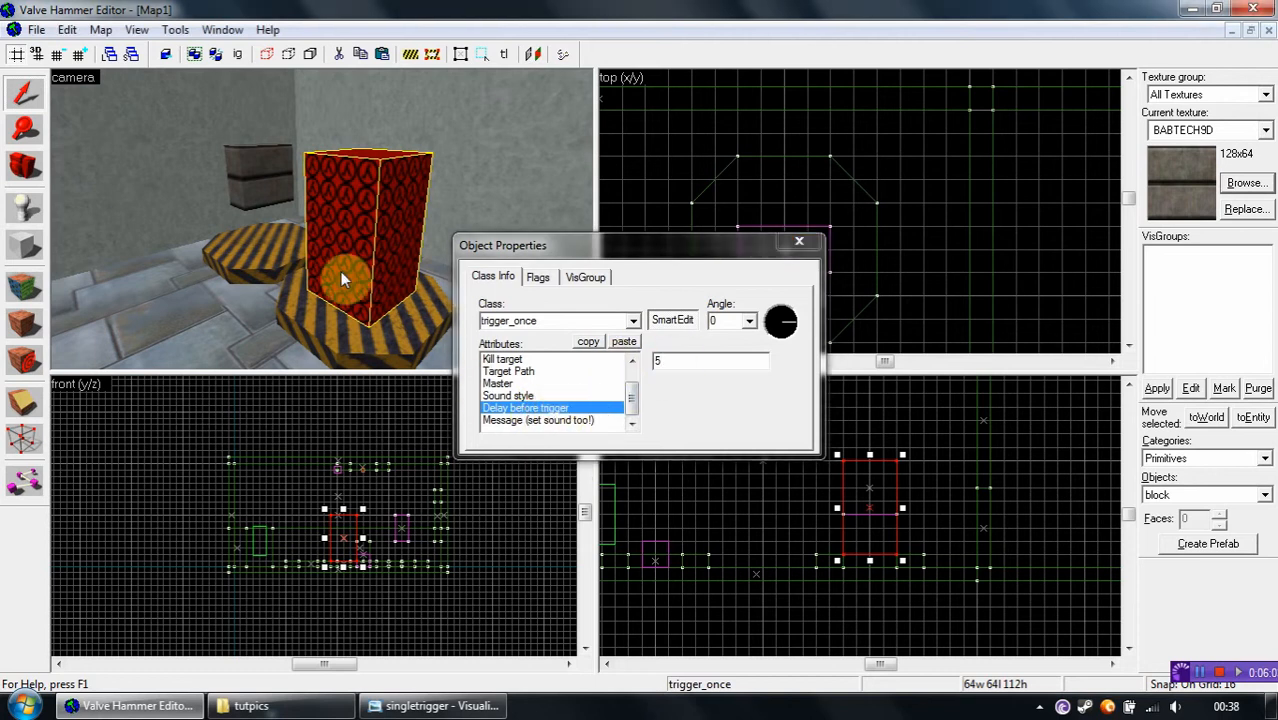
mouse_move(358, 268)
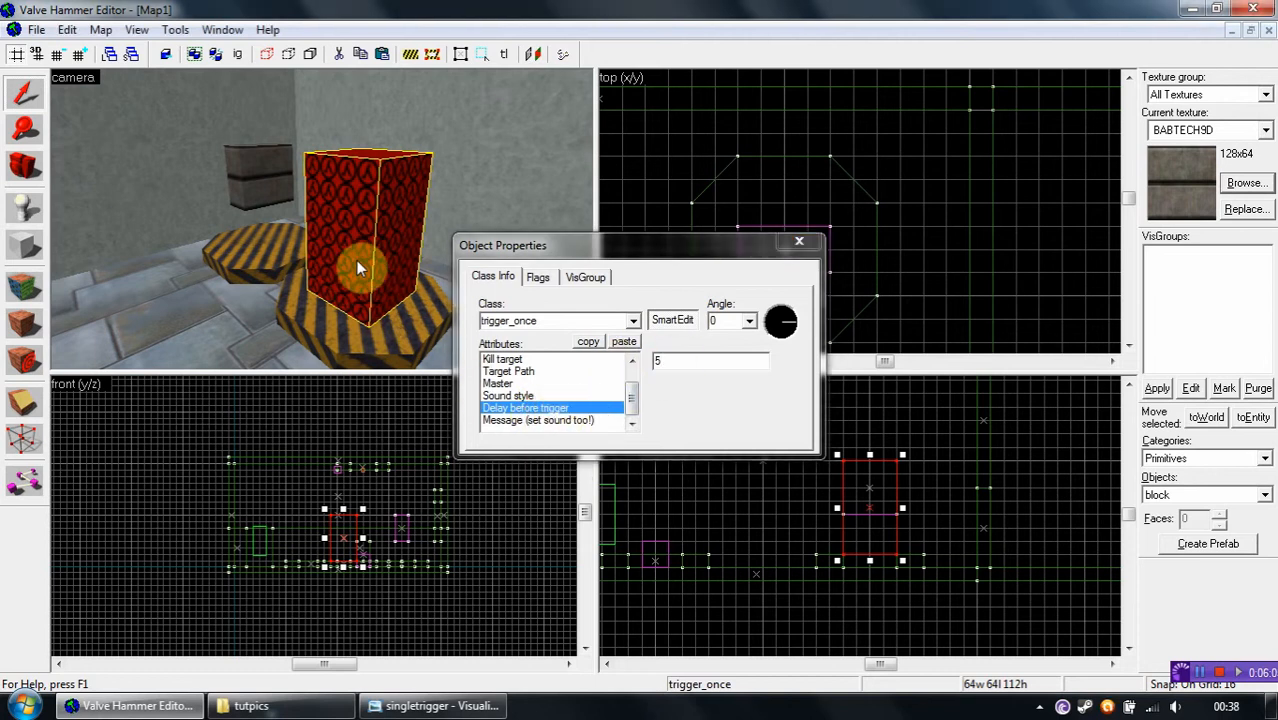
left_click(632, 320)
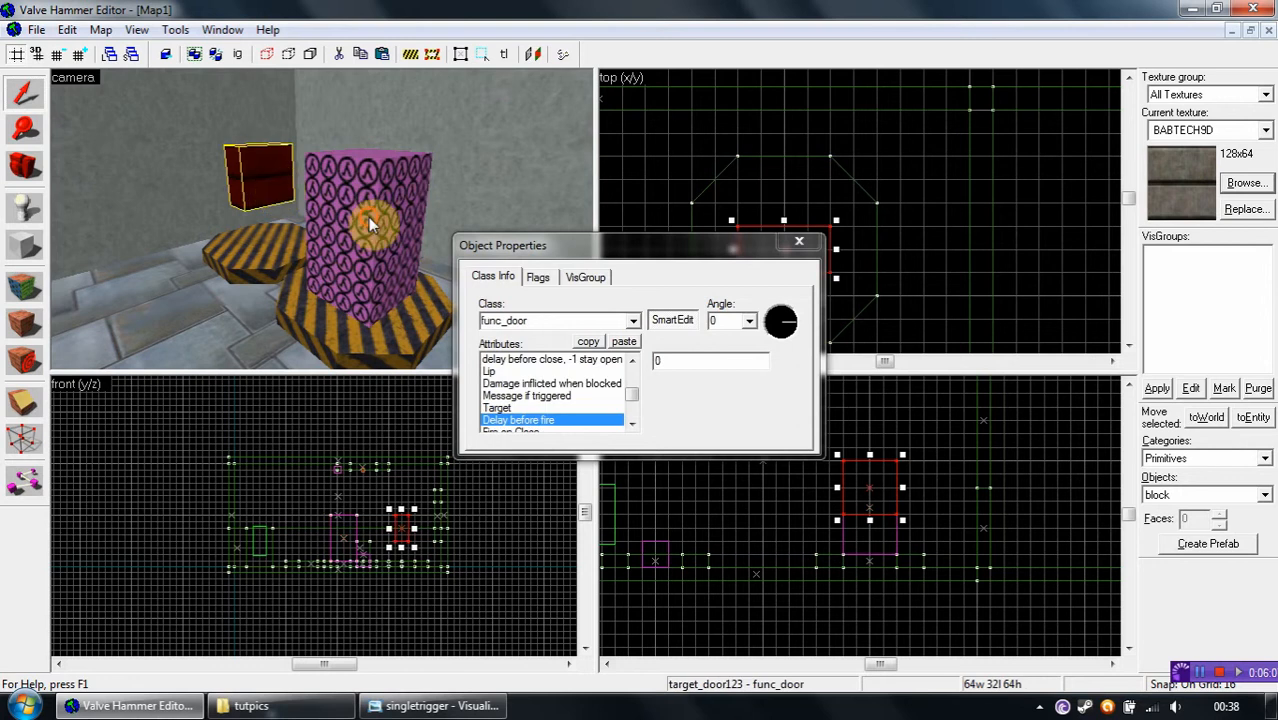
left_click(632, 320)
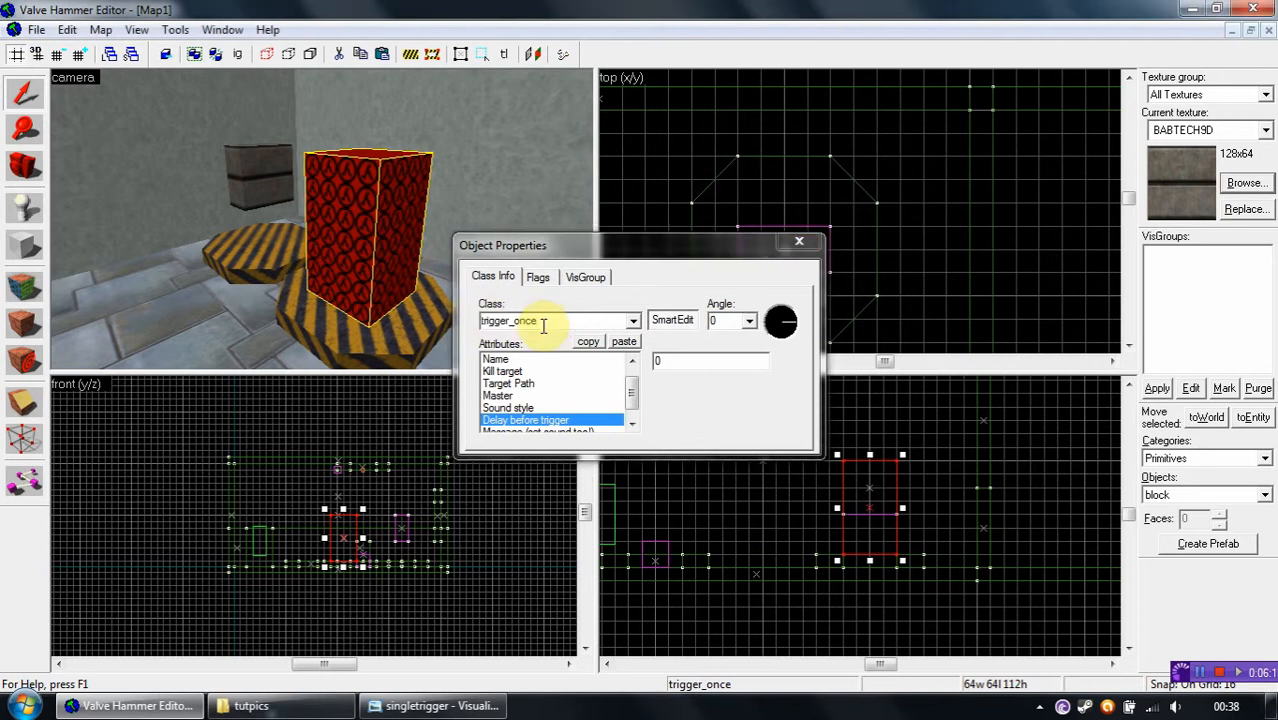
mouse_move(264, 184)
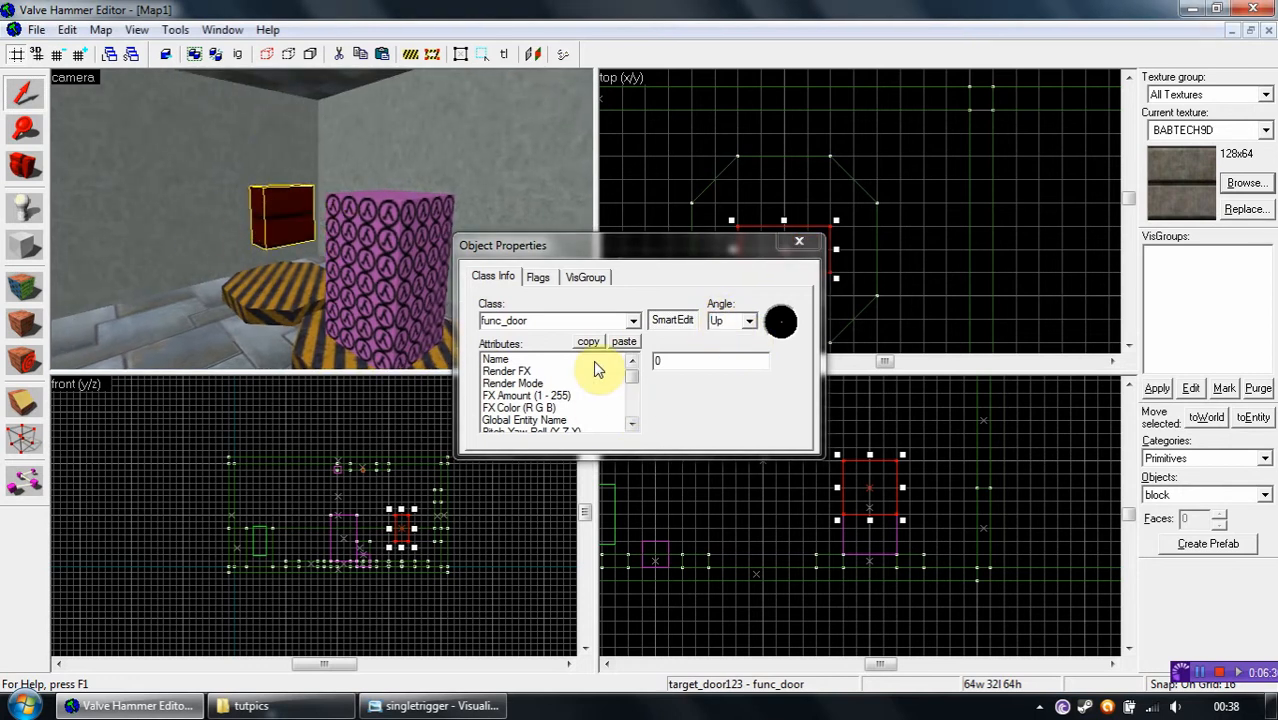
Set the door's Speed, delay before close to -1 so it stays open, and check its Lip
left_click(632, 388)
type("2")
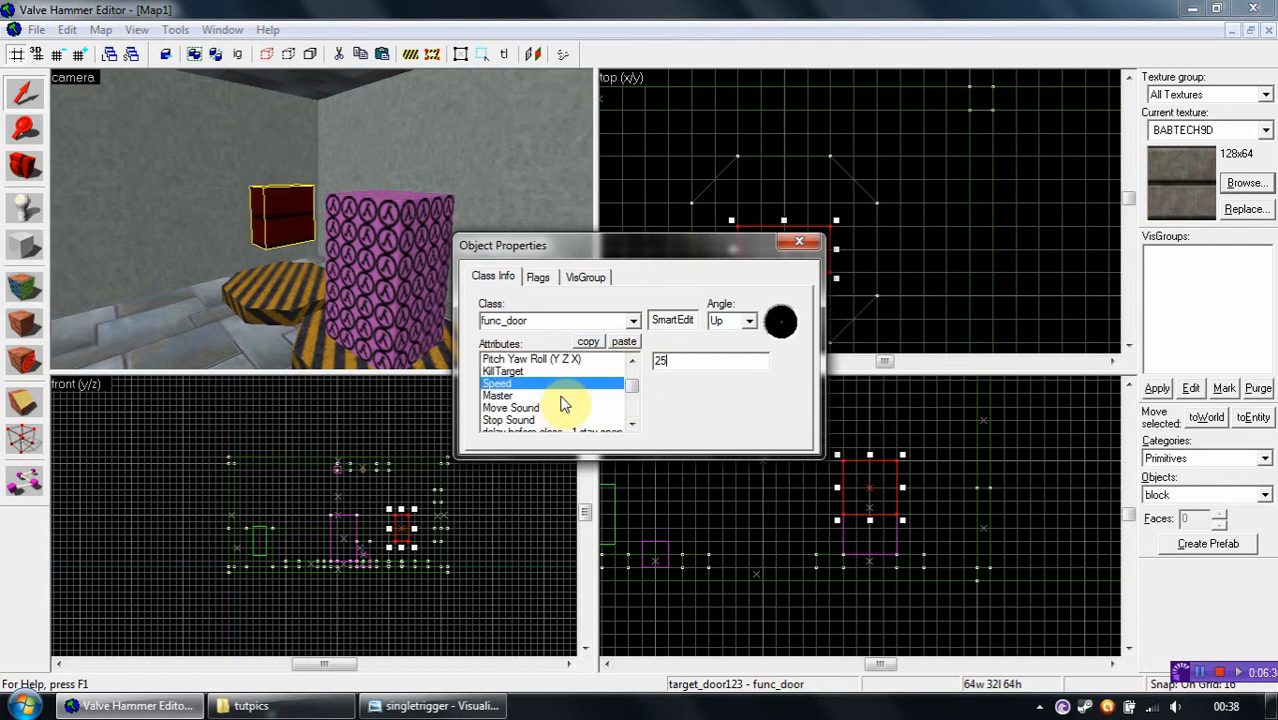
type("50")
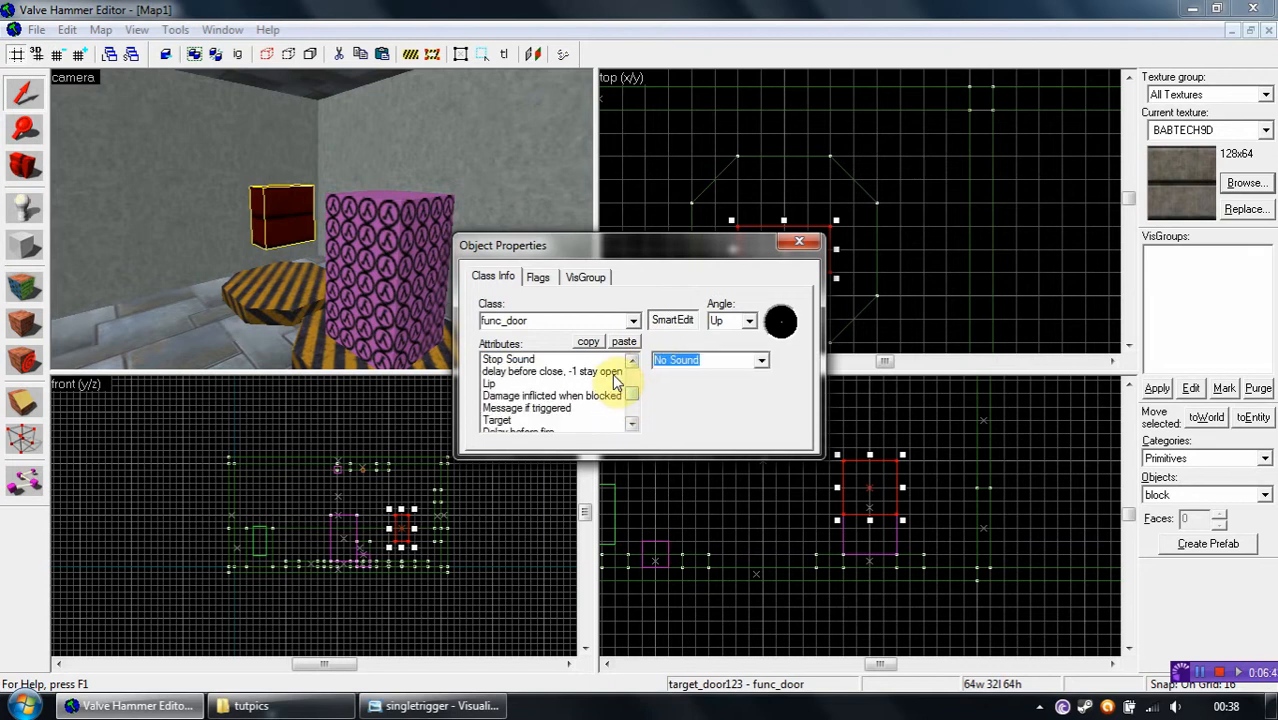
left_click(550, 370)
type("-1")
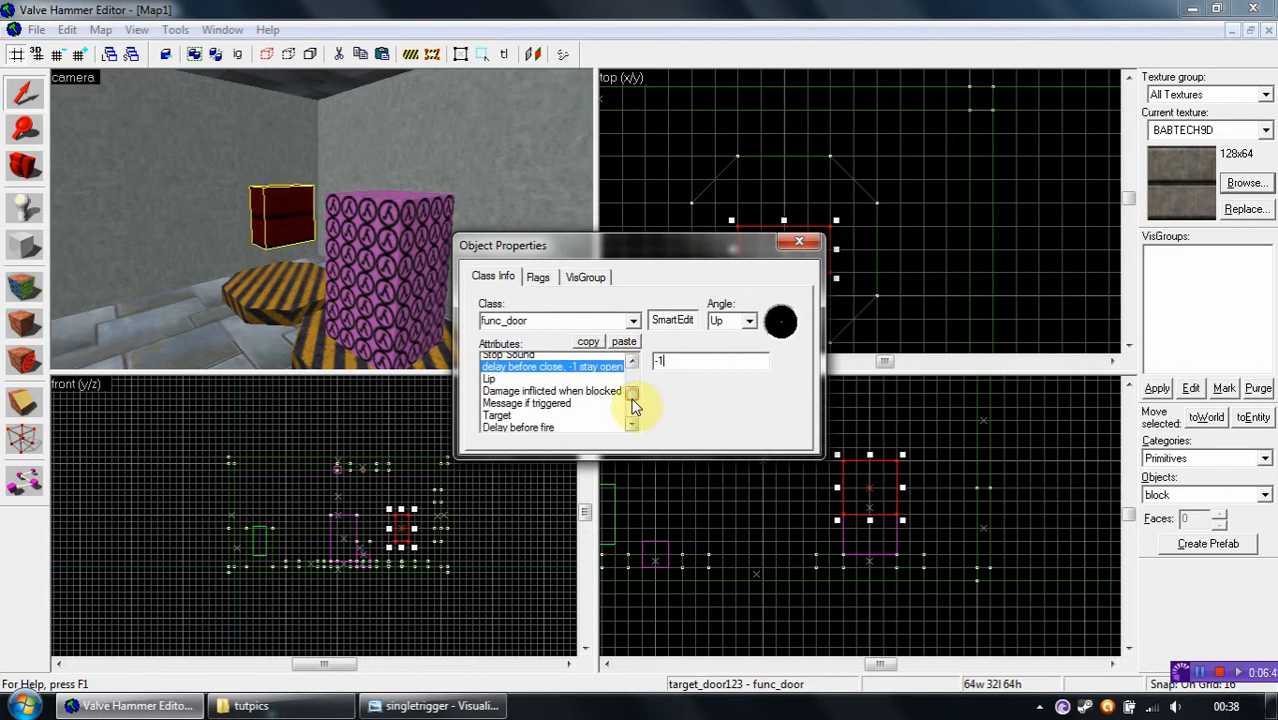
left_click(632, 390)
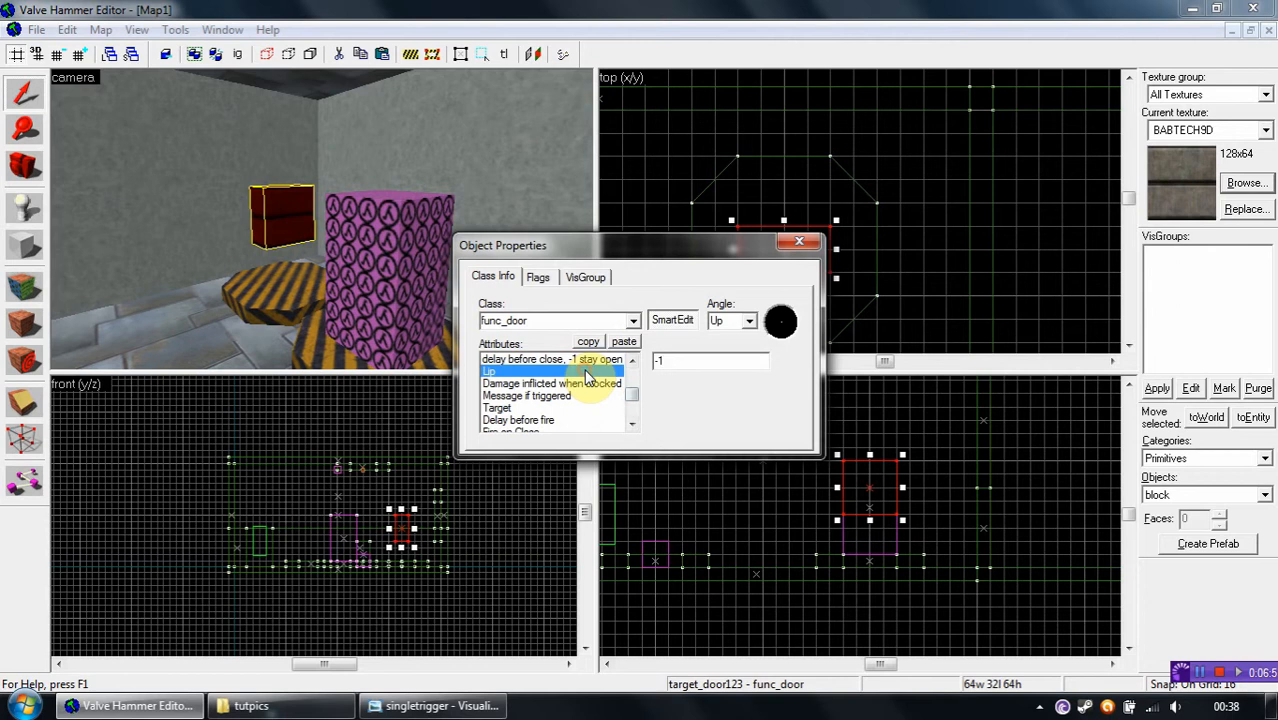
left_click(550, 360)
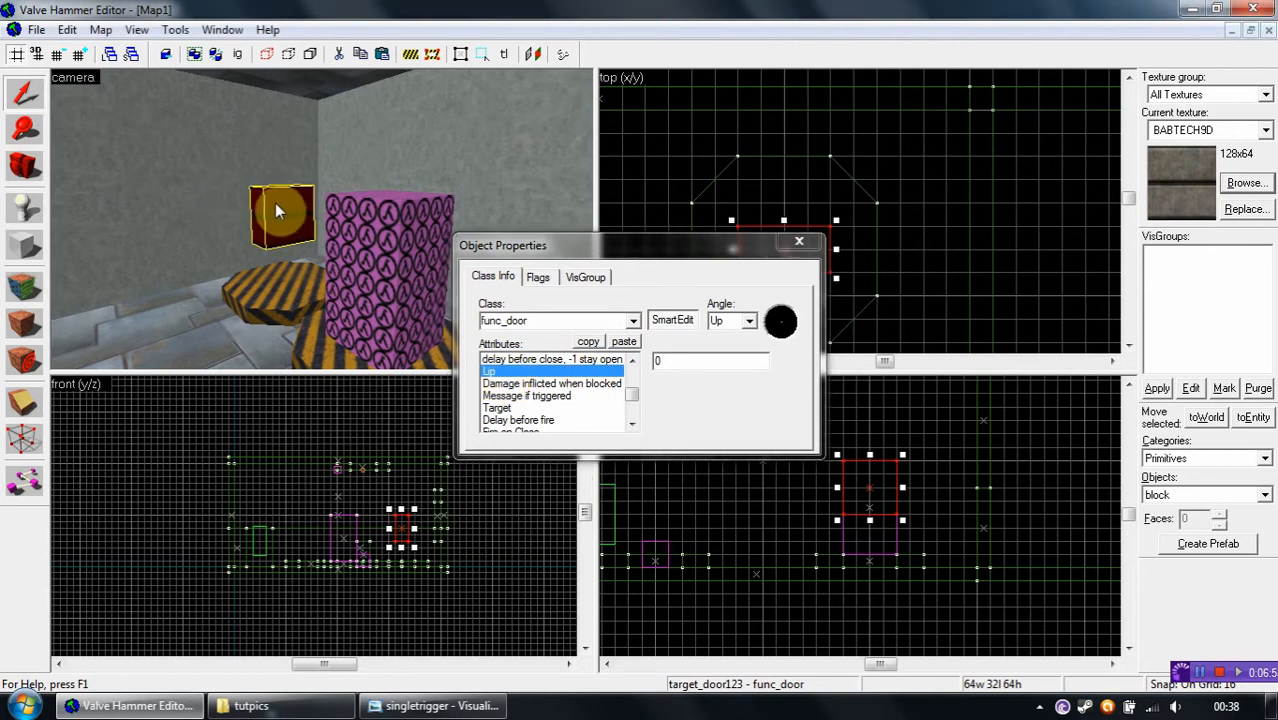
left_click(708, 360)
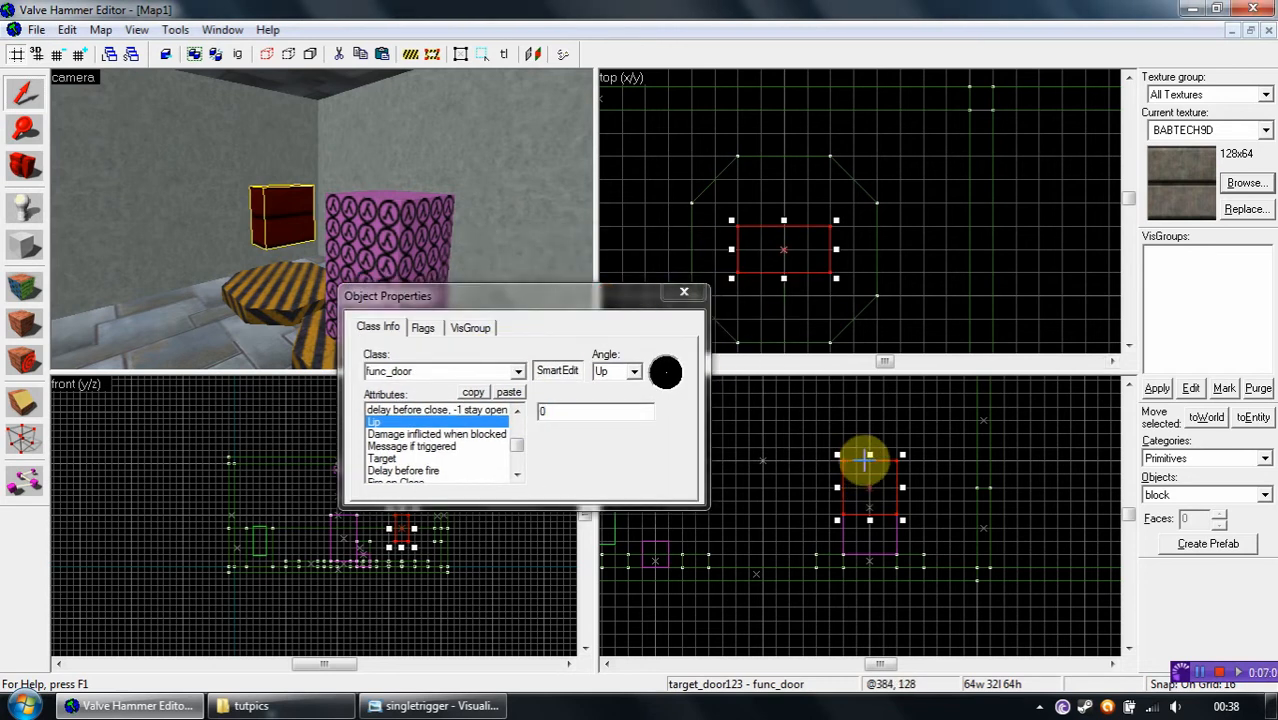
Finish the remaining func_door attributes and close its Object Properties
left_click_drag(864, 460, 864, 504)
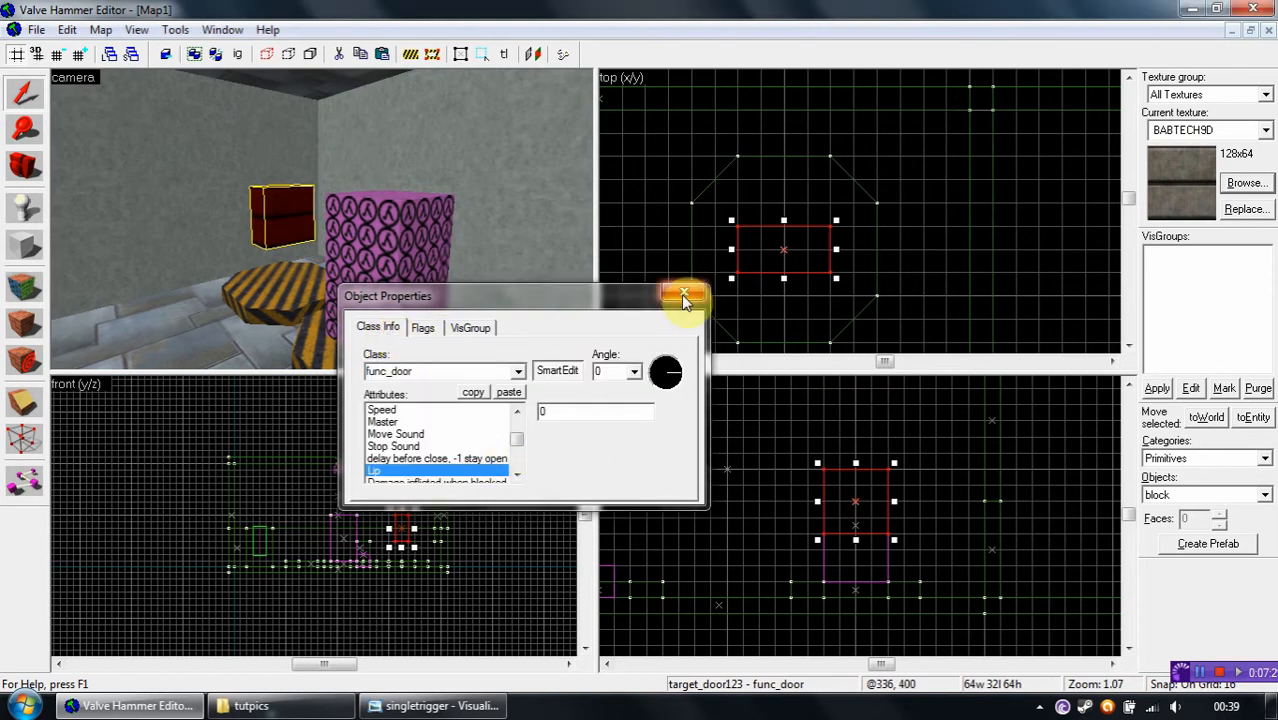
left_click(684, 296)
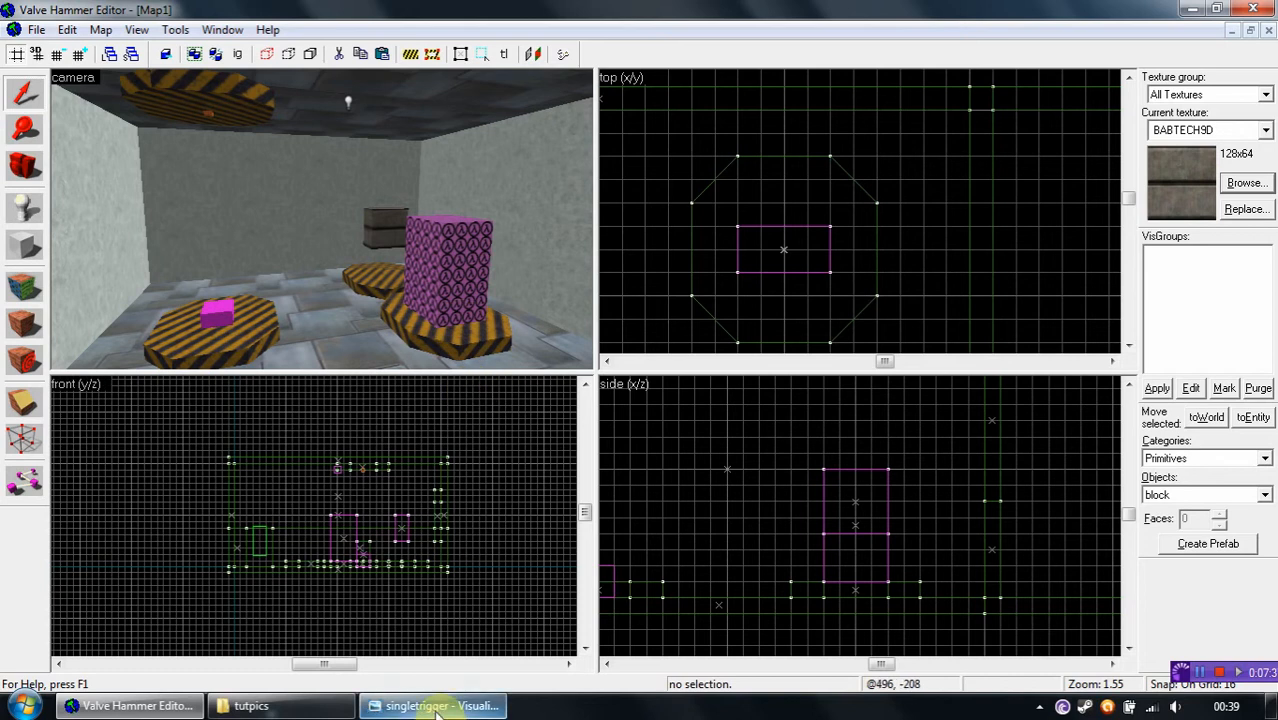
Open the multytrigger diagram image from the tutpics folder
left_click(432, 704)
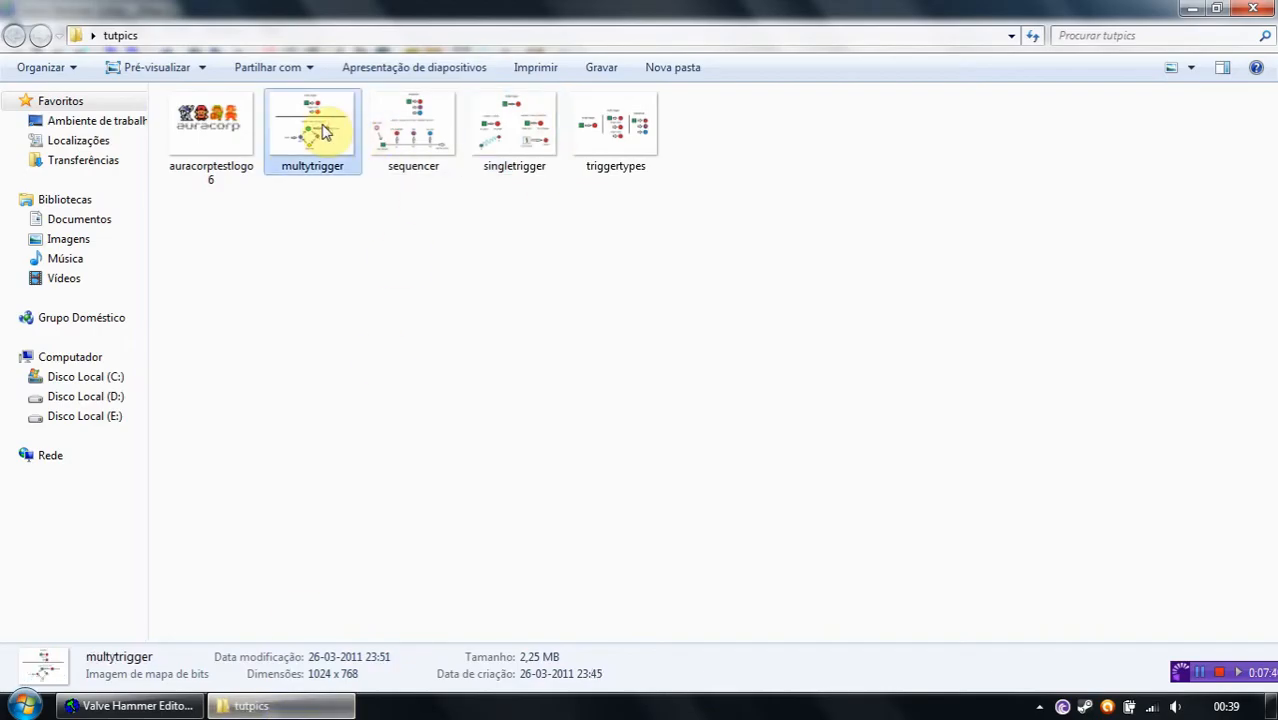
double_click(312, 124)
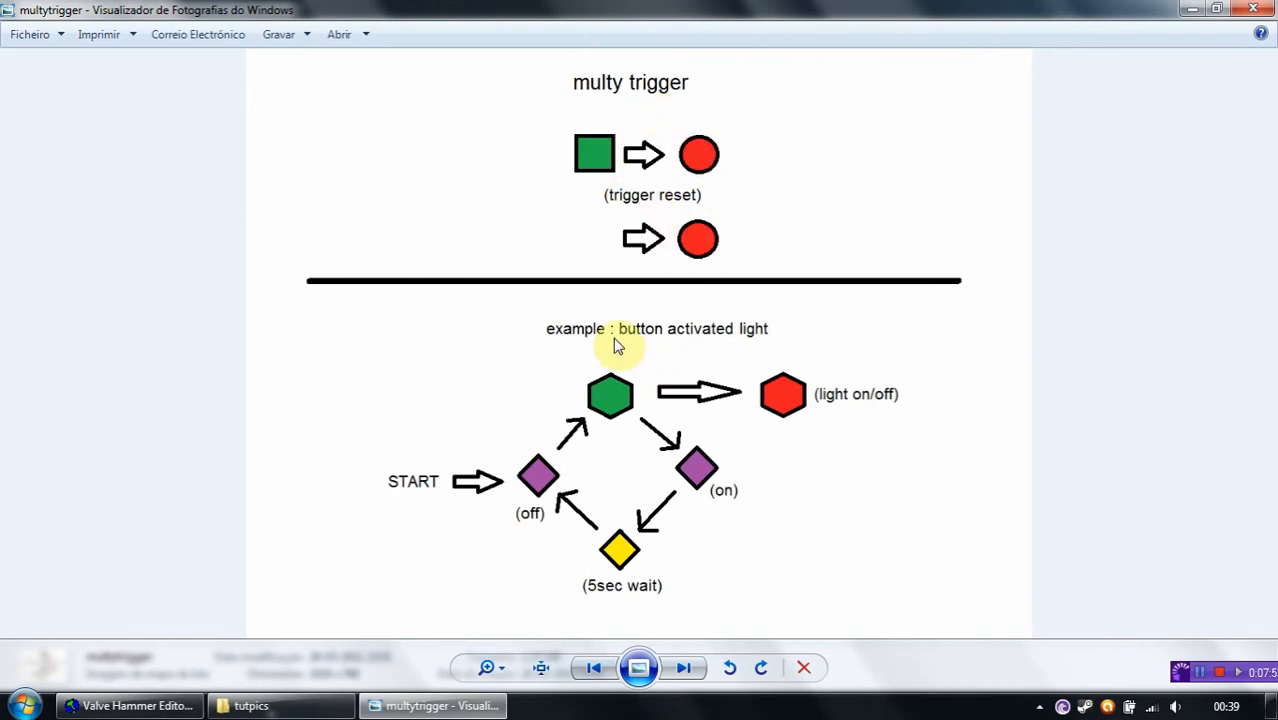
mouse_move(556, 342)
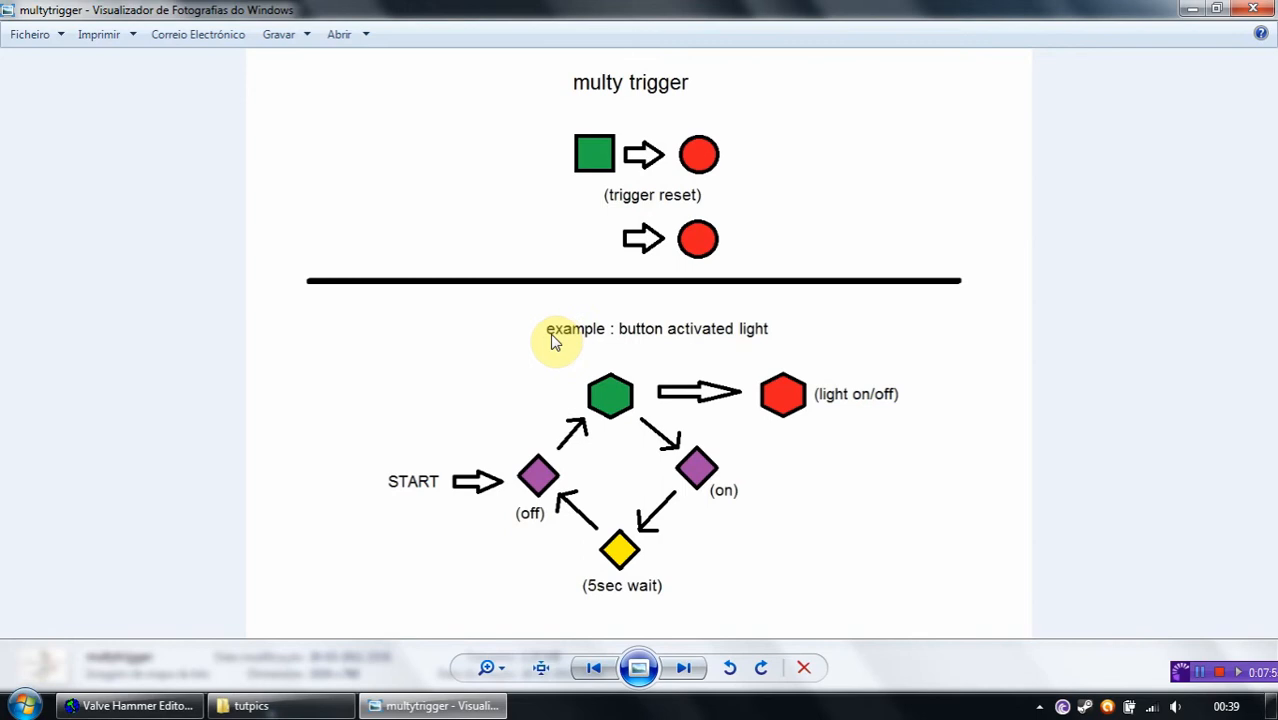
mouse_move(708, 340)
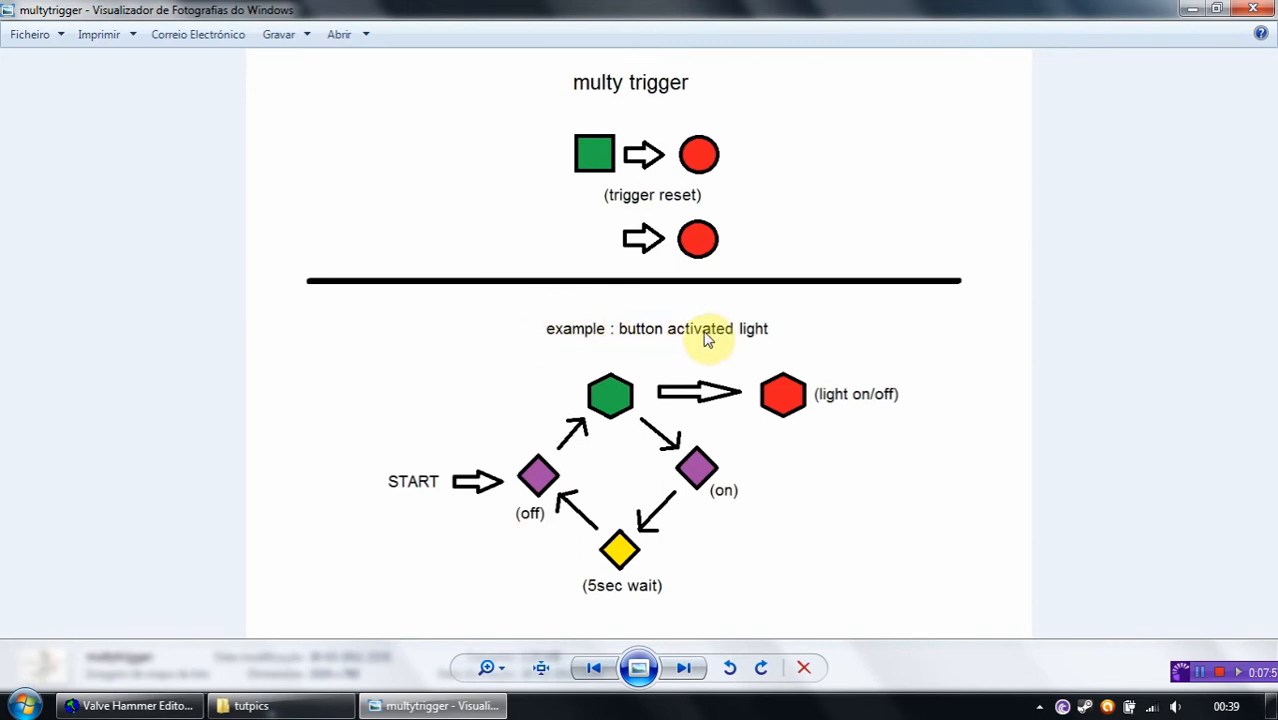
mouse_move(764, 342)
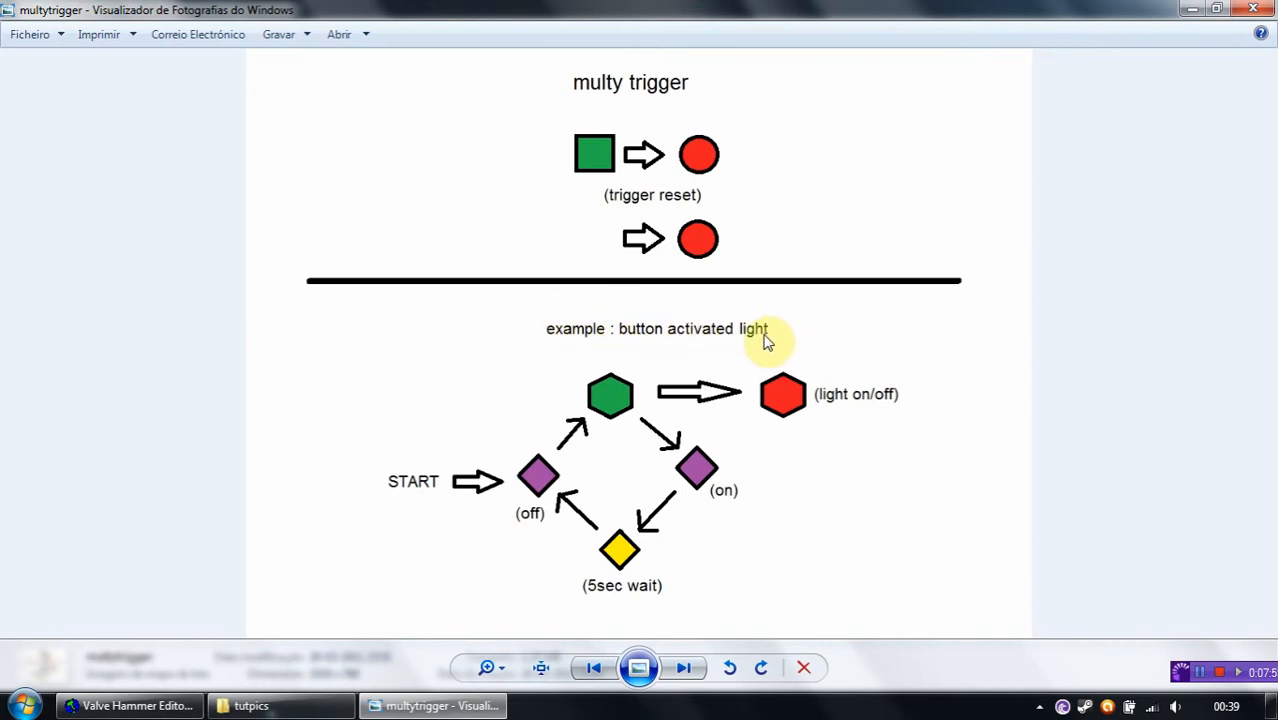
mouse_move(808, 360)
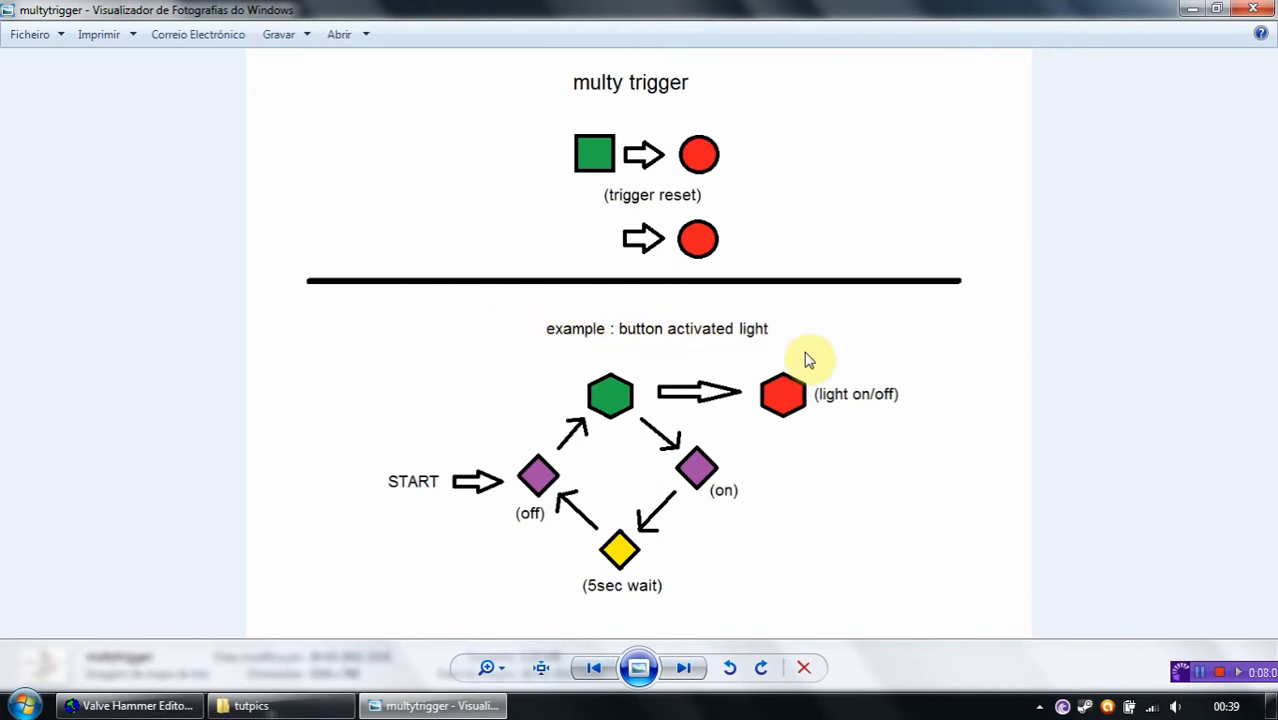
mouse_move(536, 352)
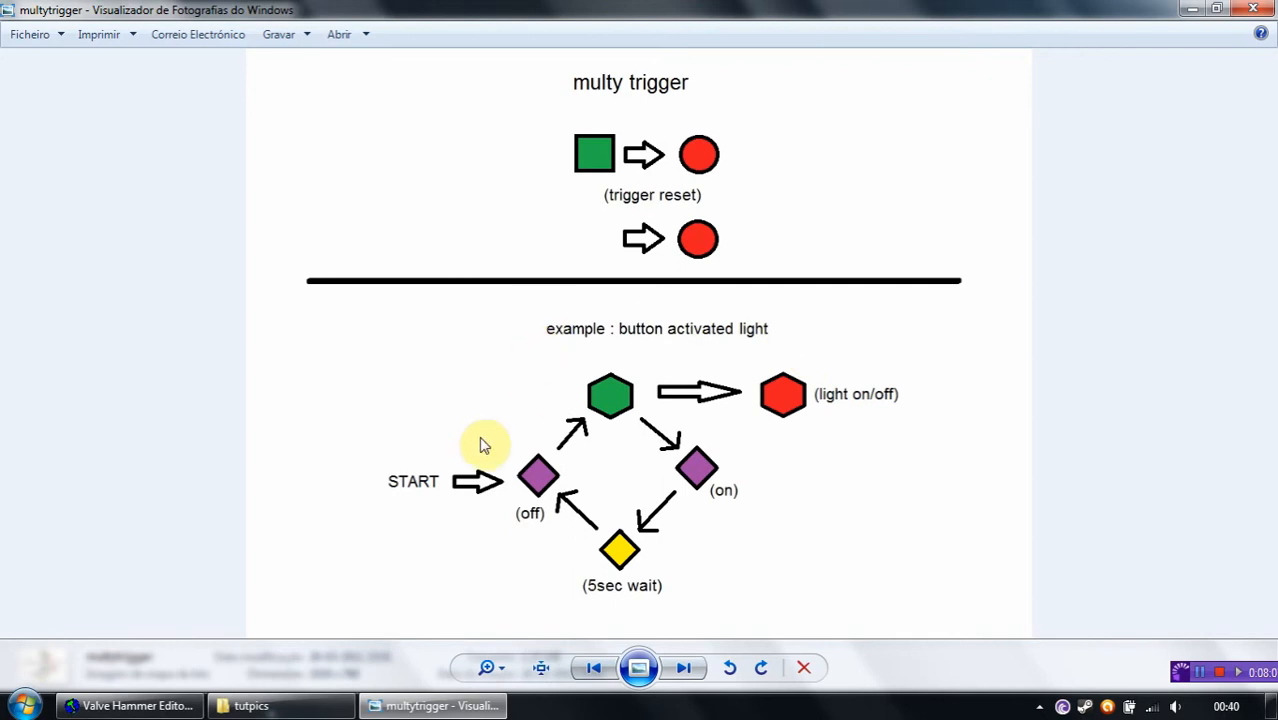
mouse_move(396, 486)
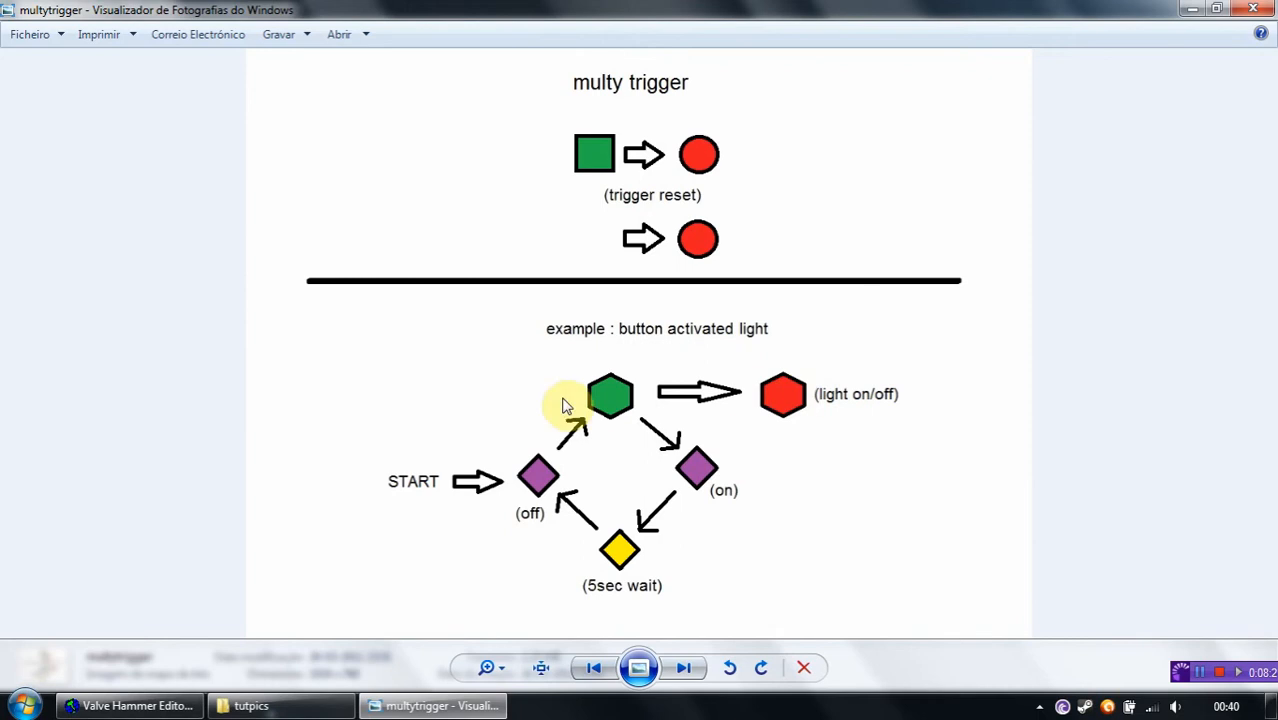
mouse_move(684, 396)
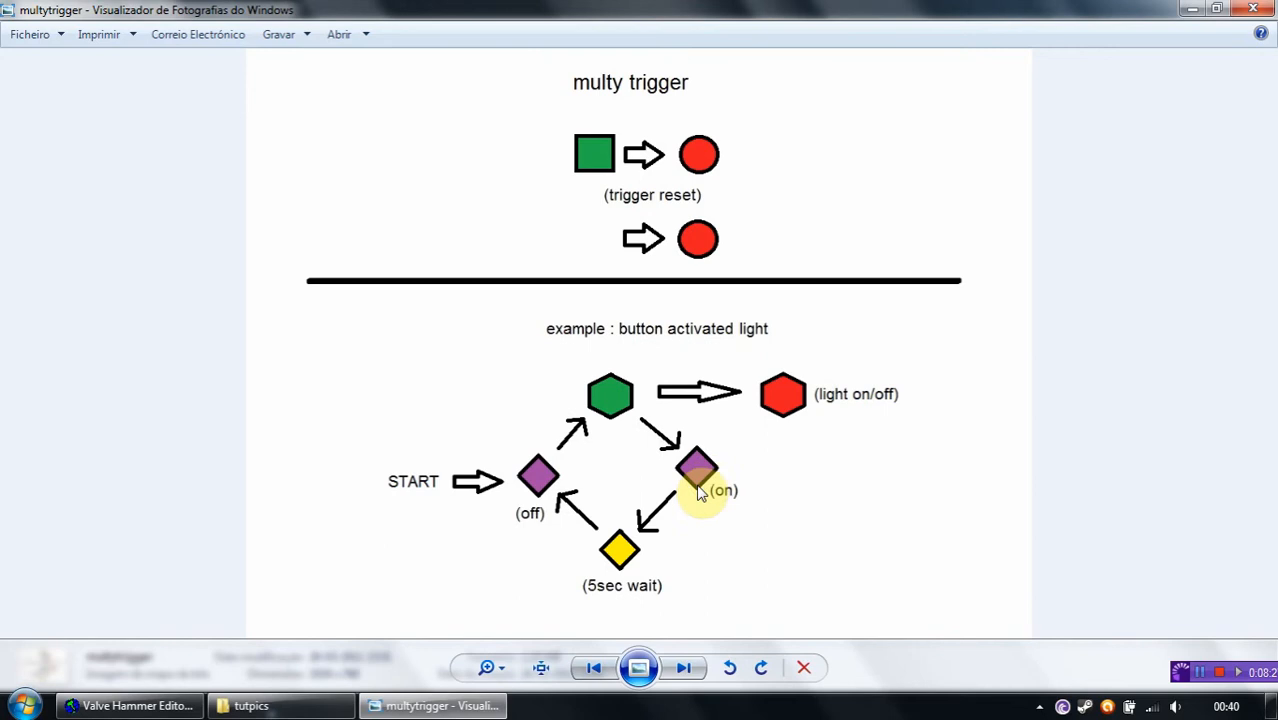
mouse_move(690, 480)
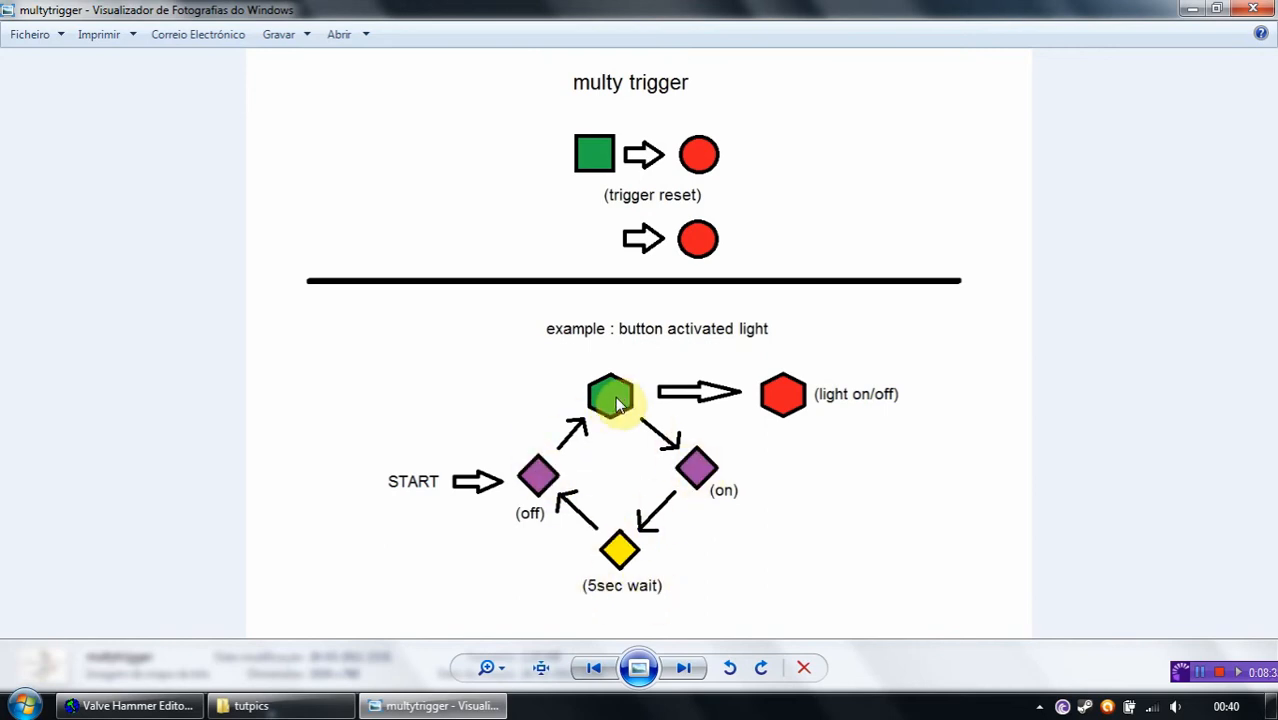
mouse_move(616, 400)
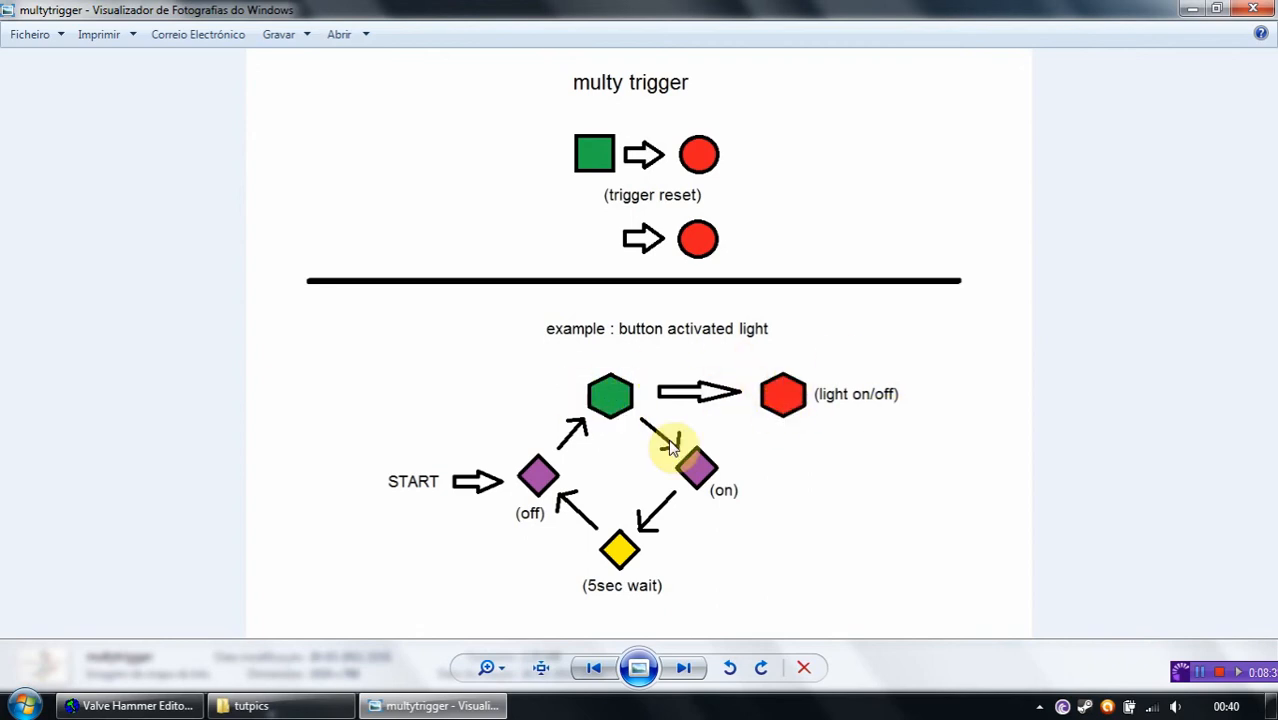
mouse_move(584, 80)
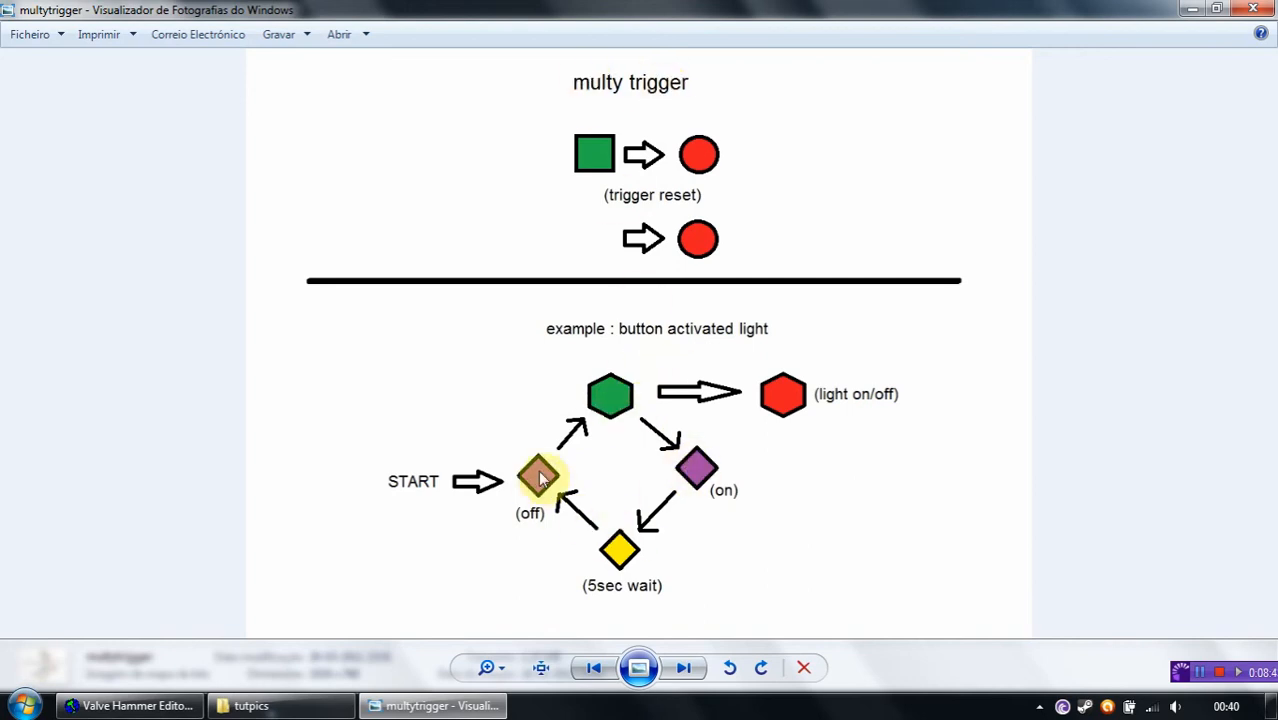
mouse_move(700, 476)
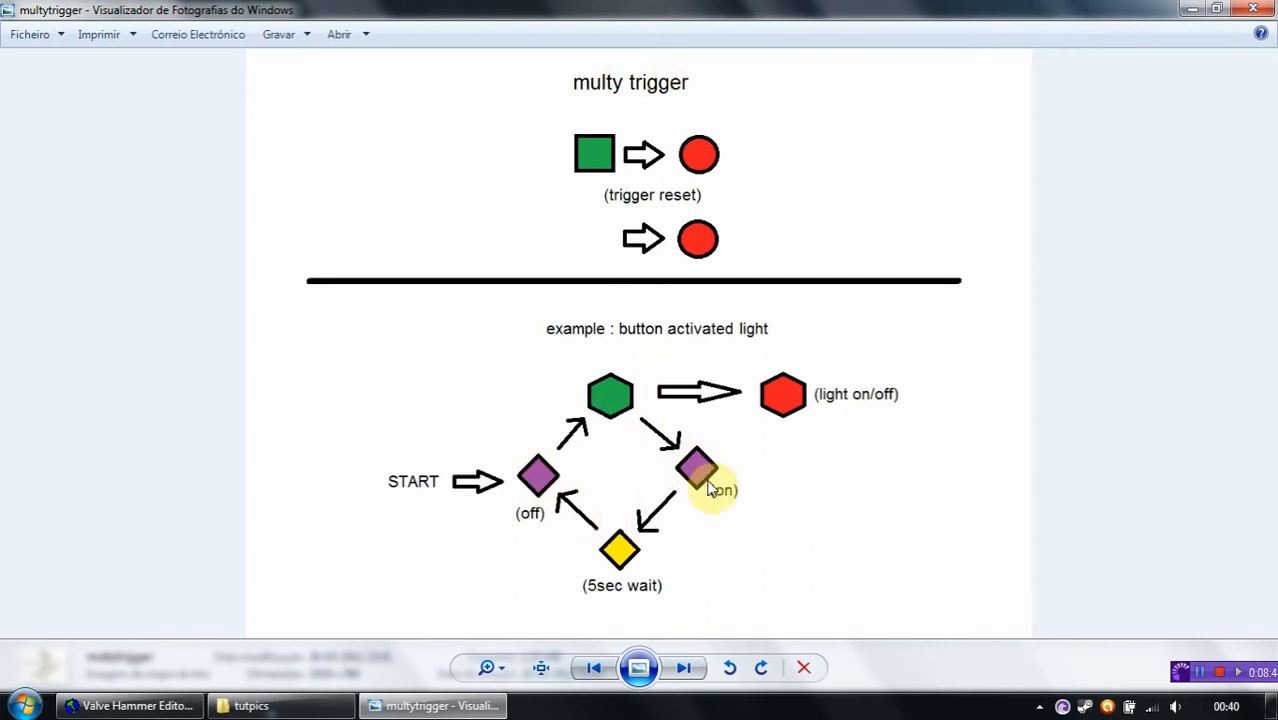
mouse_move(612, 392)
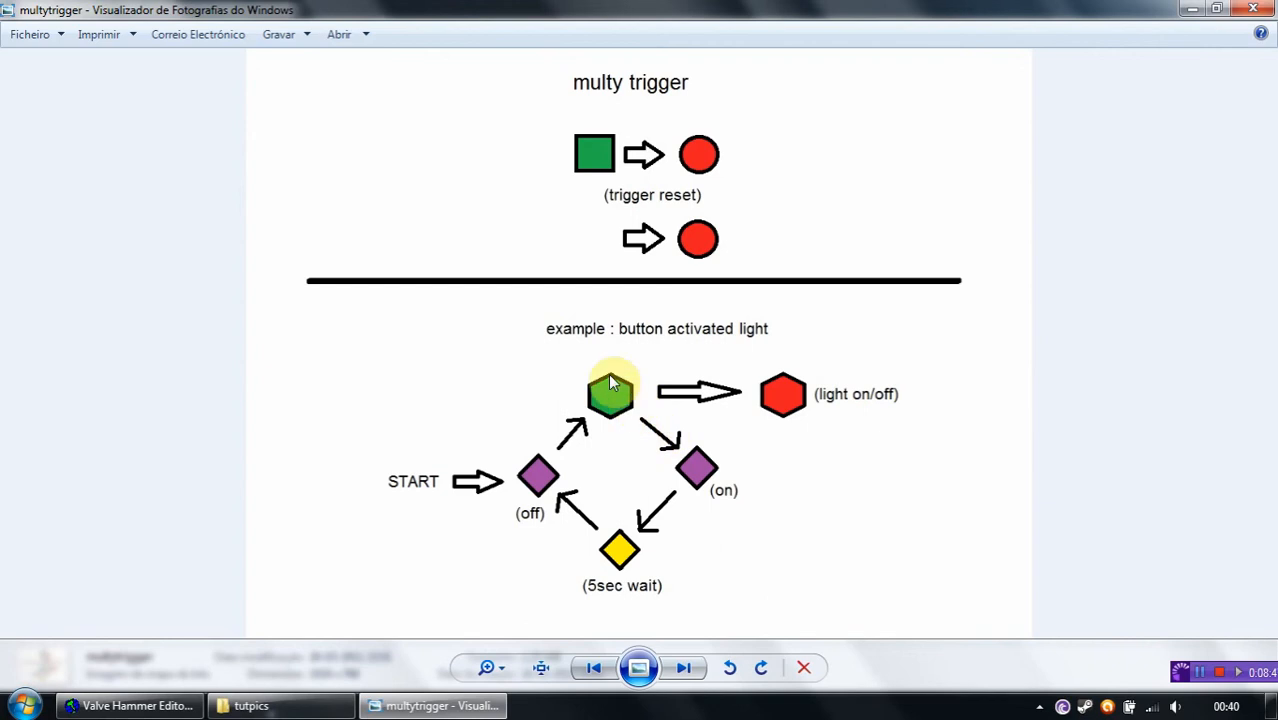
mouse_move(744, 400)
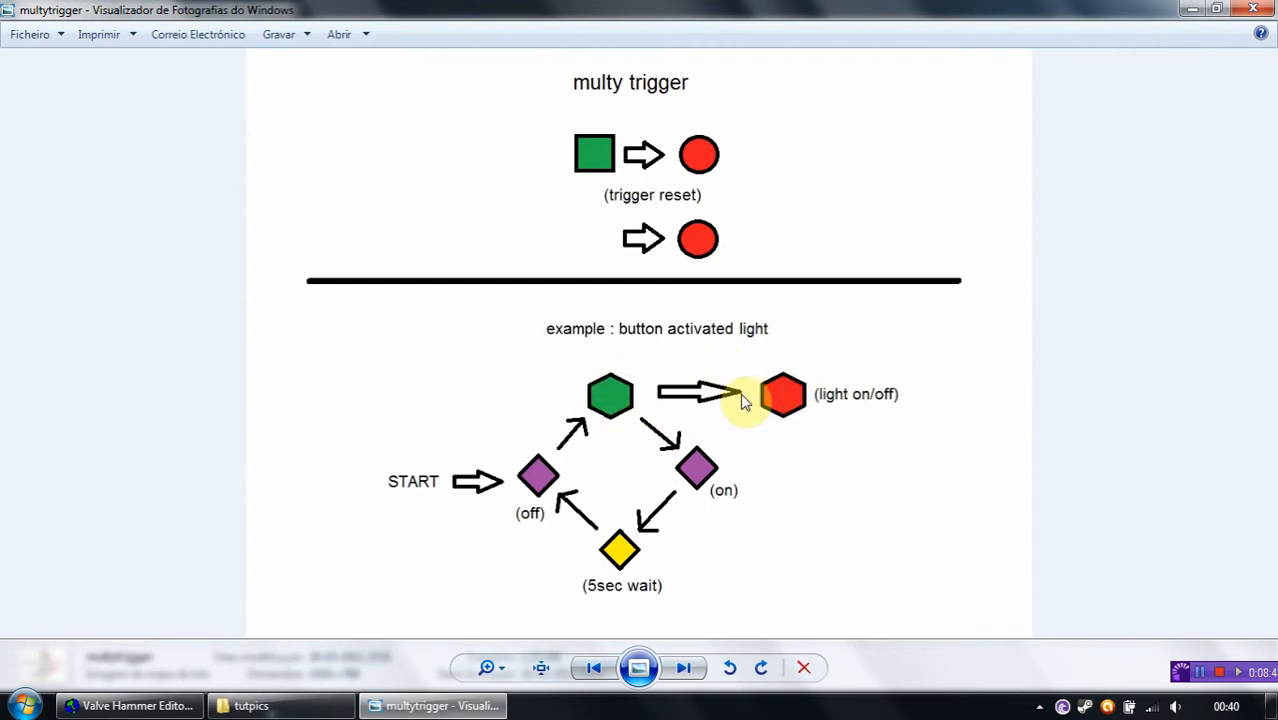
mouse_move(696, 404)
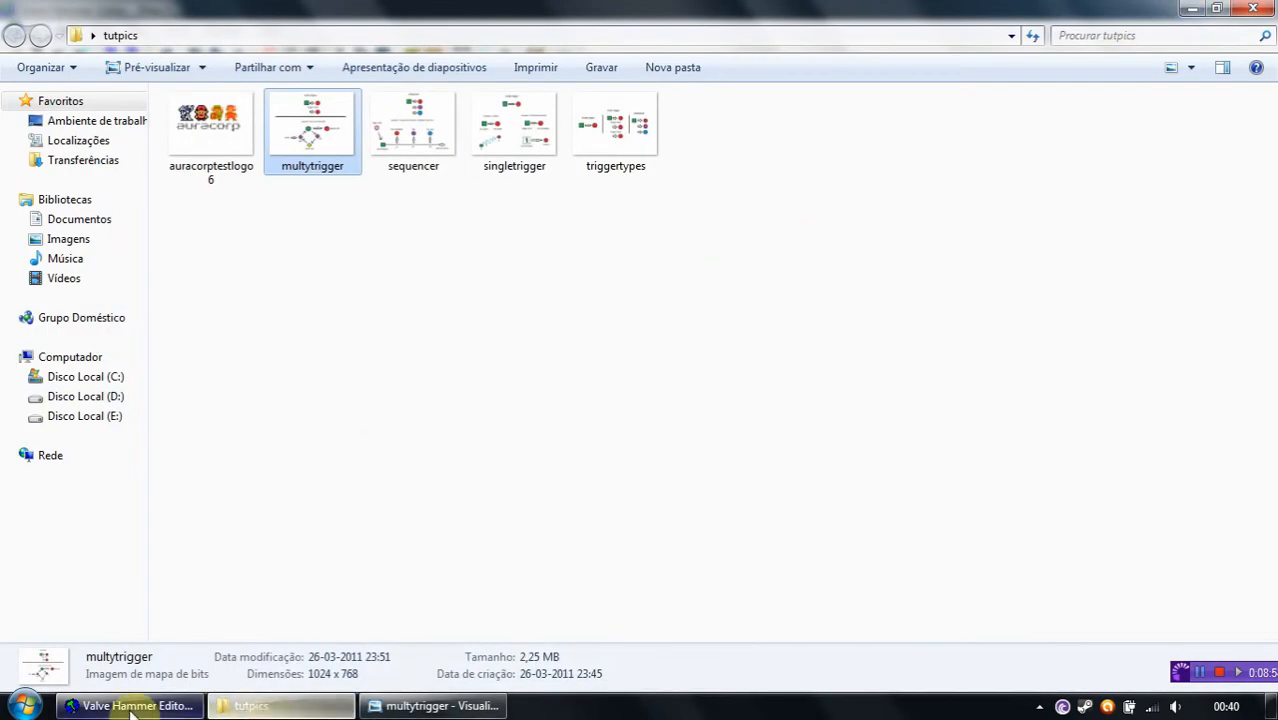
Back in the map, give the red light entity a Name value starting 'lig'
left_click(130, 704)
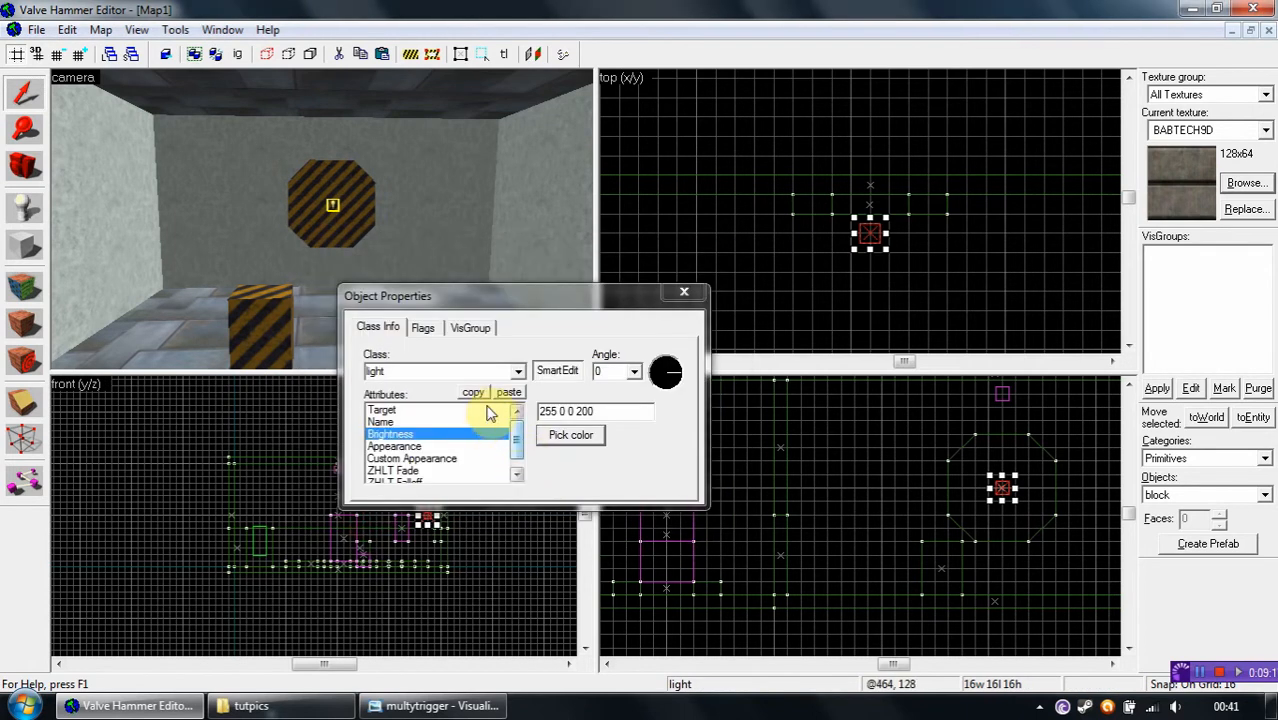
left_click(380, 420)
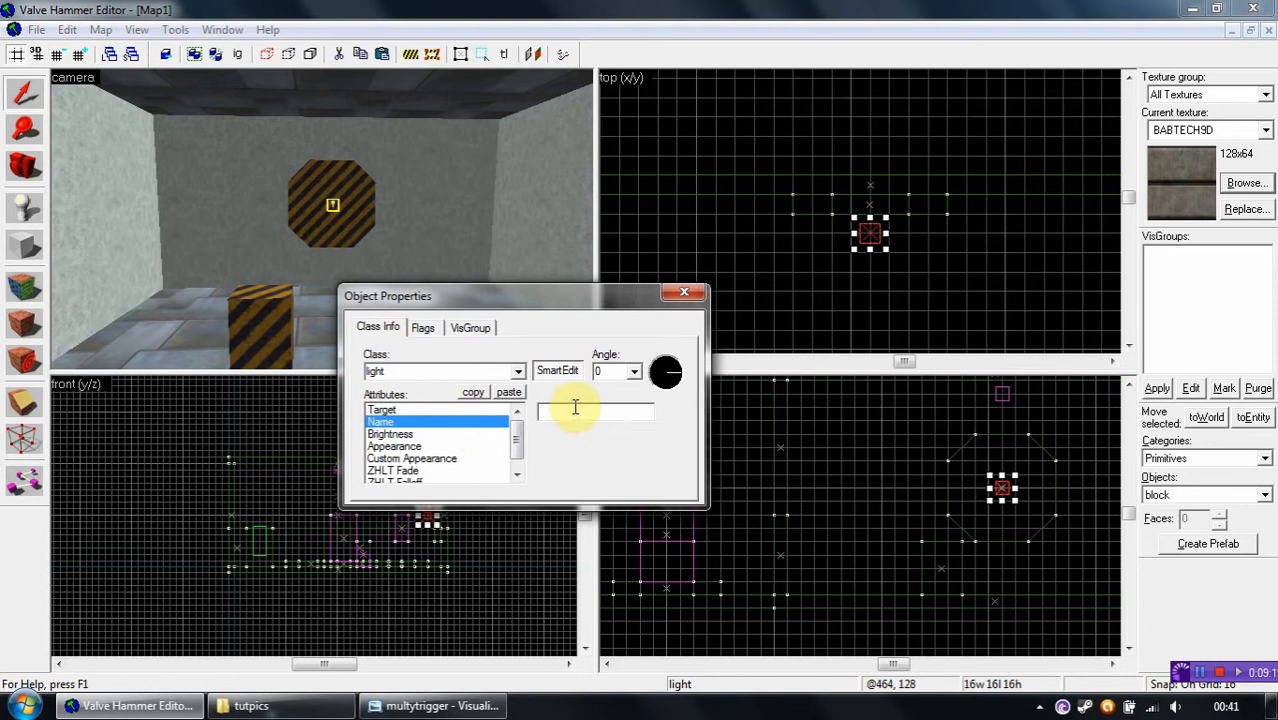
type("lig")
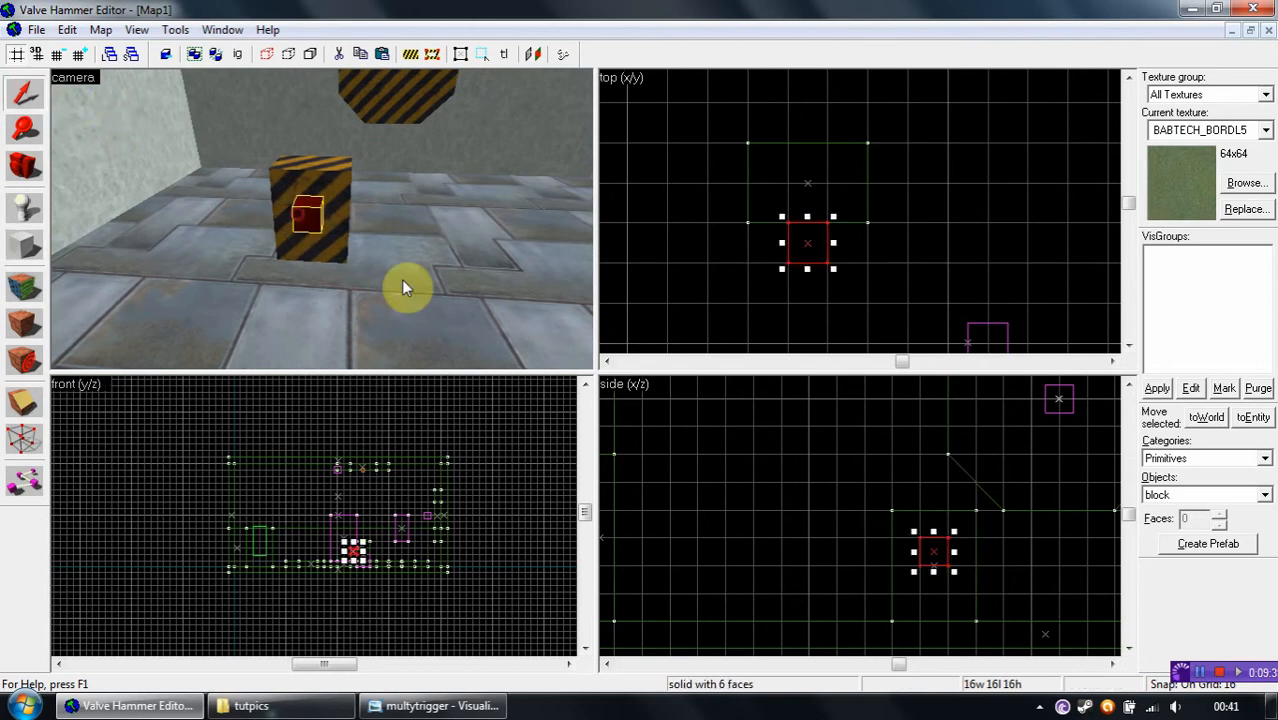
Tie the block to a func_button entity and set its Target to 'light1'
right_click(808, 244)
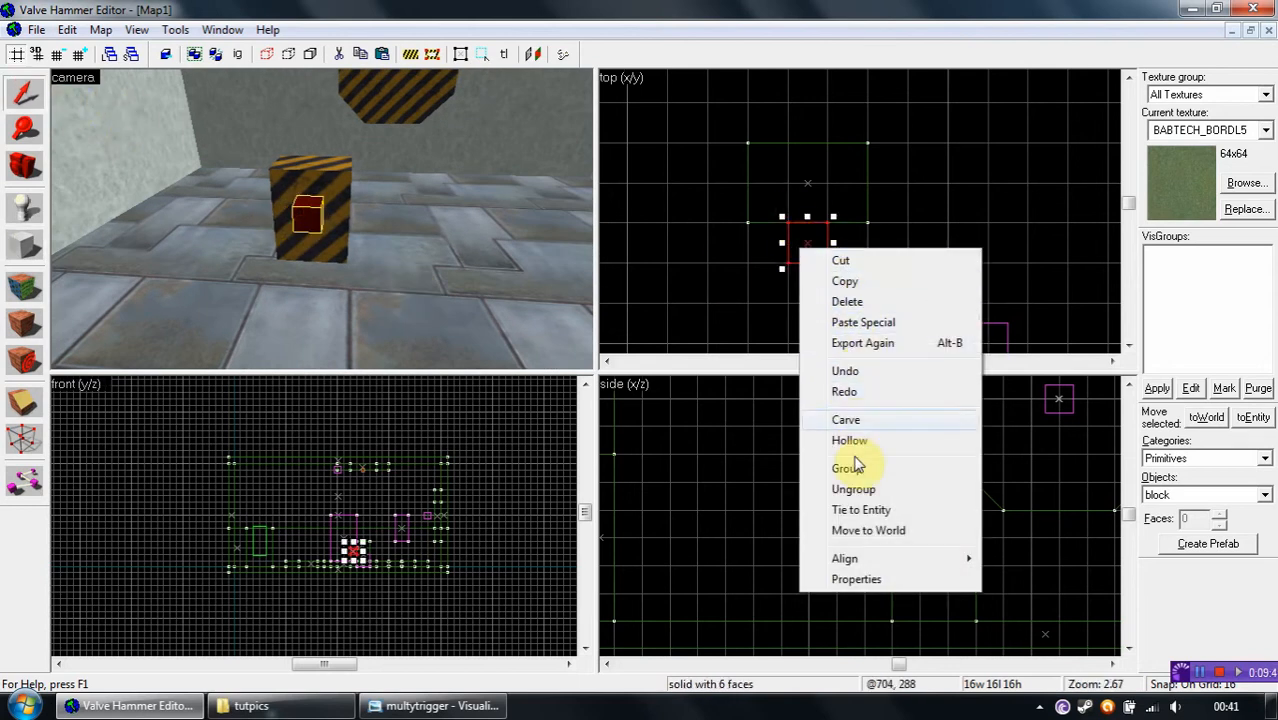
left_click(856, 580)
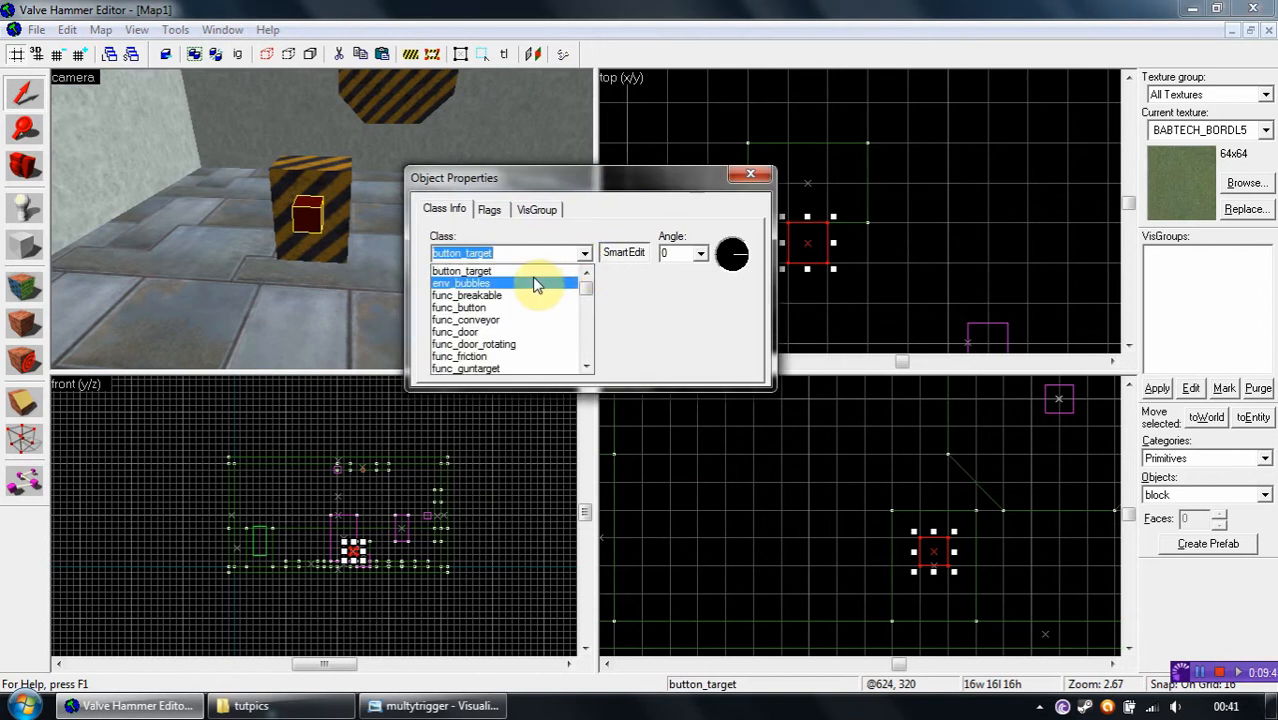
mouse_move(524, 296)
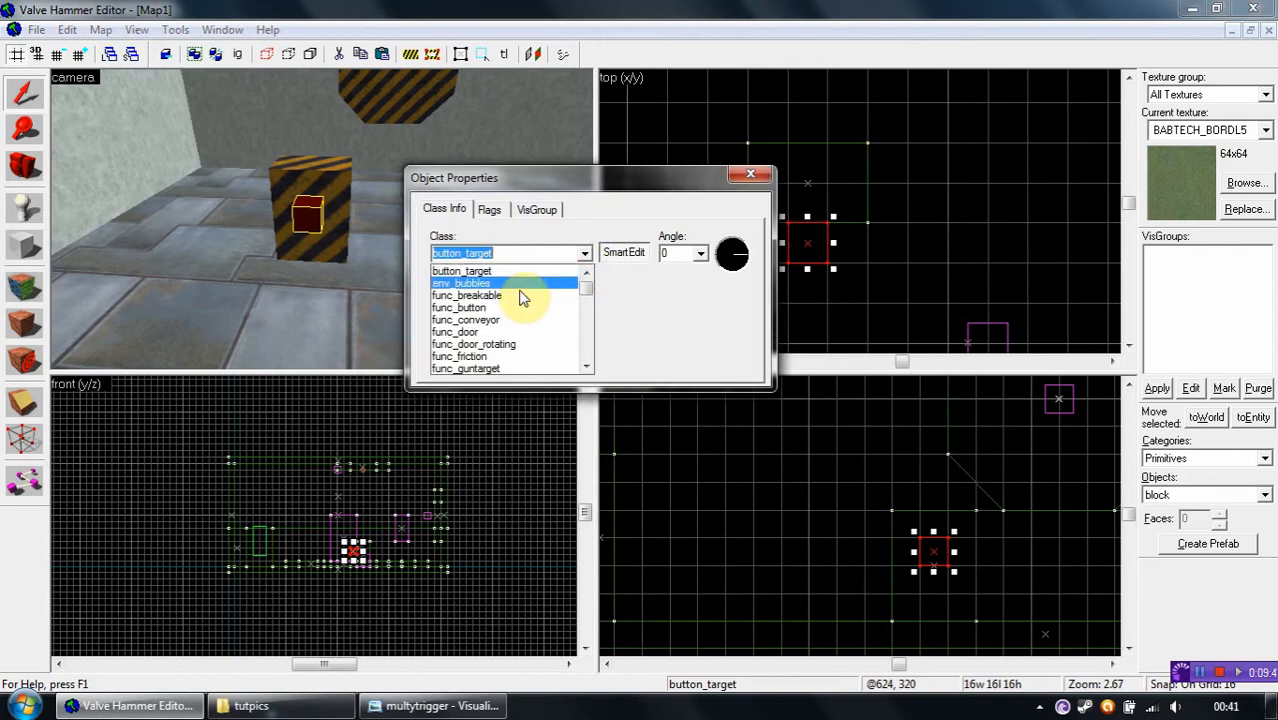
left_click(460, 308)
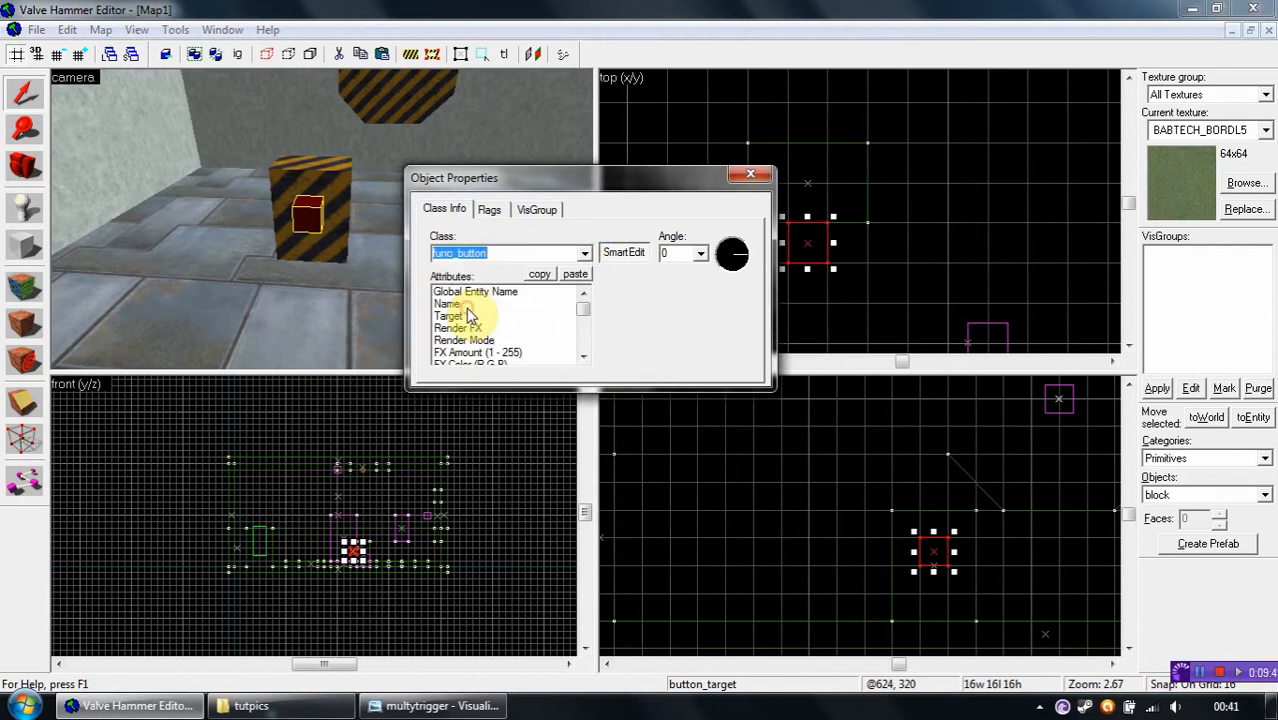
left_click(448, 316)
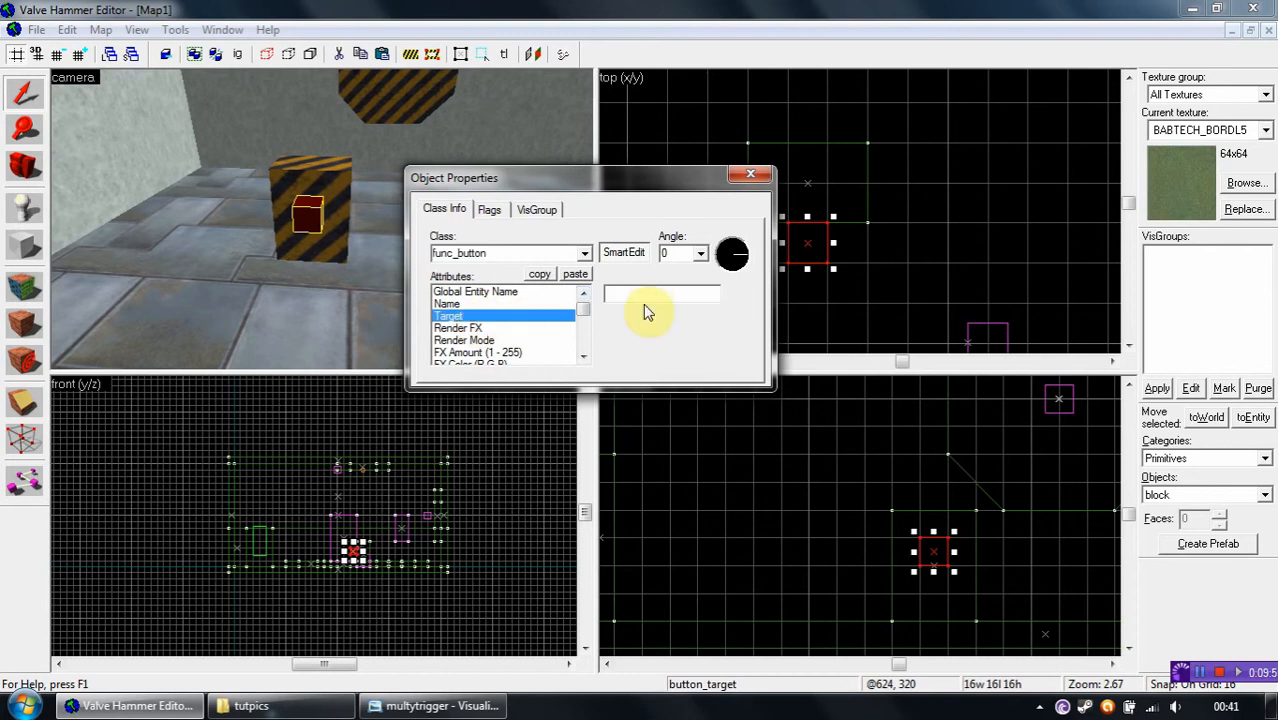
type("light1")
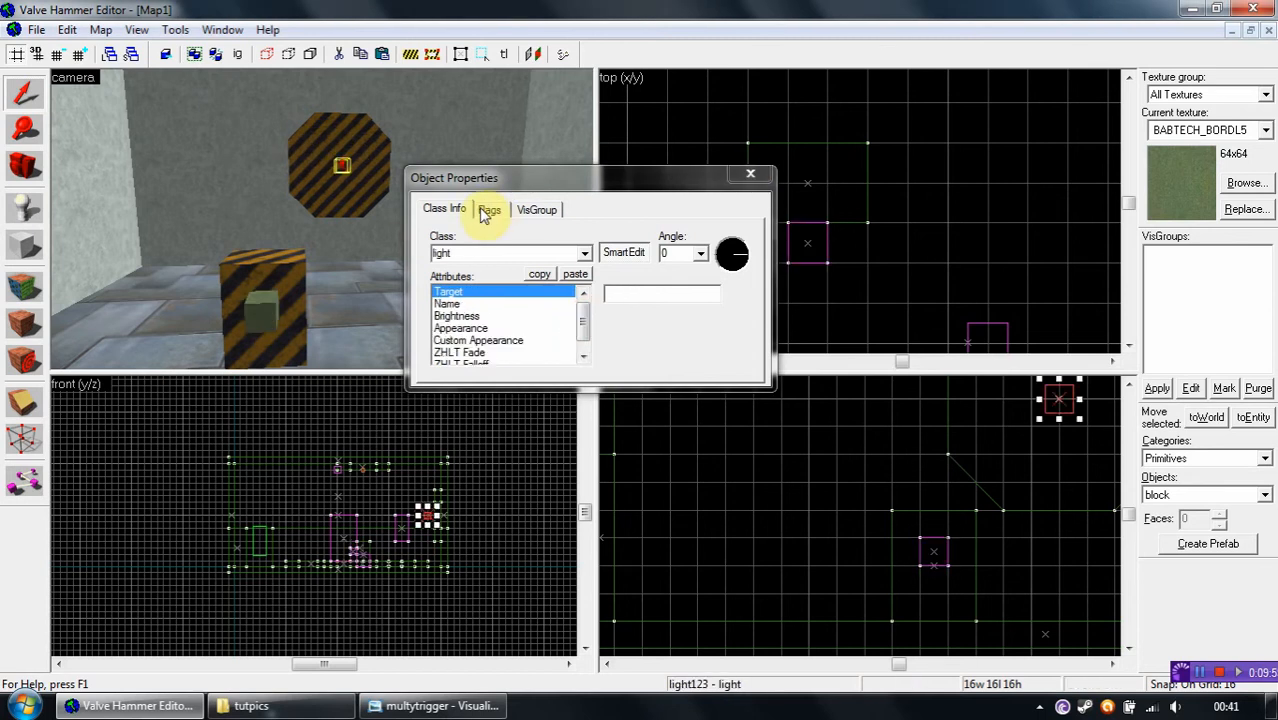
Review the light's flags, then give the func_button a delay before reset of 5
left_click(490, 210)
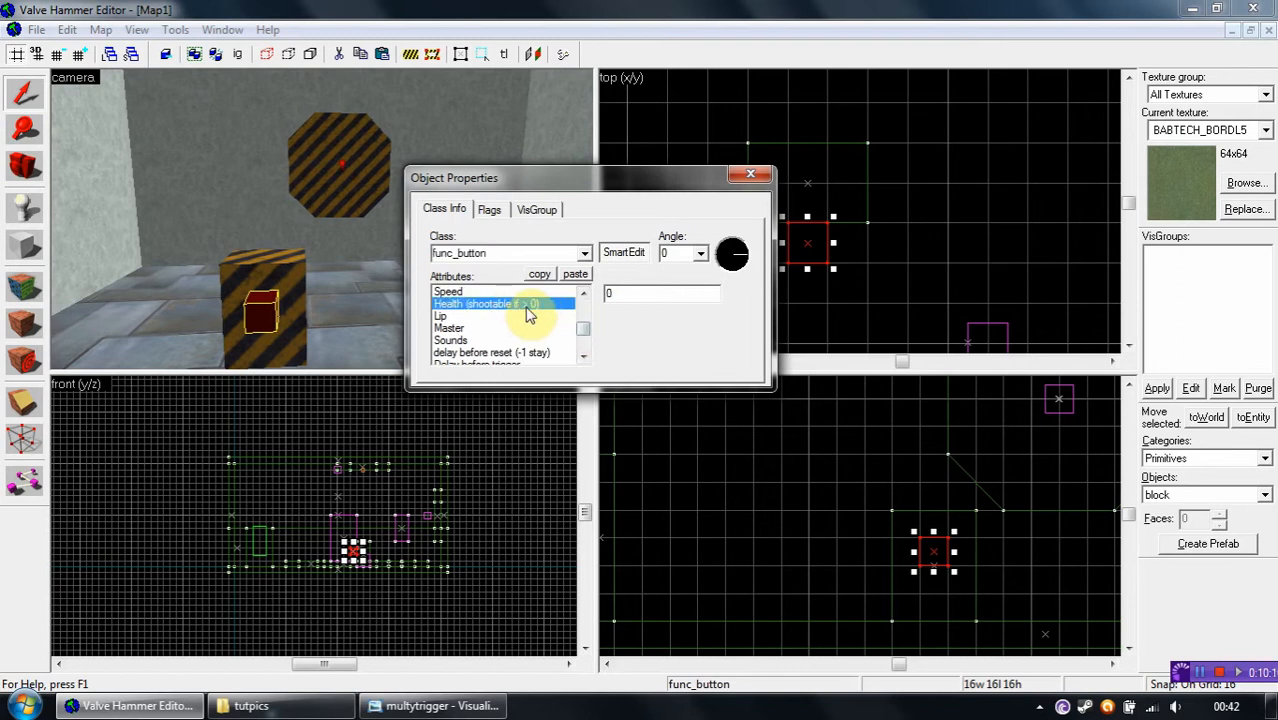
left_click(660, 292)
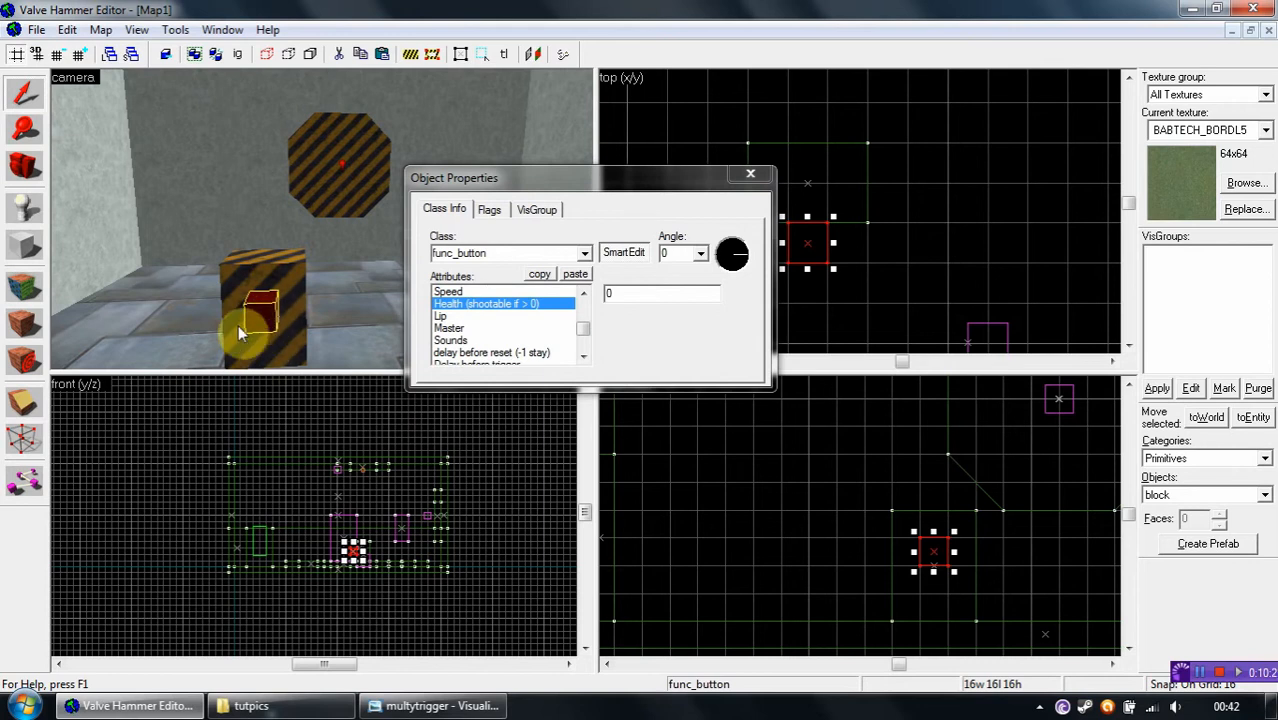
left_click(584, 336)
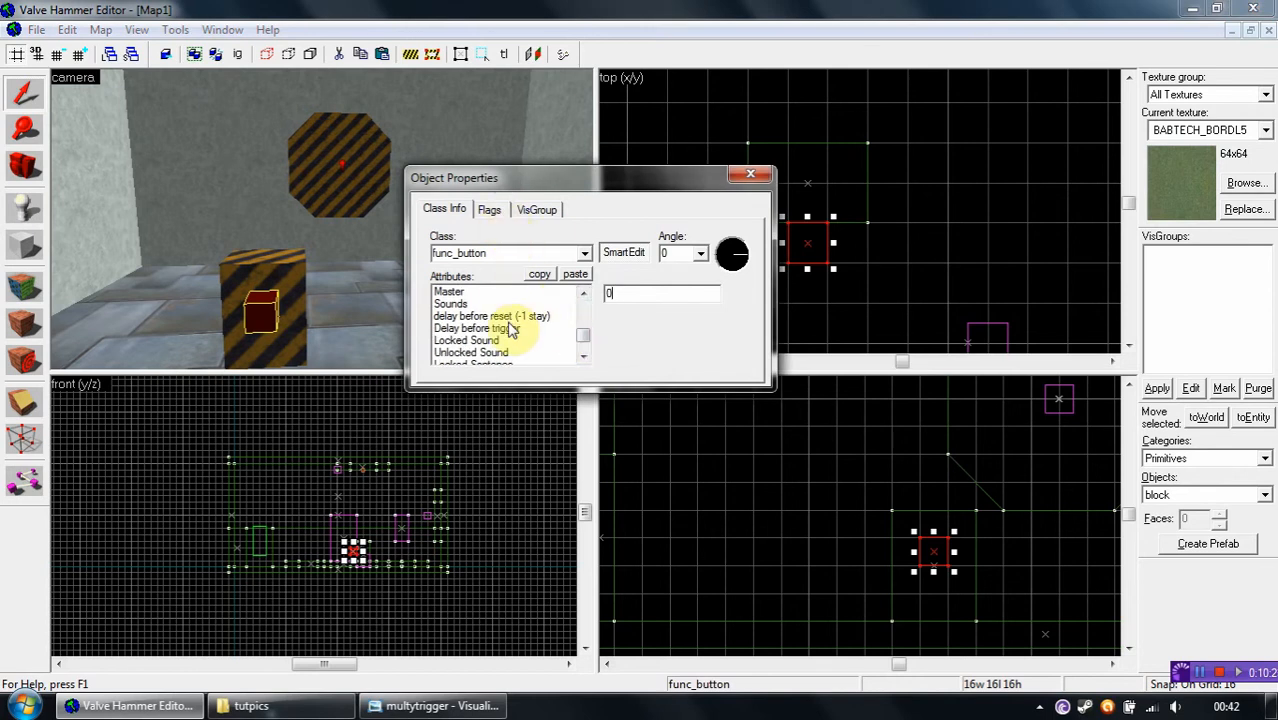
left_click(492, 316)
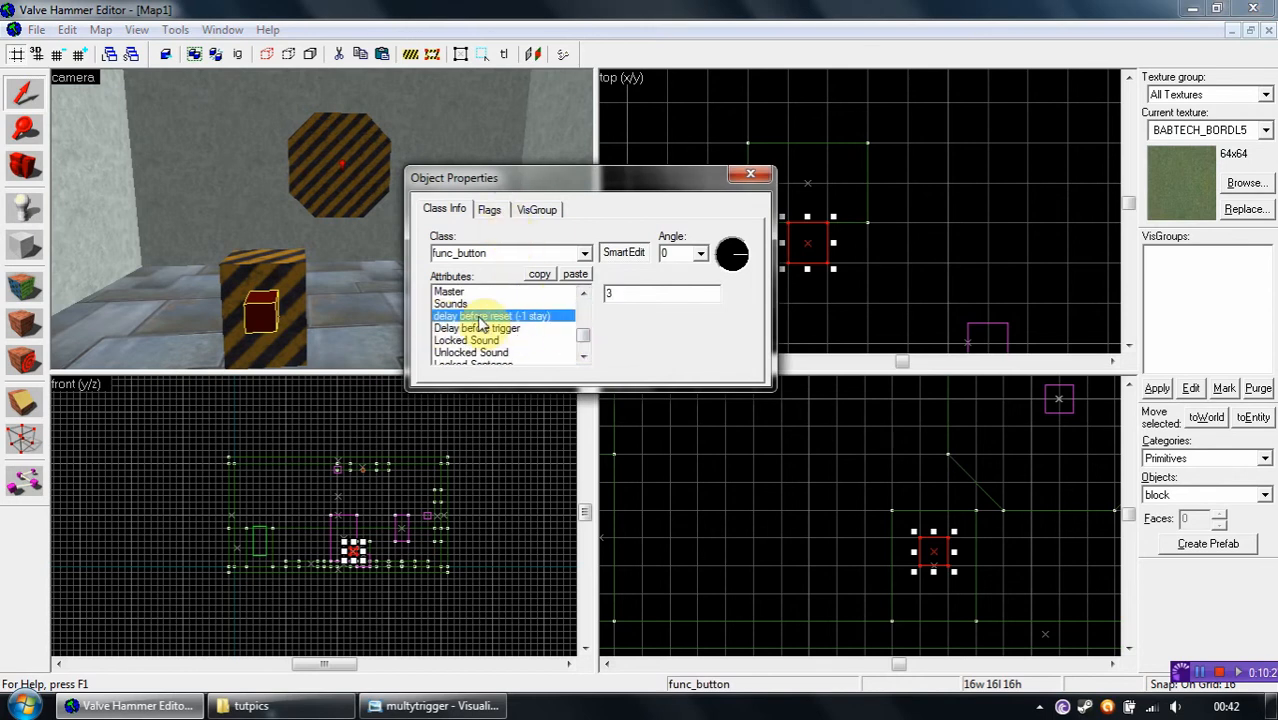
type("5")
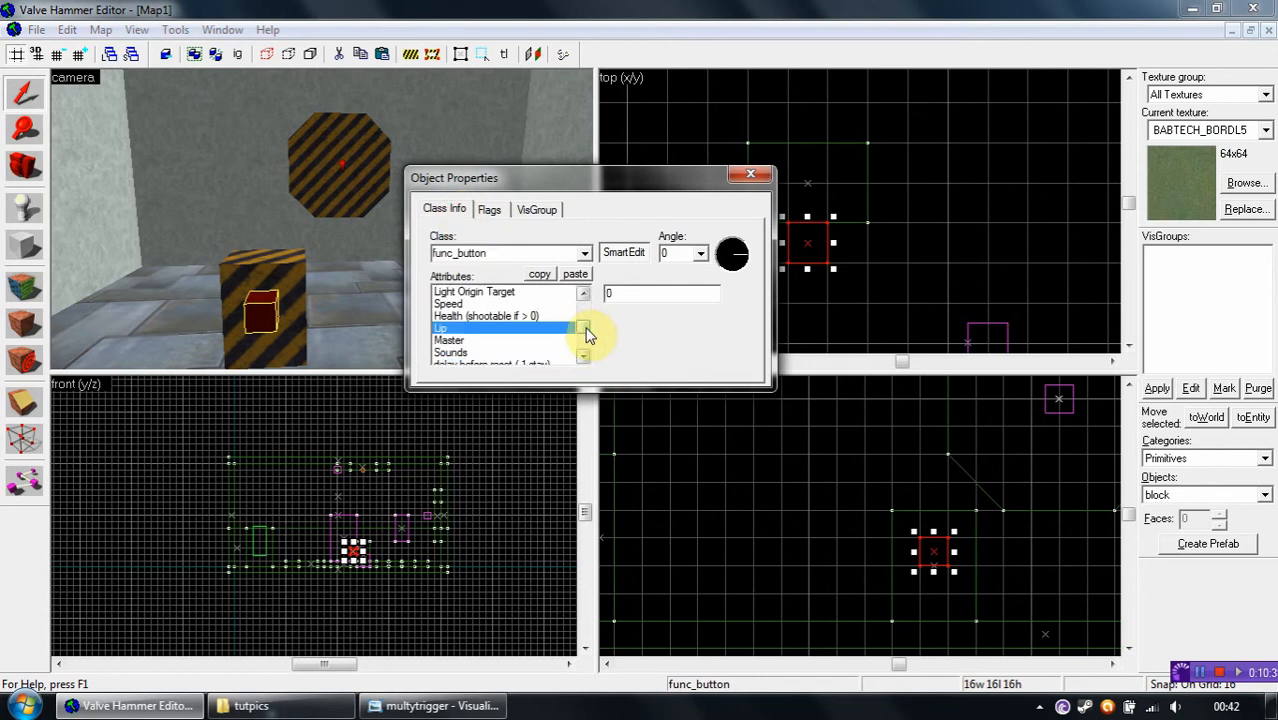
Set the func_button's movement angle to Up and close its properties
left_click(584, 344)
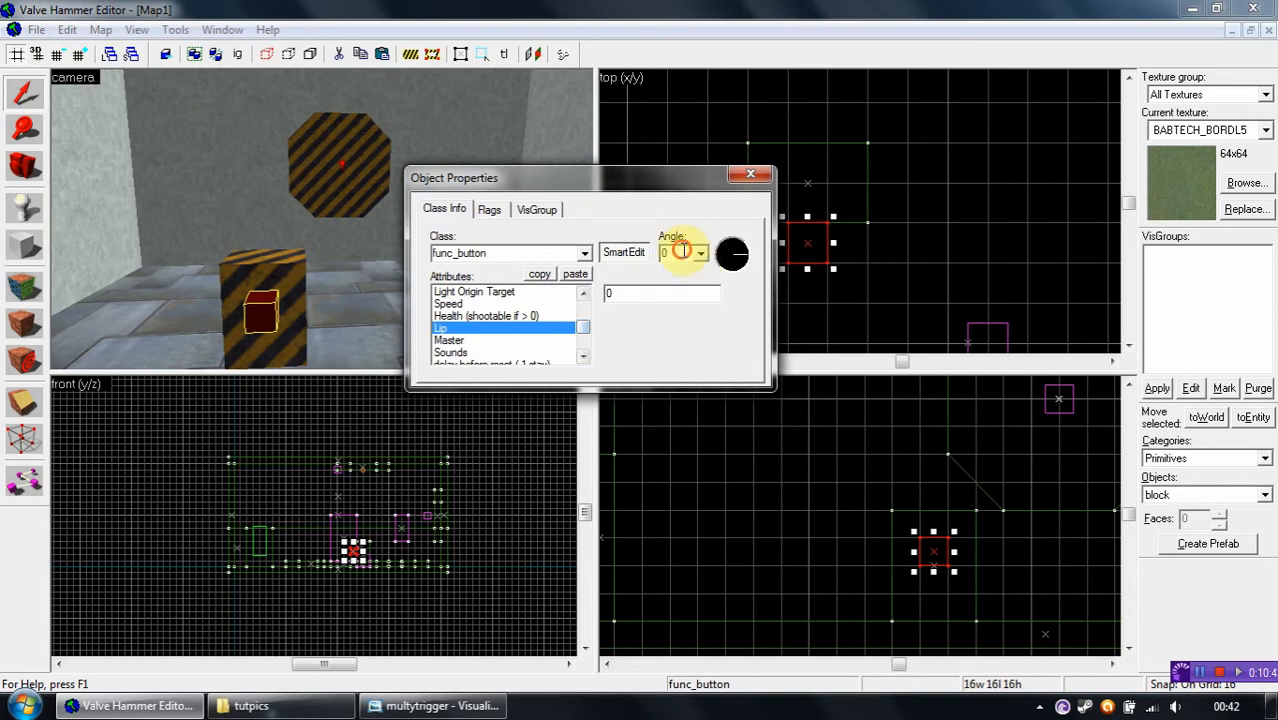
left_click(702, 252)
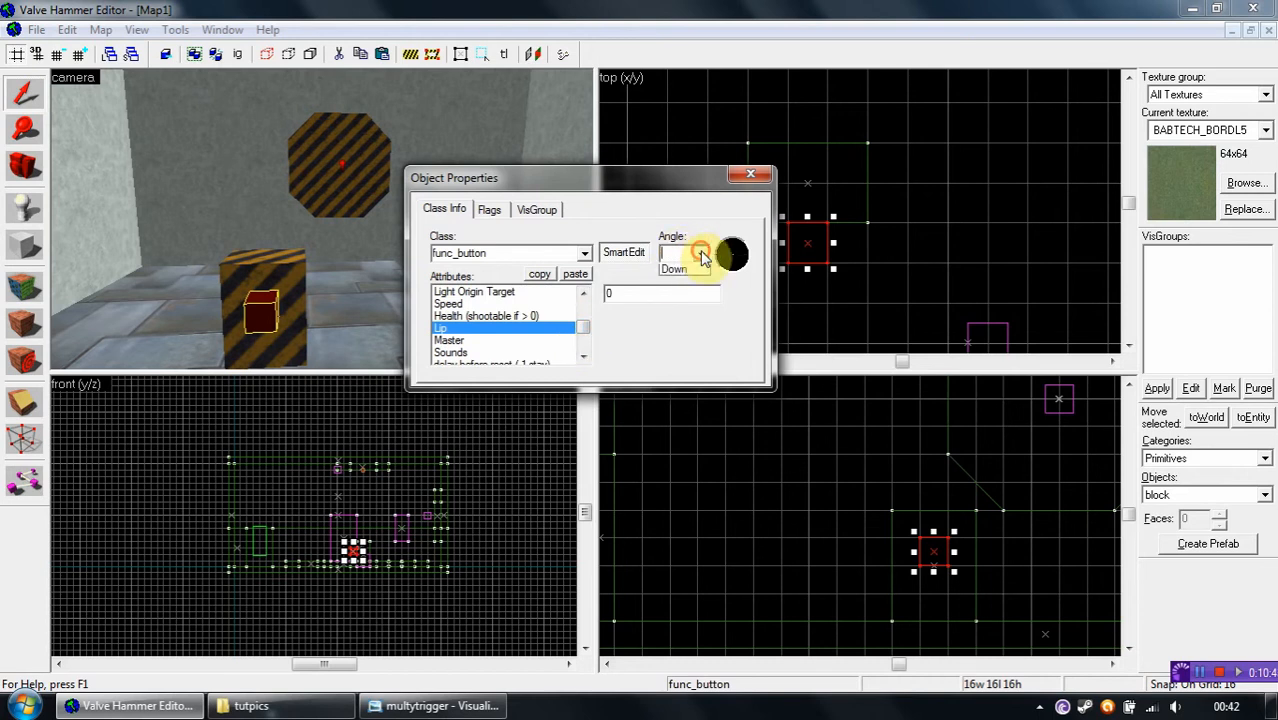
left_click(700, 252)
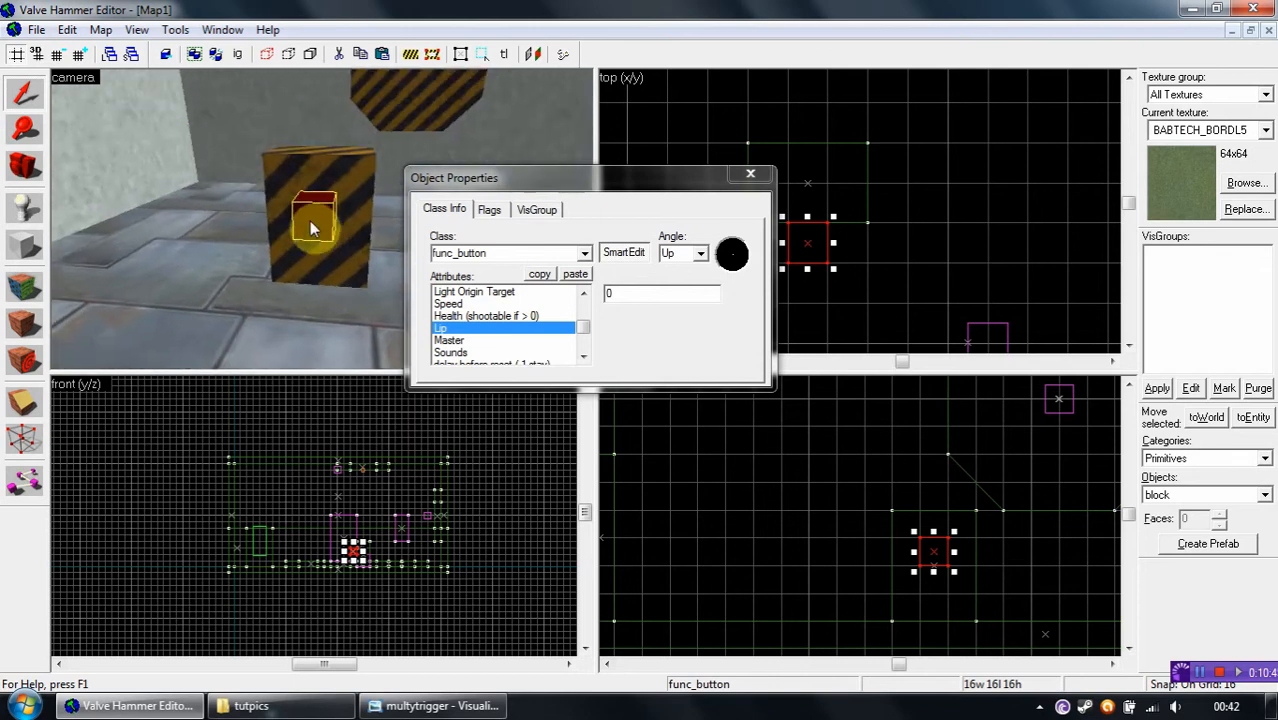
left_click(750, 172)
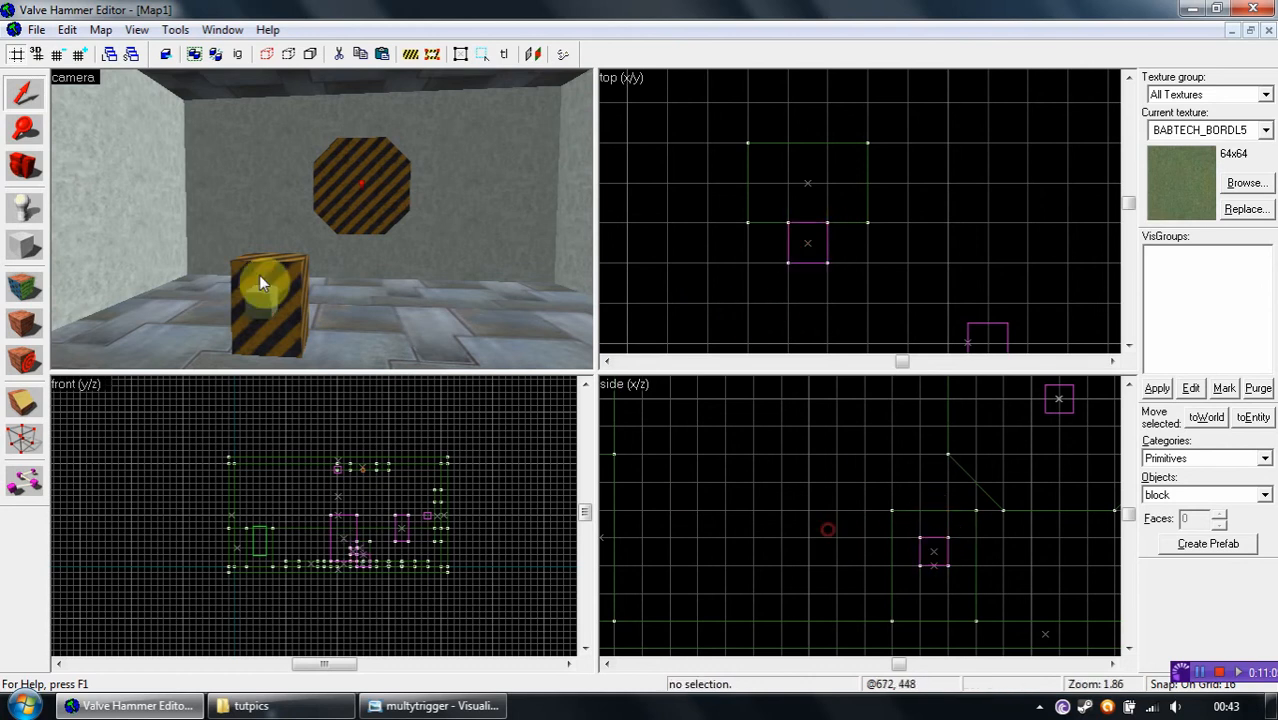
Mouselook around the room in the 3D camera view
left_click(360, 184)
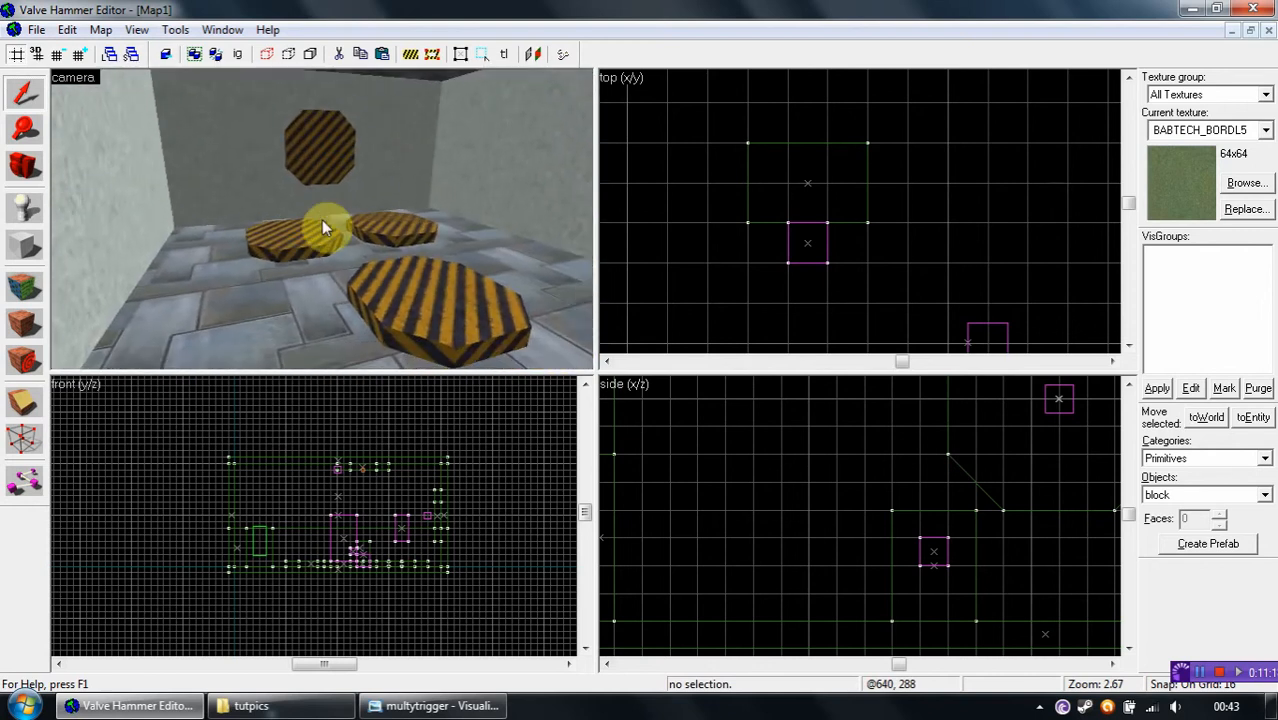
left_click(432, 704)
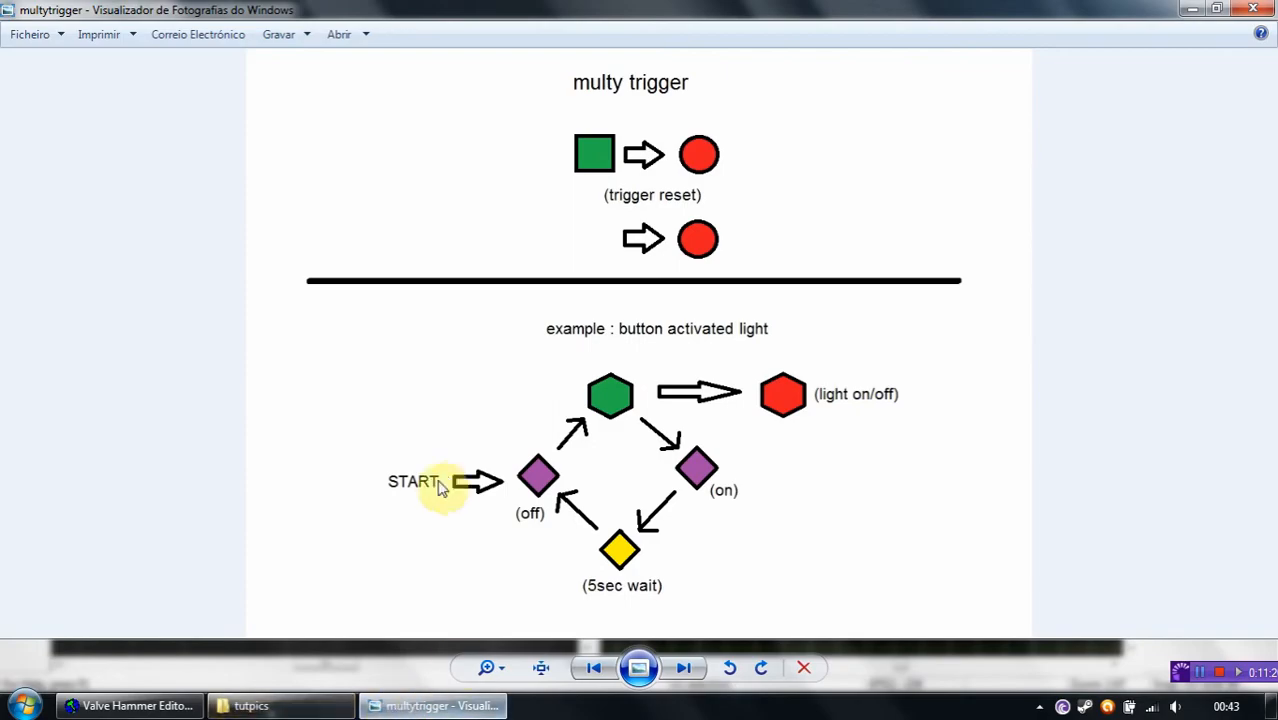
Flip between the multy trigger and sequencer diagrams, ending on the sequencer image
left_click(684, 668)
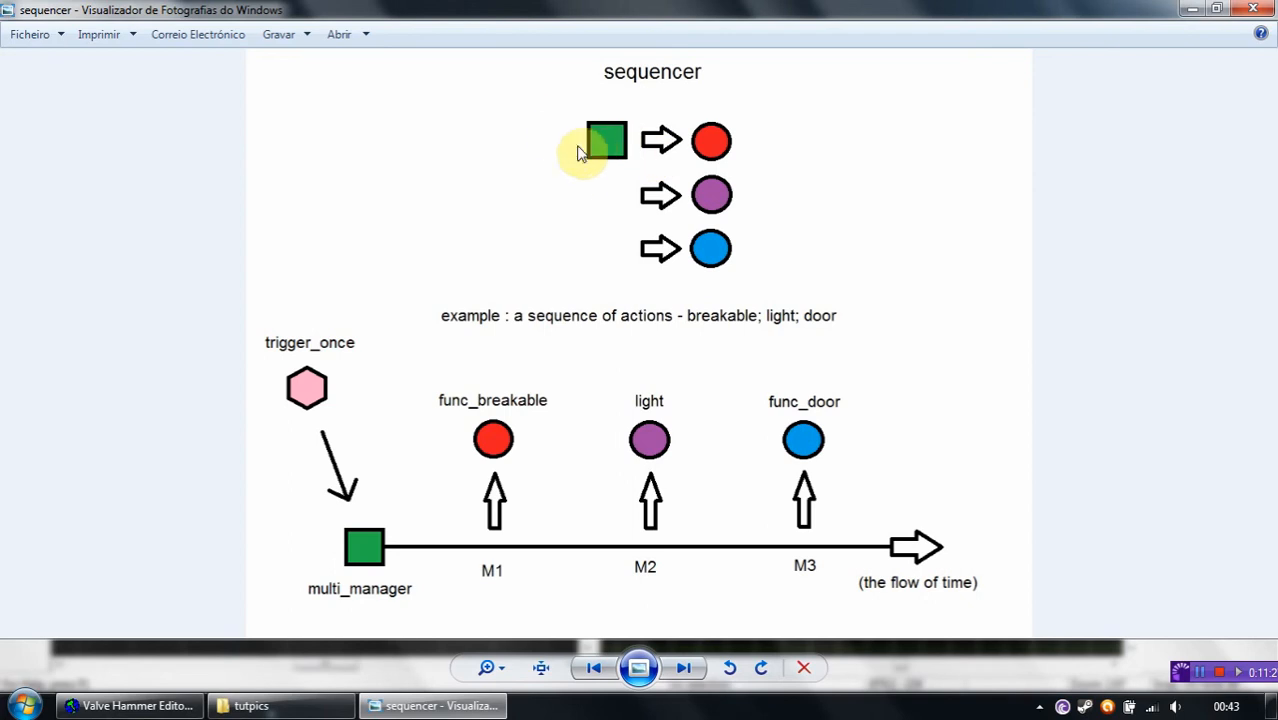
mouse_move(392, 602)
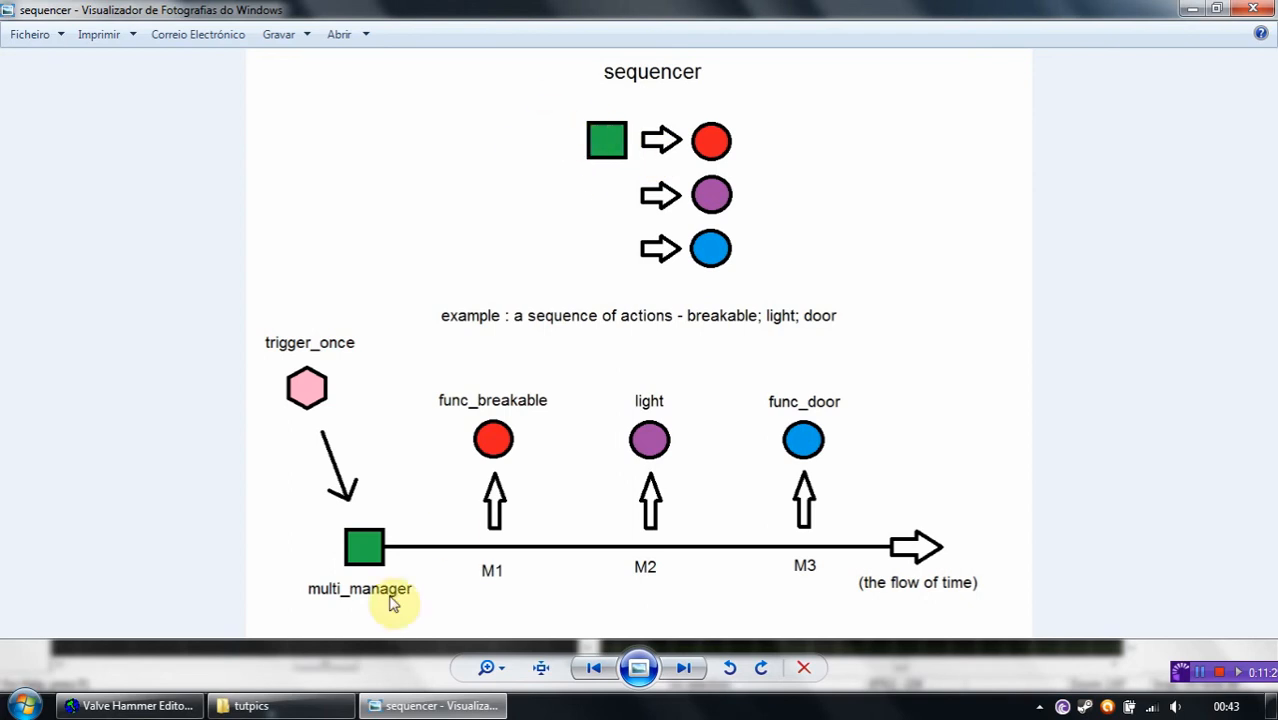
mouse_move(344, 600)
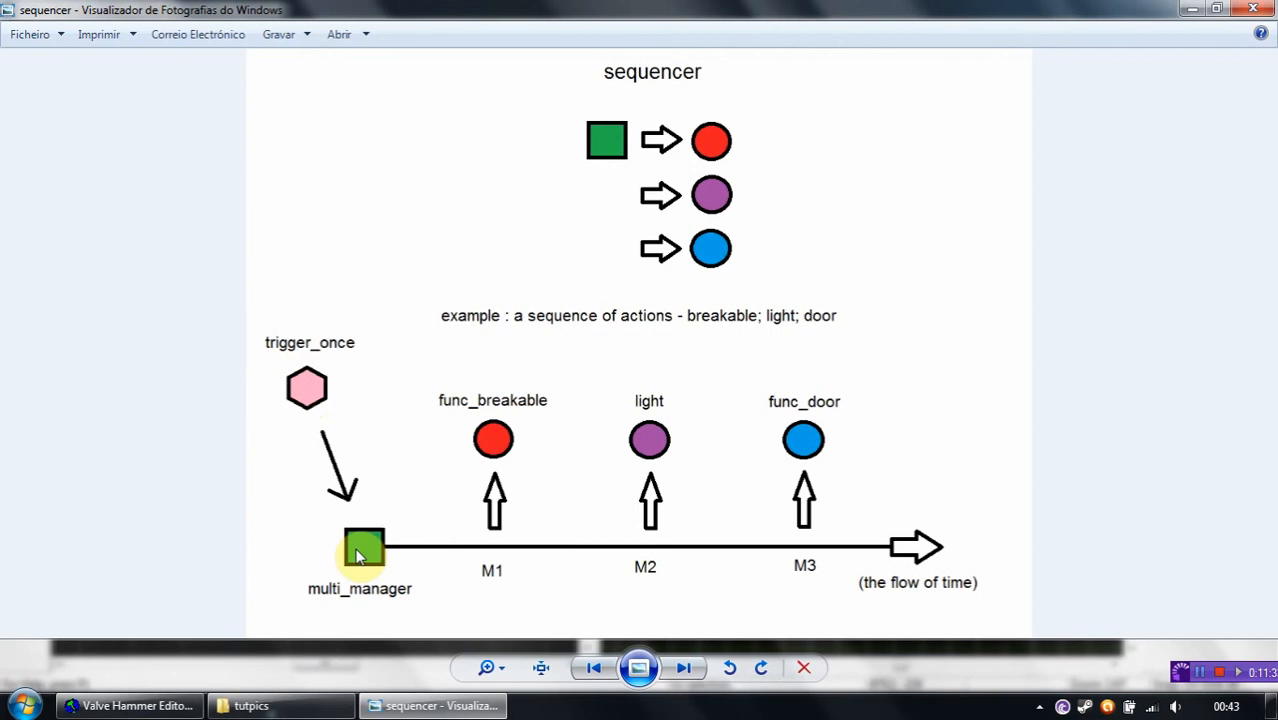
mouse_move(544, 588)
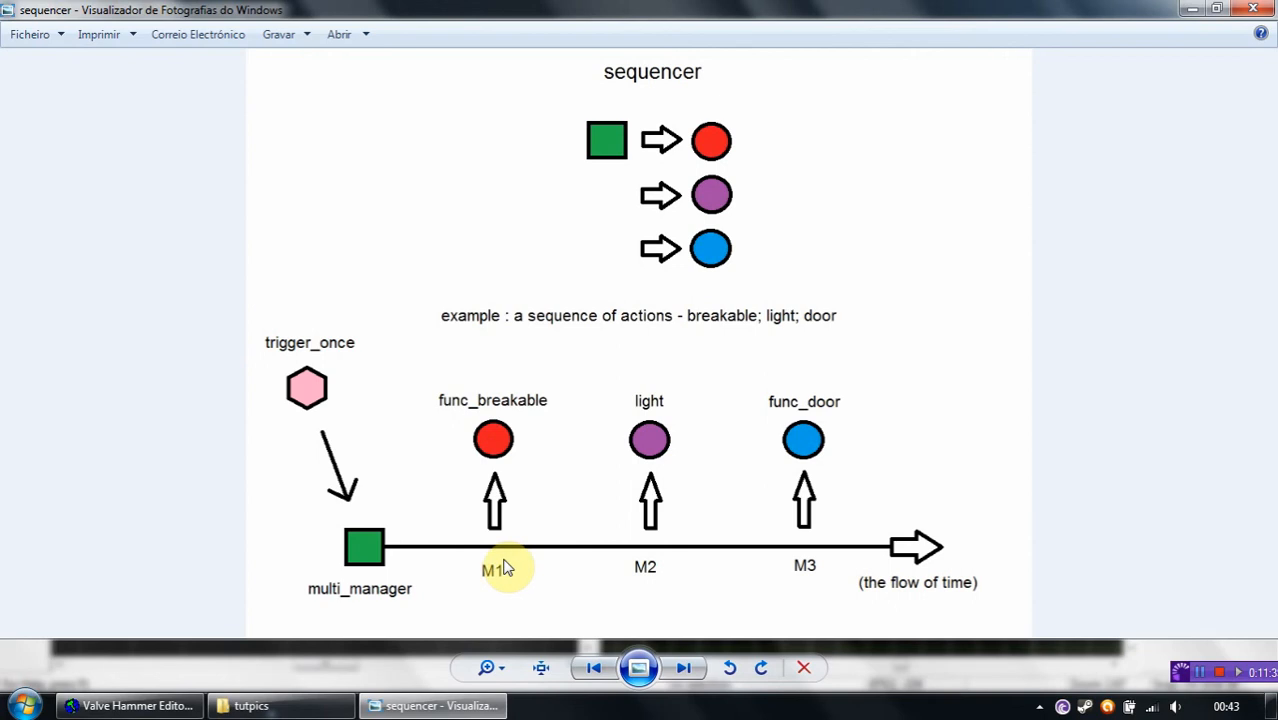
mouse_move(496, 442)
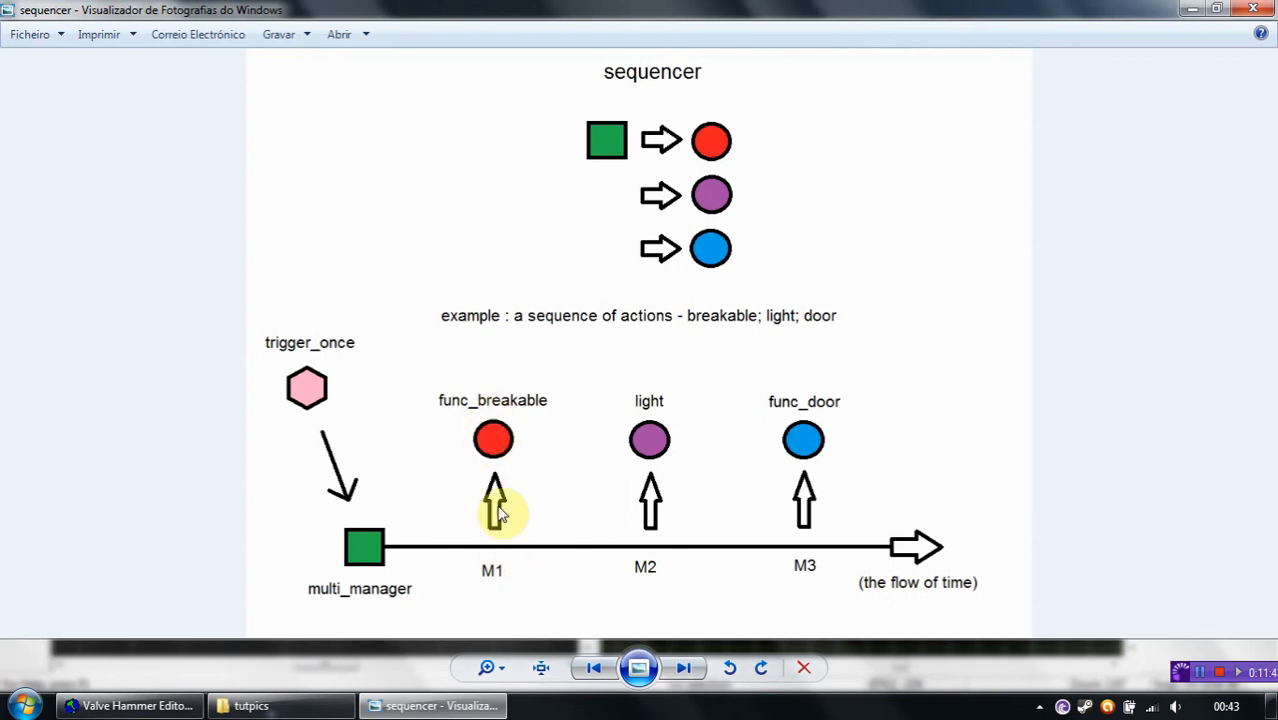
mouse_move(644, 430)
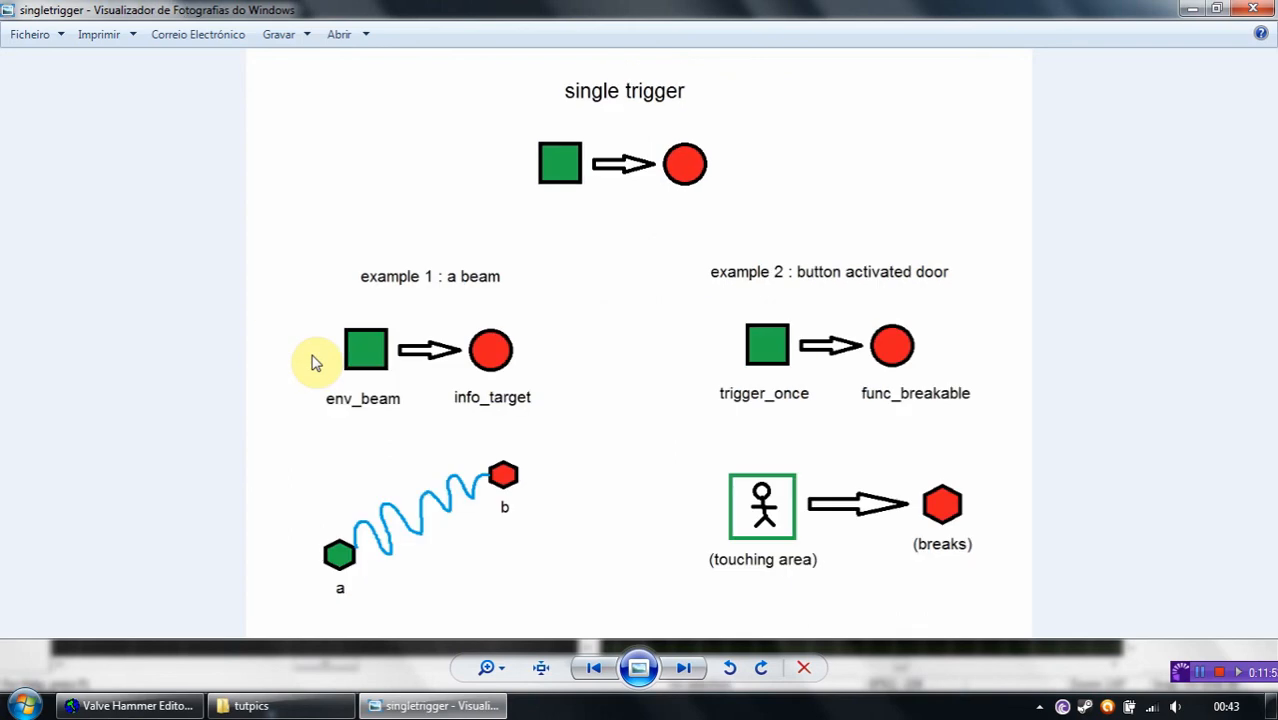
left_click(684, 668)
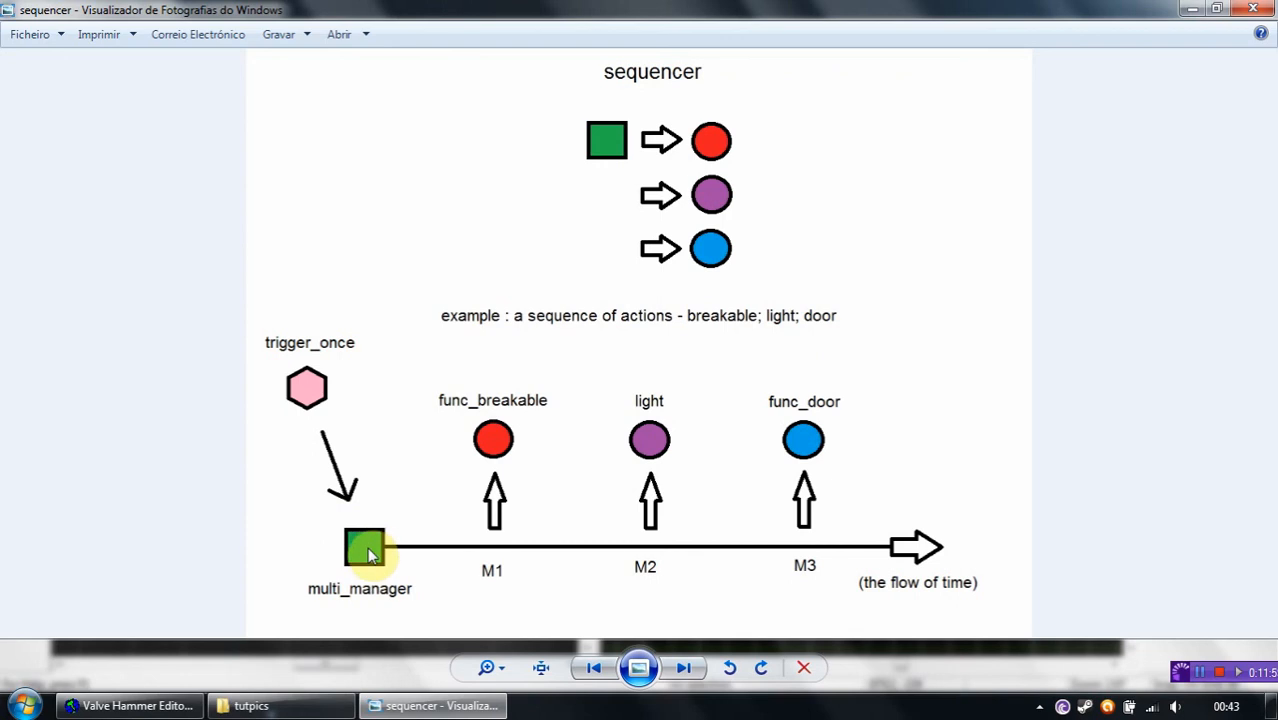
mouse_move(496, 548)
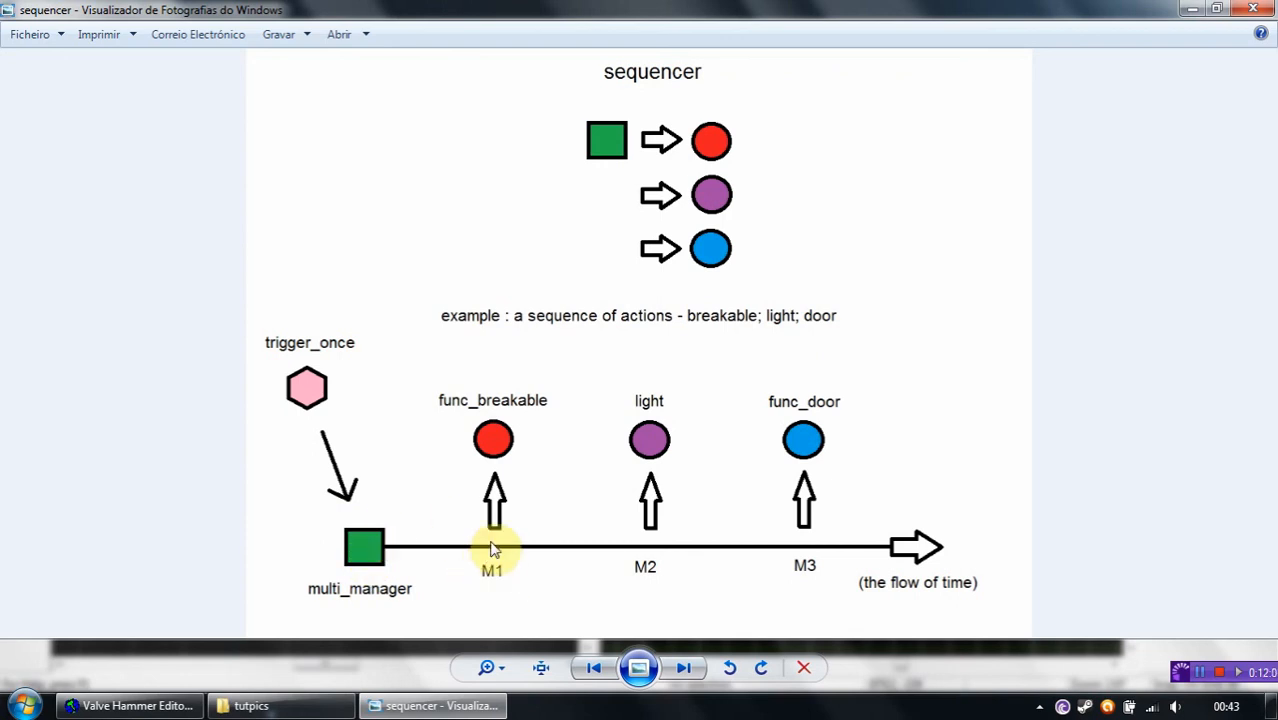
mouse_move(564, 506)
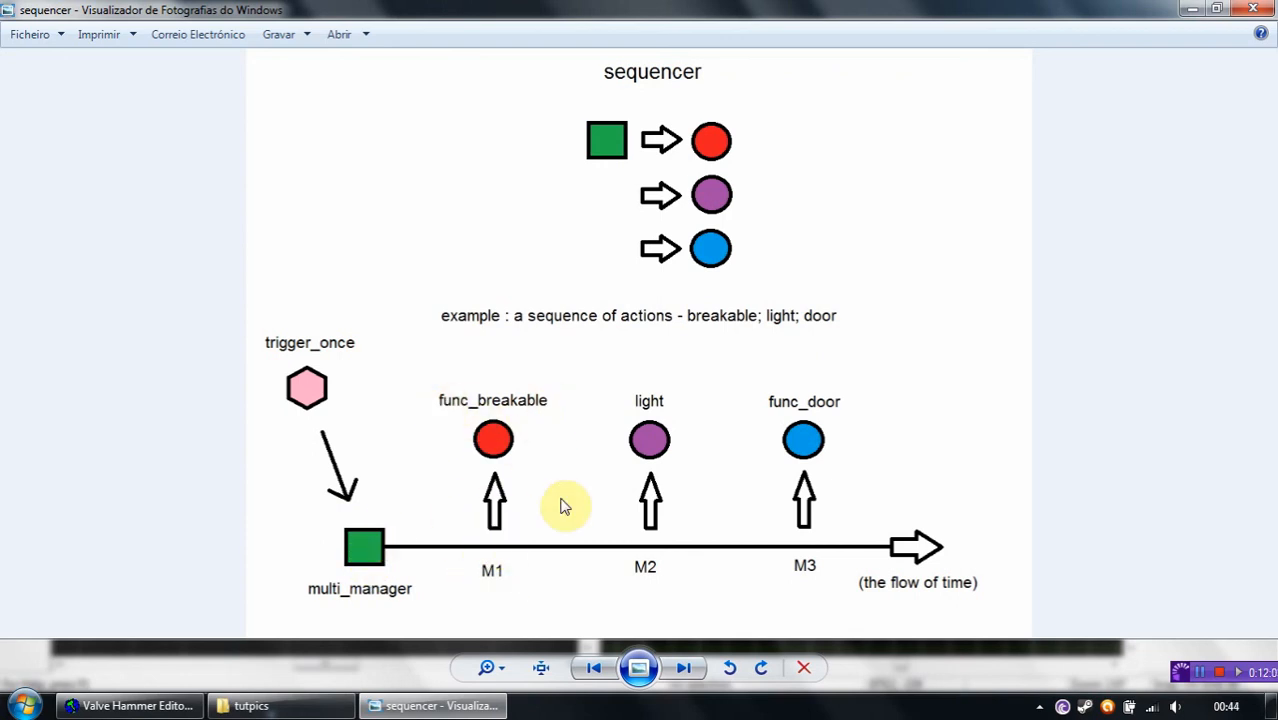
mouse_move(630, 418)
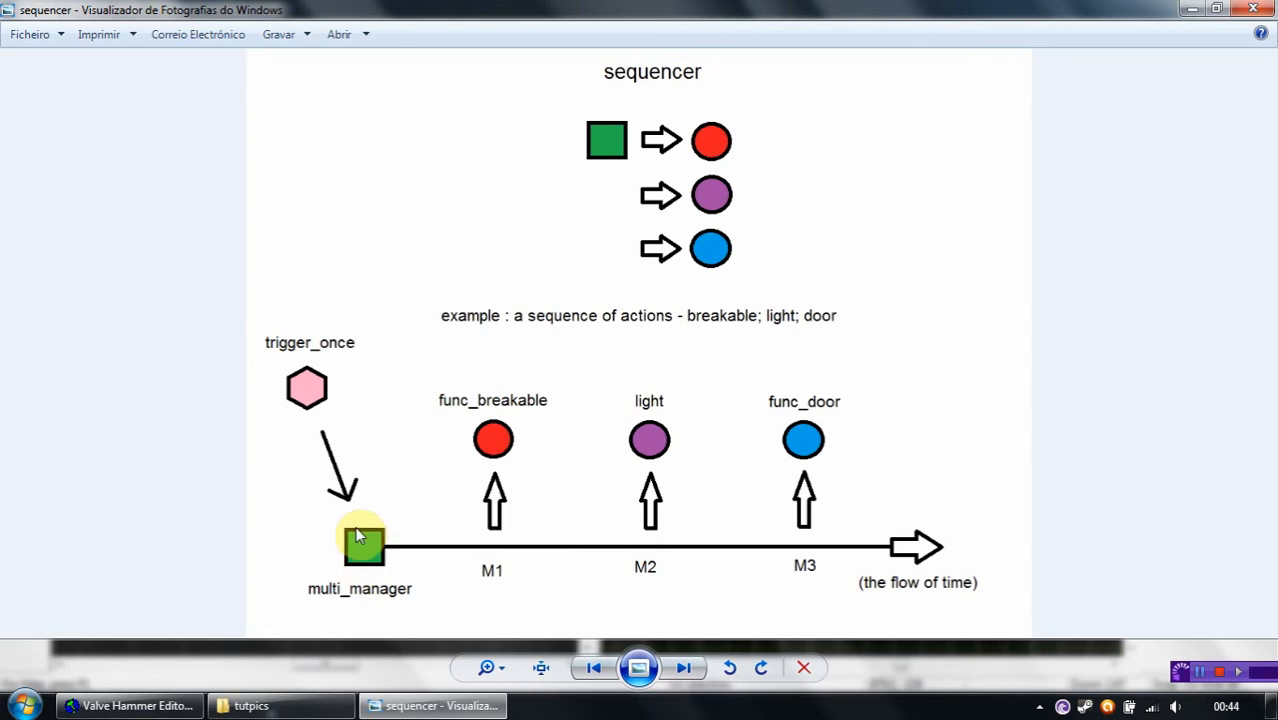
left_click(684, 668)
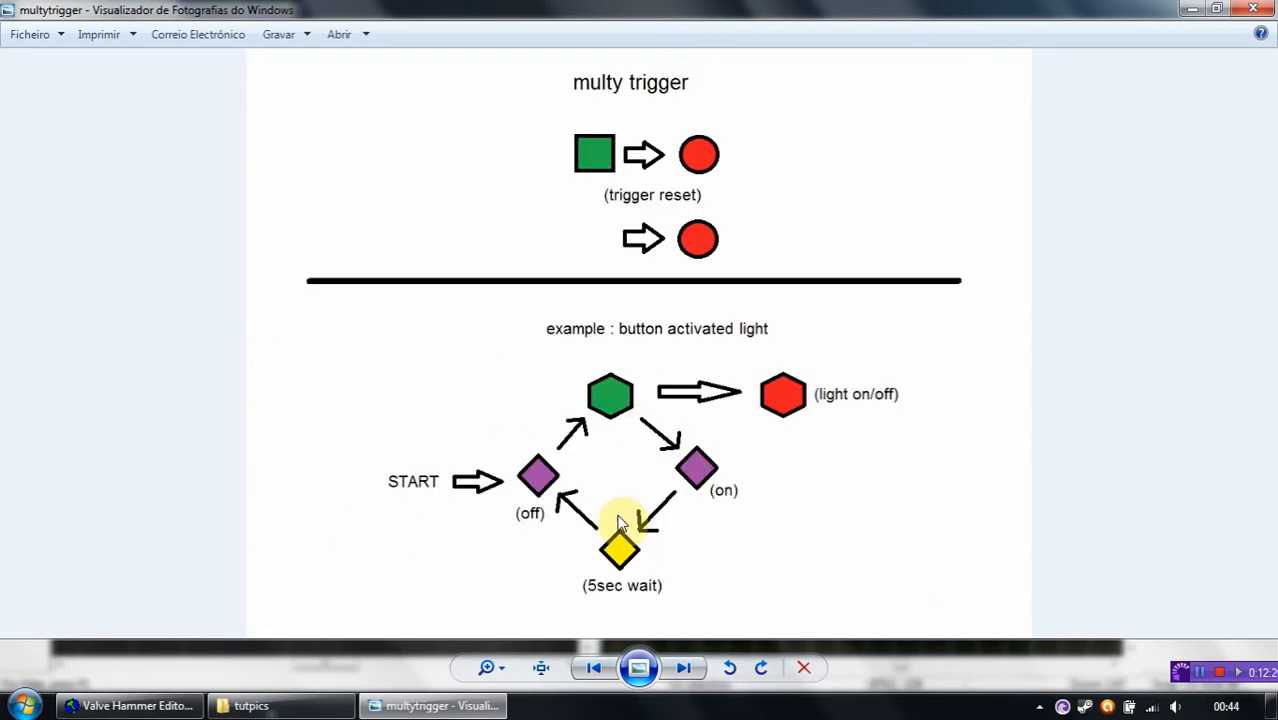
left_click(684, 668)
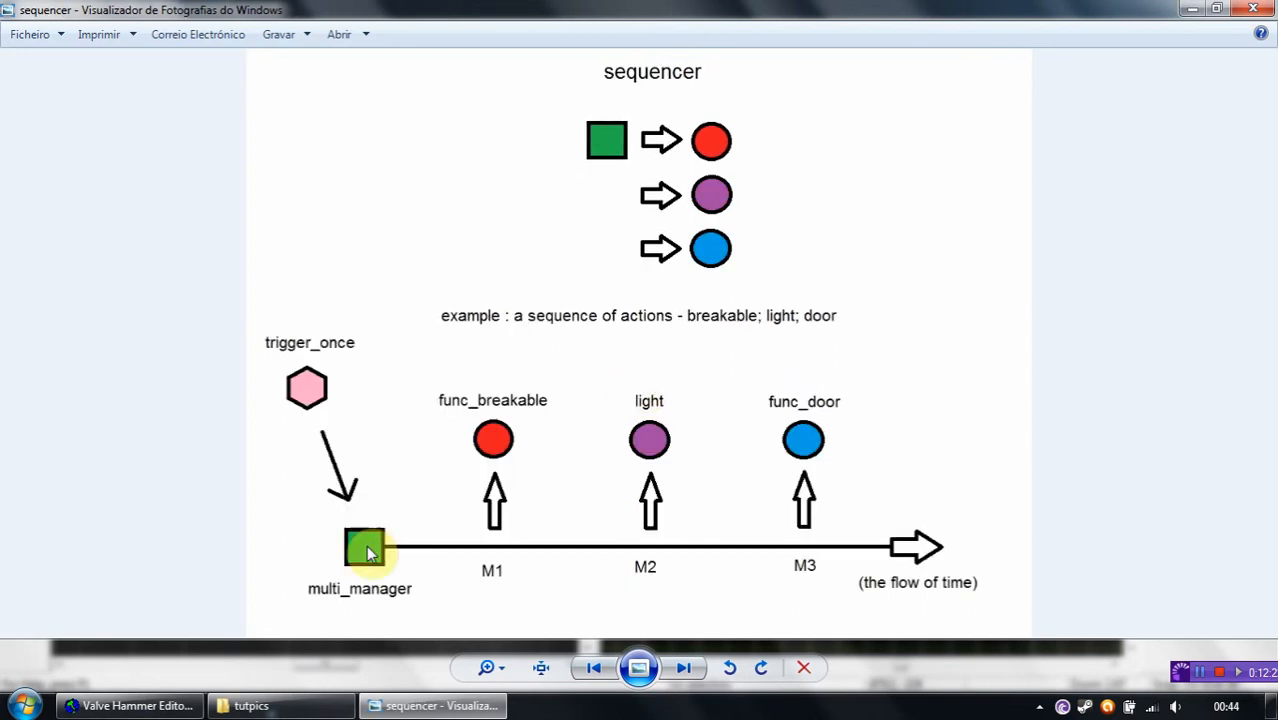
mouse_move(202, 332)
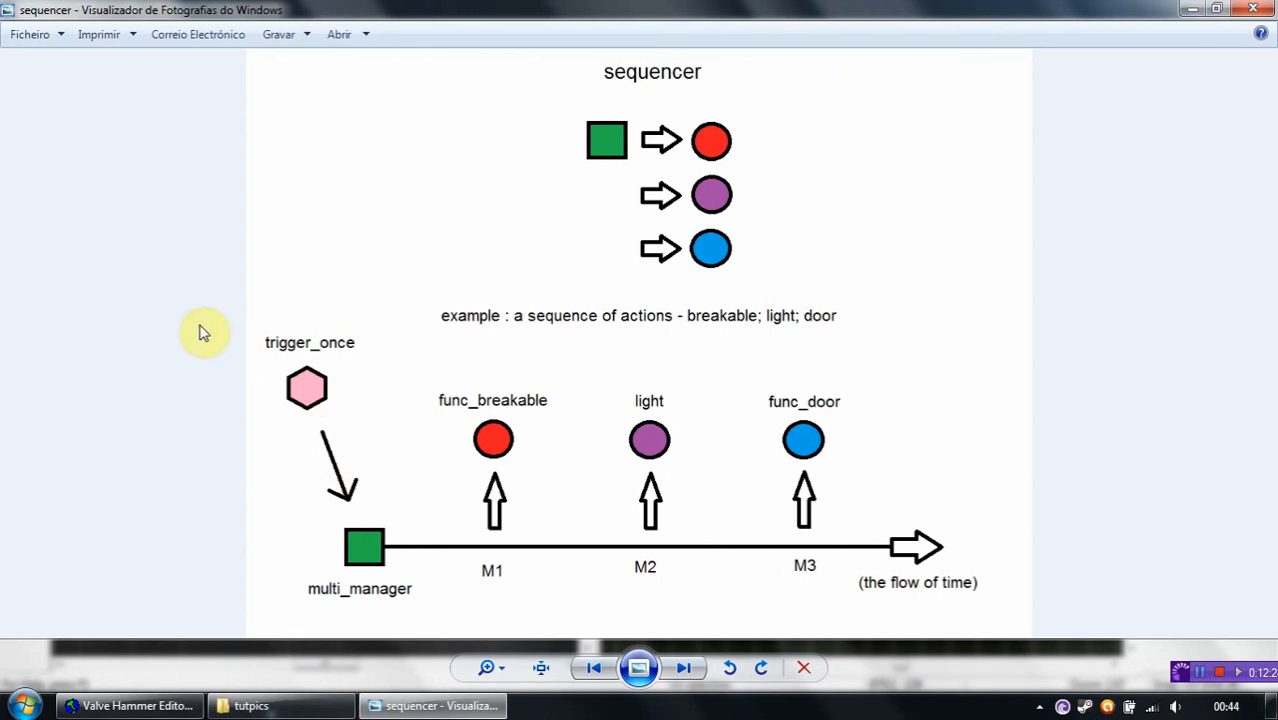
mouse_move(296, 362)
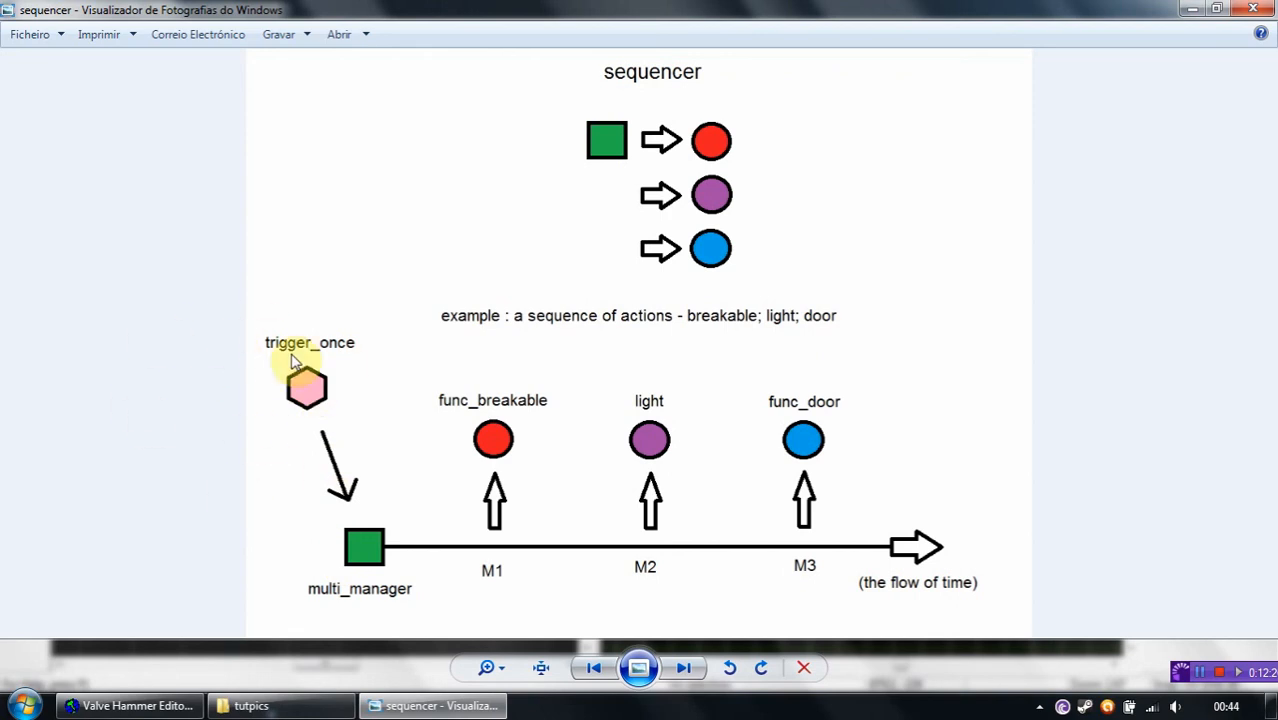
mouse_move(268, 376)
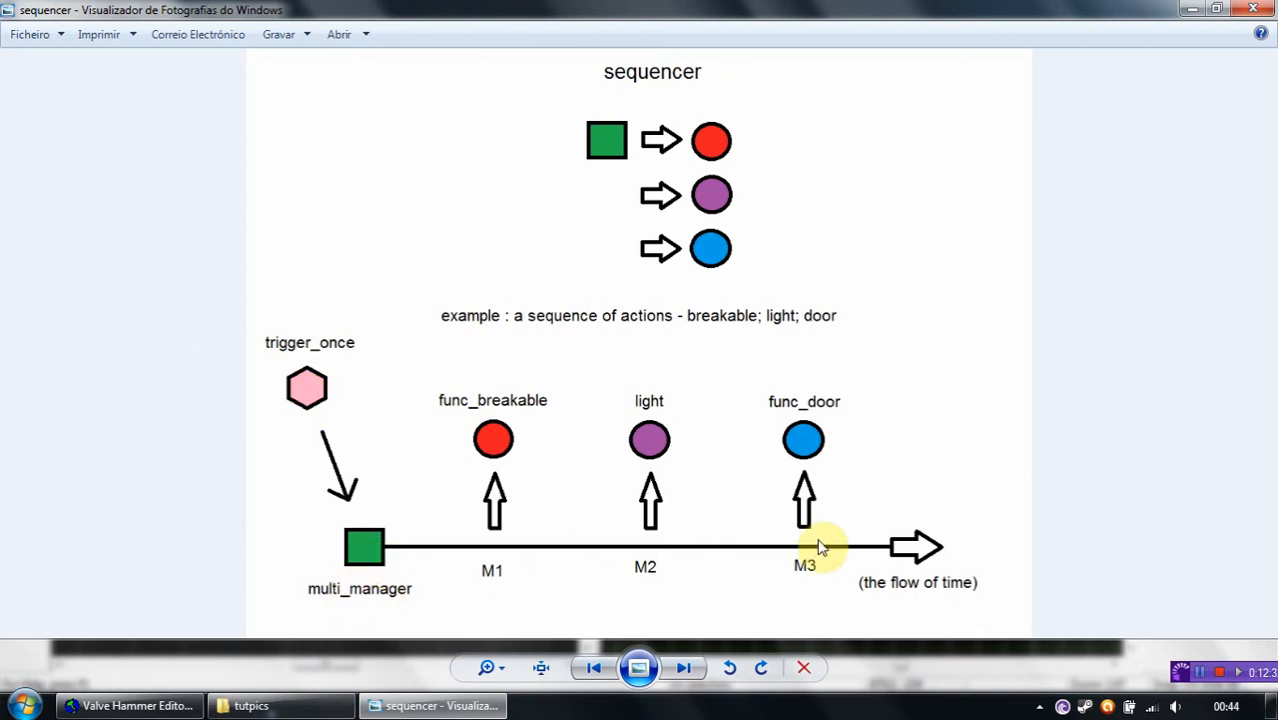
mouse_move(810, 444)
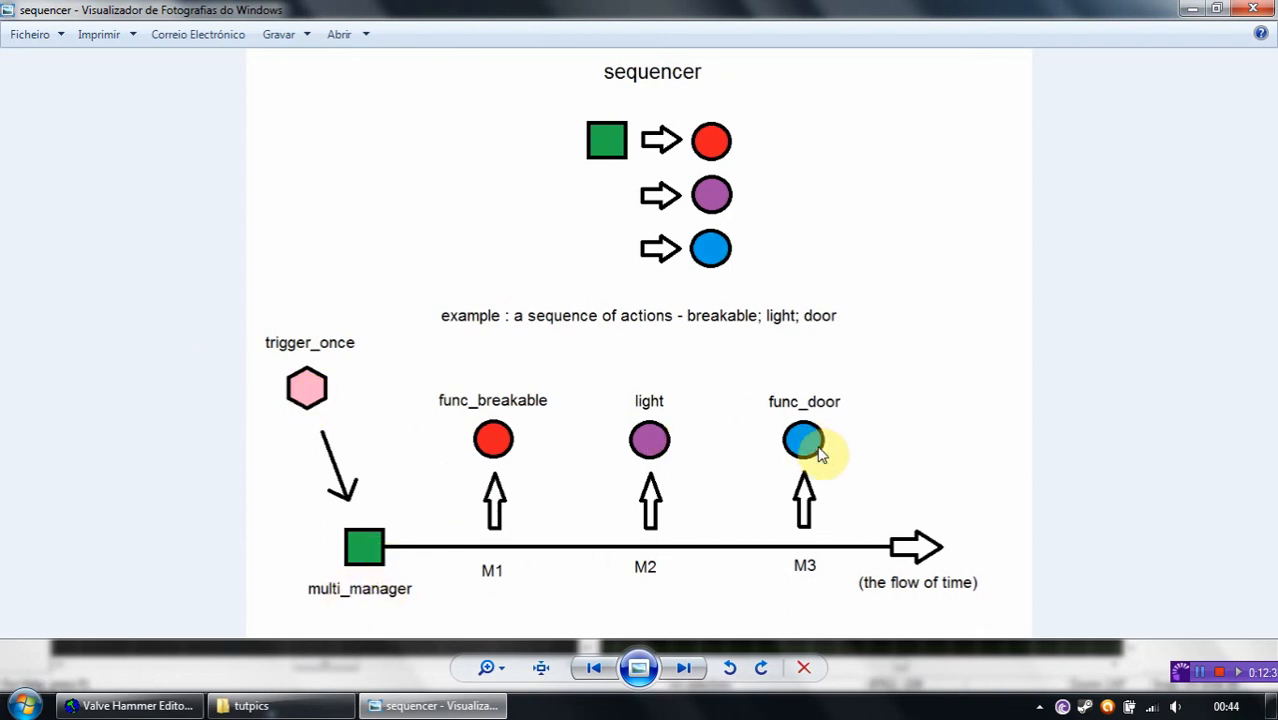
mouse_move(530, 312)
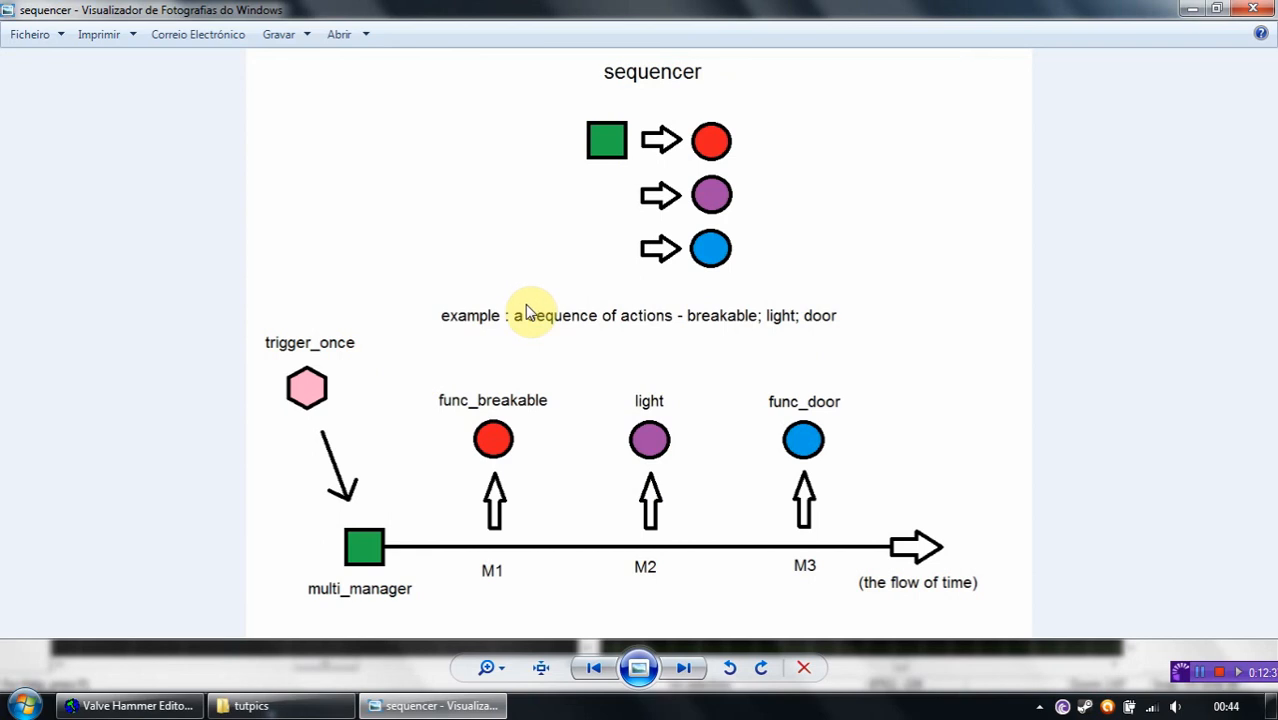